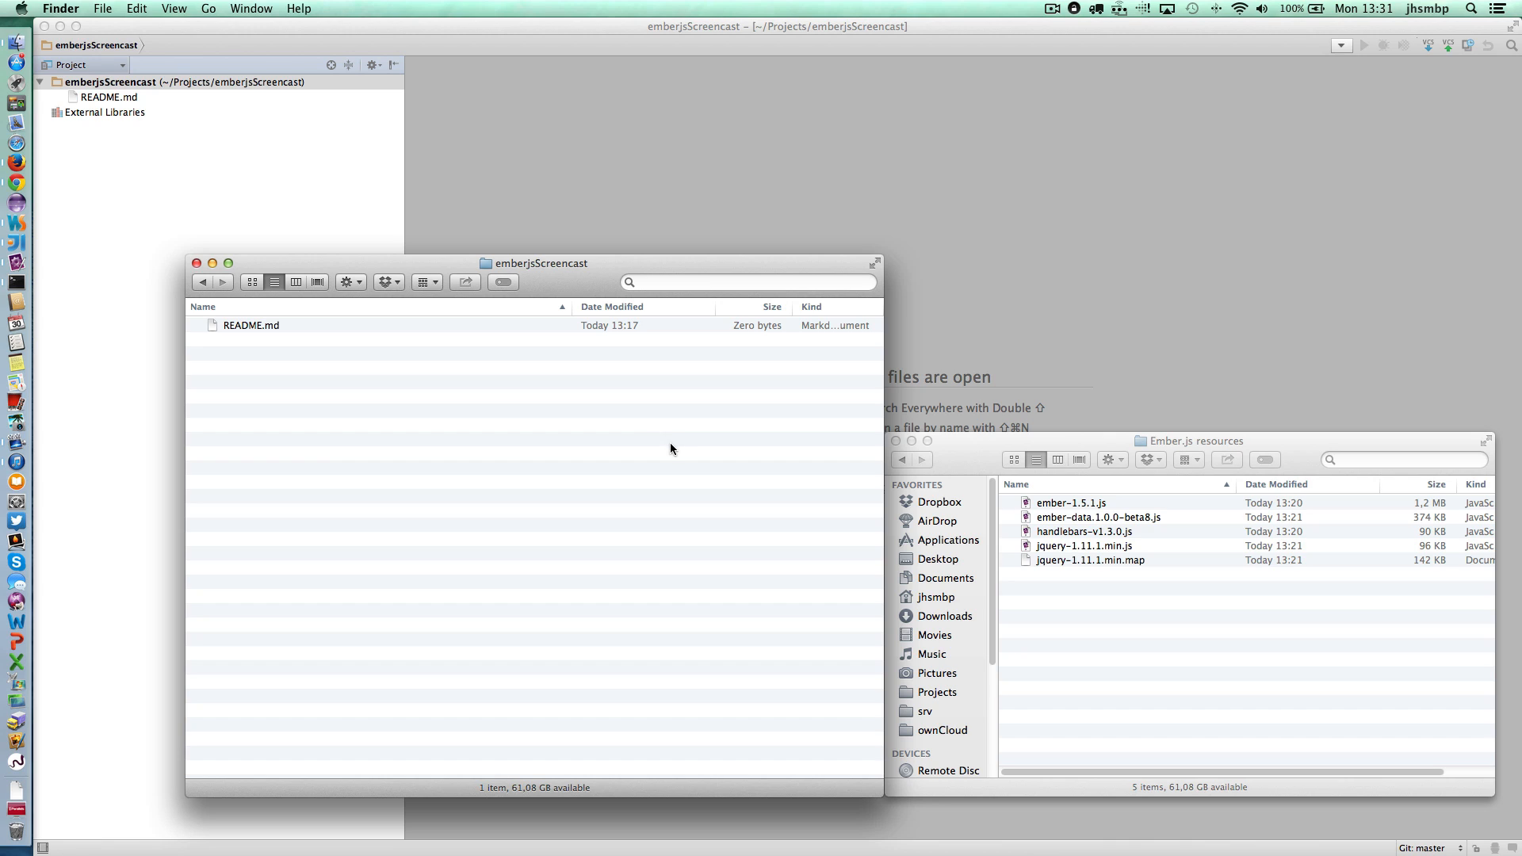
pyautogui.moveTo(581, 442)
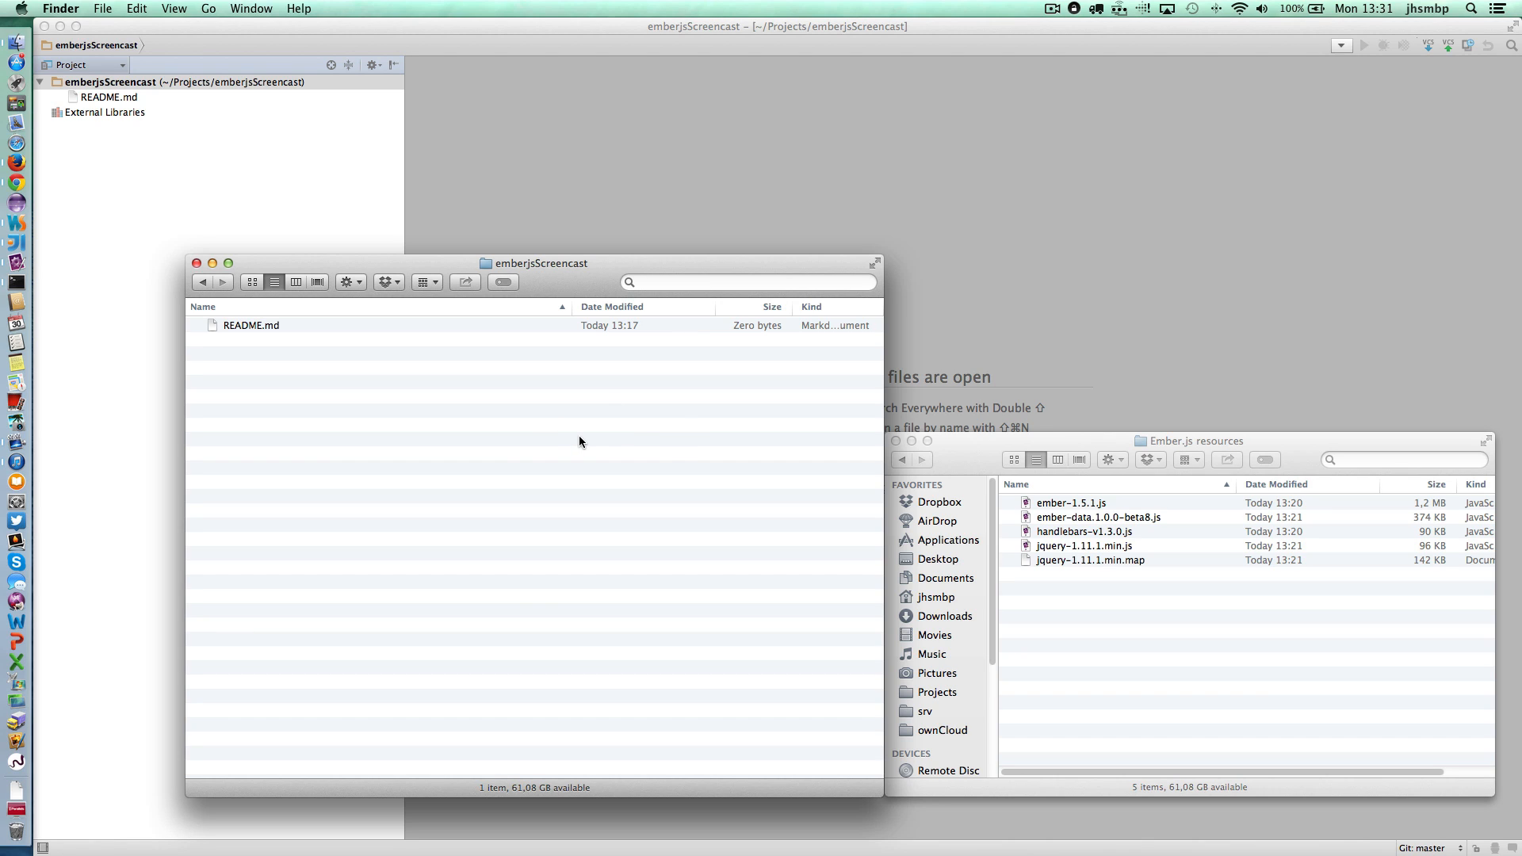
pyautogui.moveTo(550, 447)
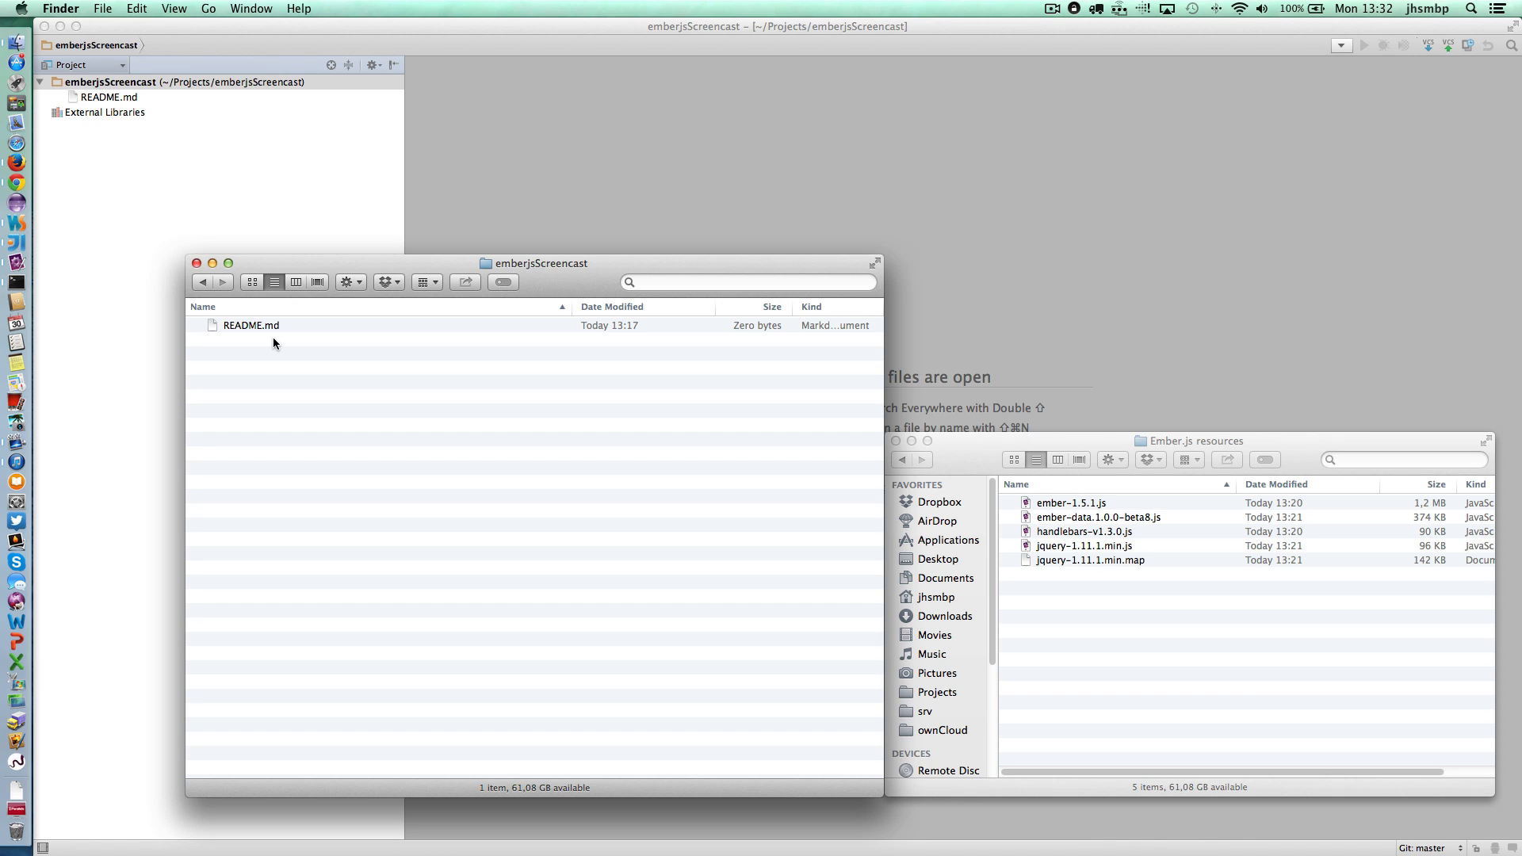
pyautogui.moveTo(285, 354)
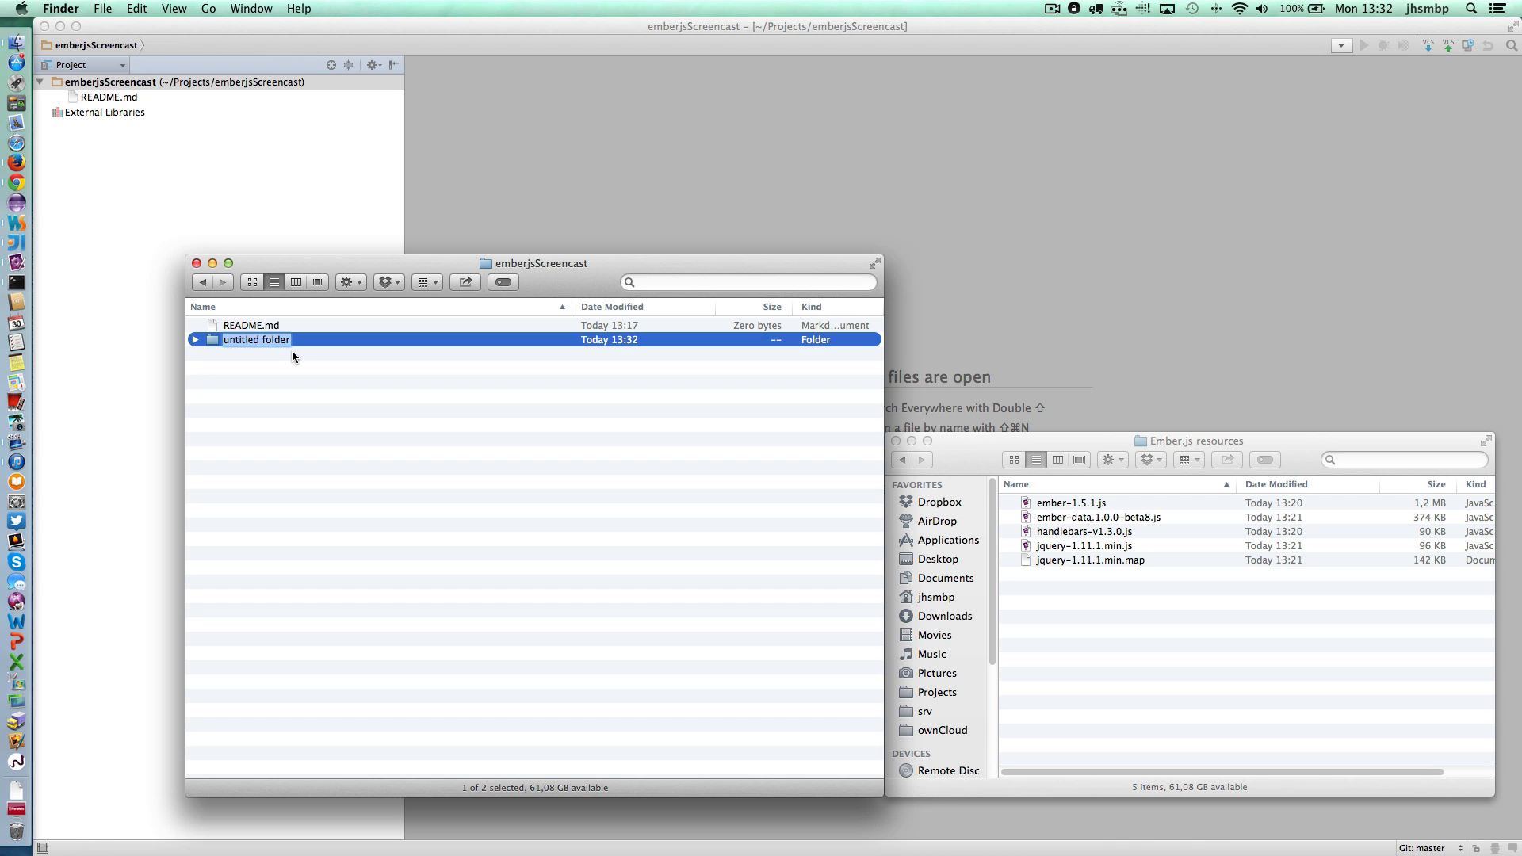
# Rename the new folder to app and create a lib folder beside it.
pyautogui.write('app')
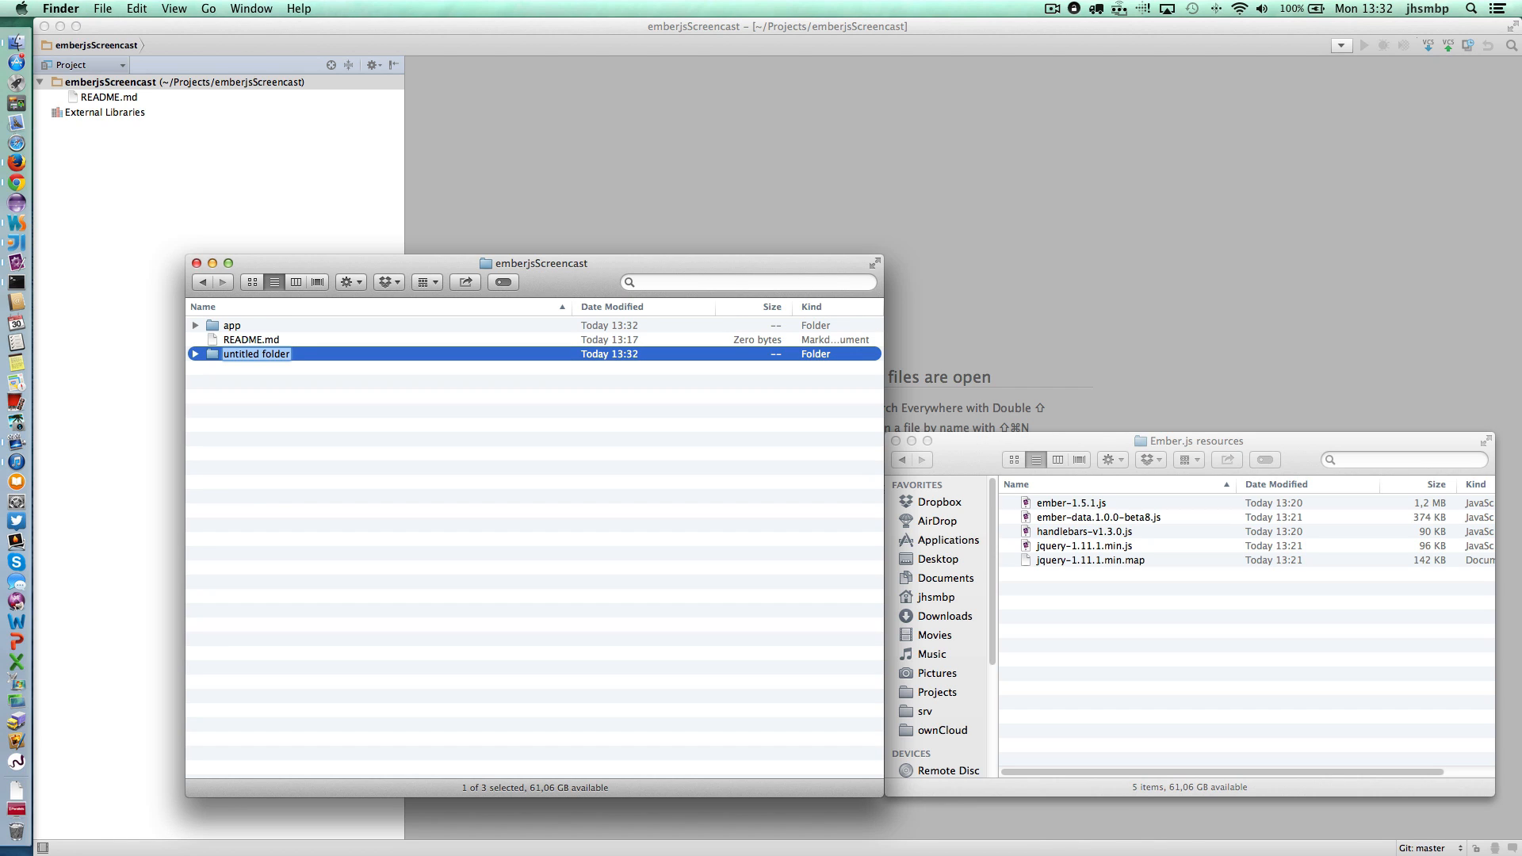
pyautogui.write('lib')
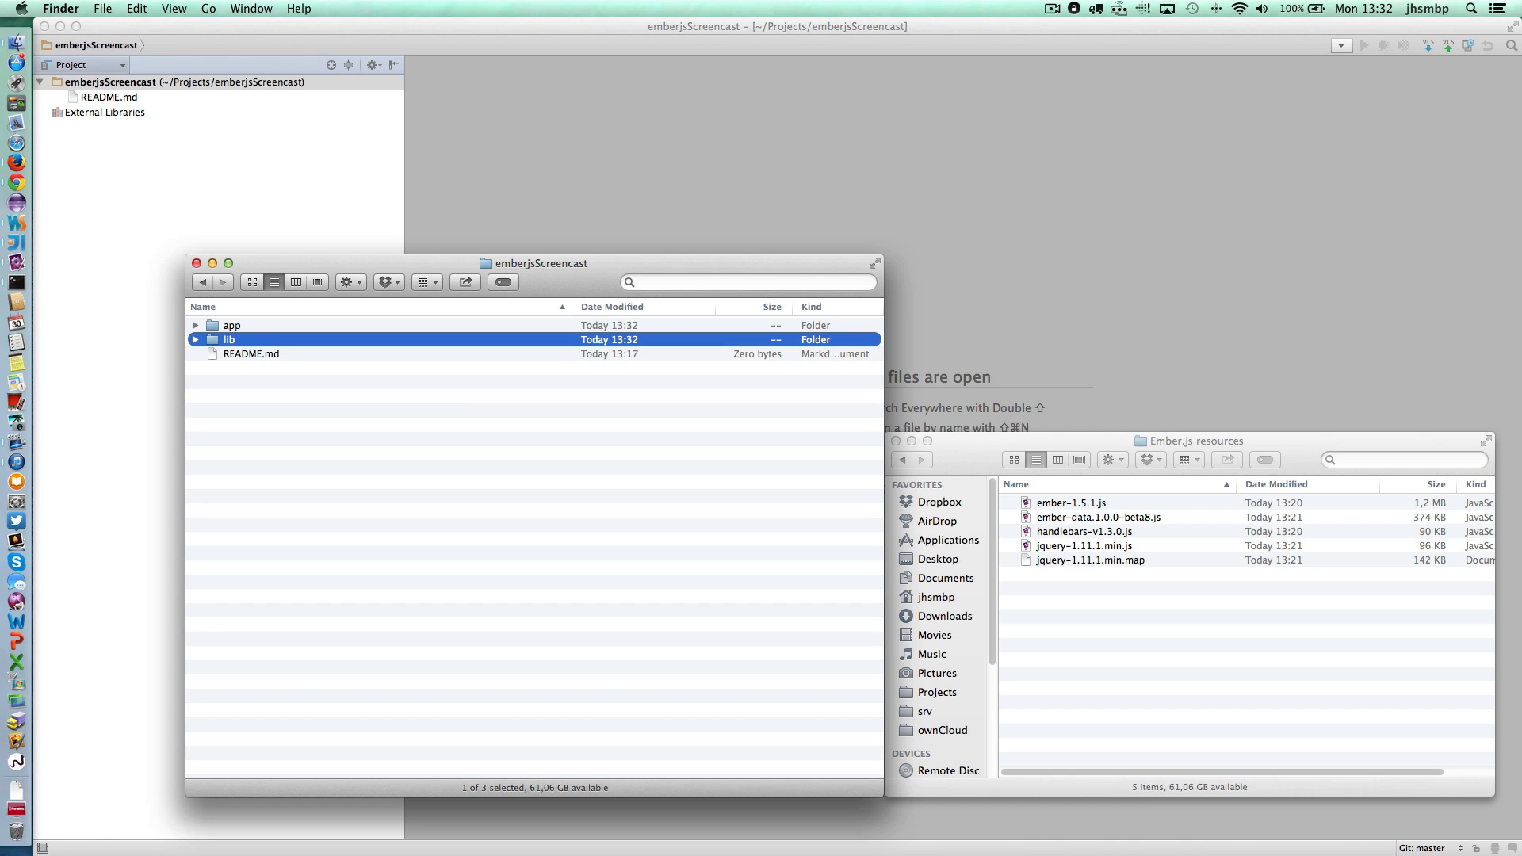
pyautogui.click(251, 354)
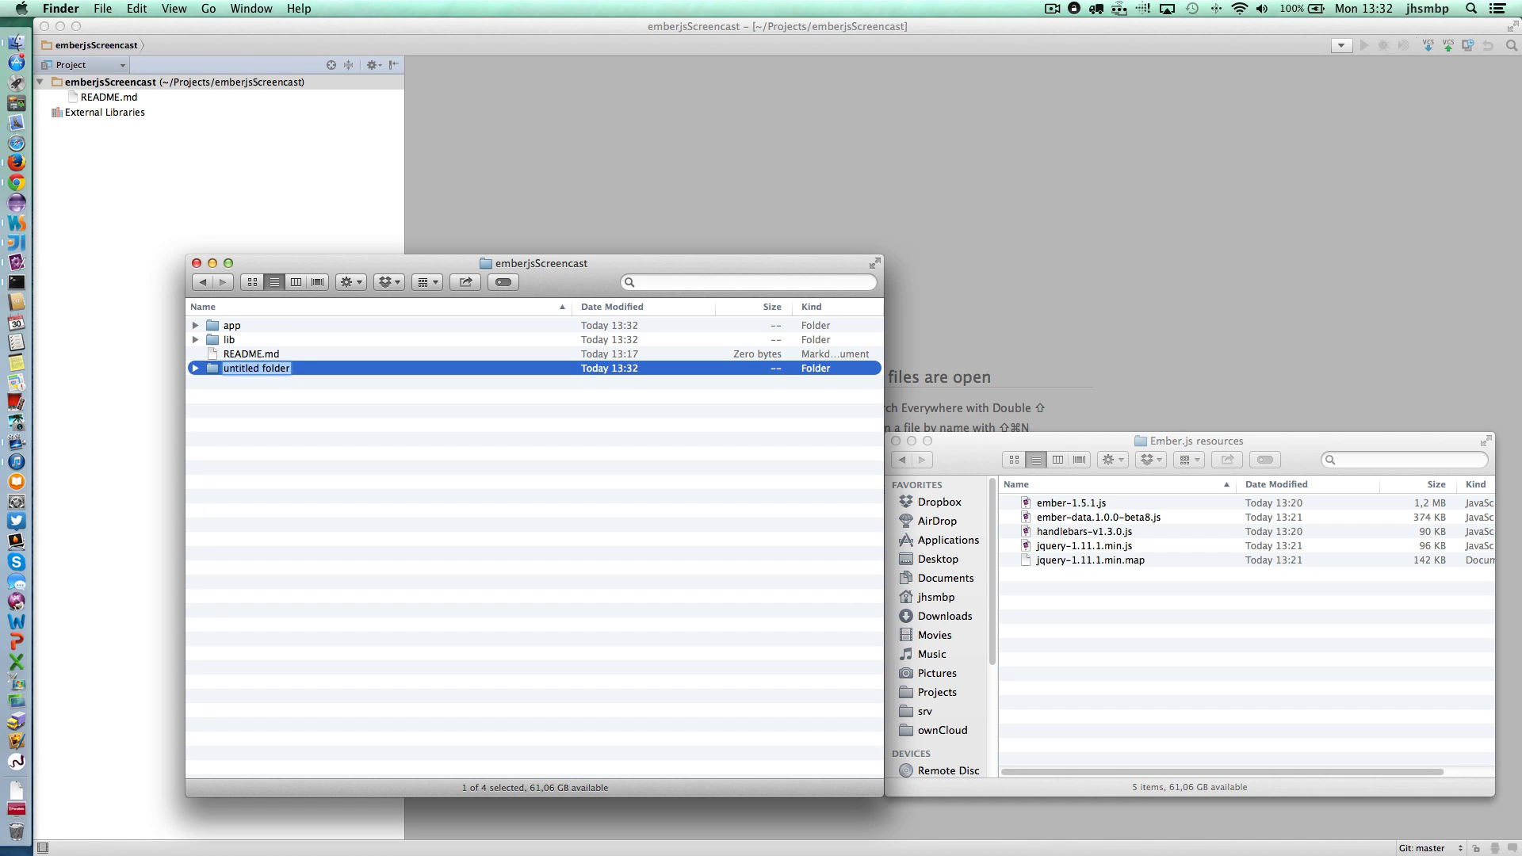
# Create css and templates folders in the emberjsScreencast project folder.
pyautogui.write('css')
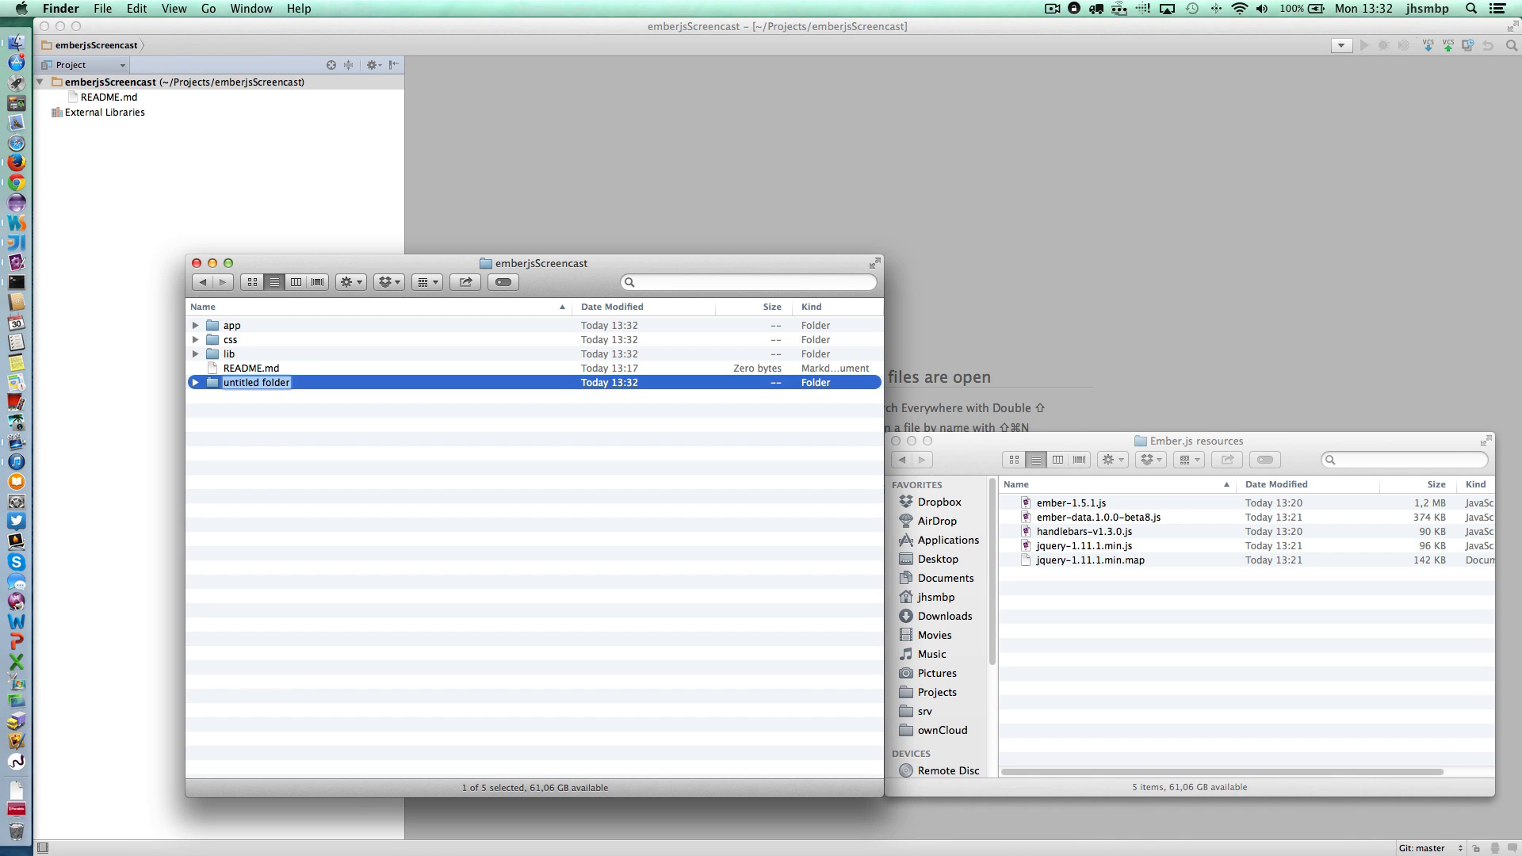
pyautogui.write('templates')
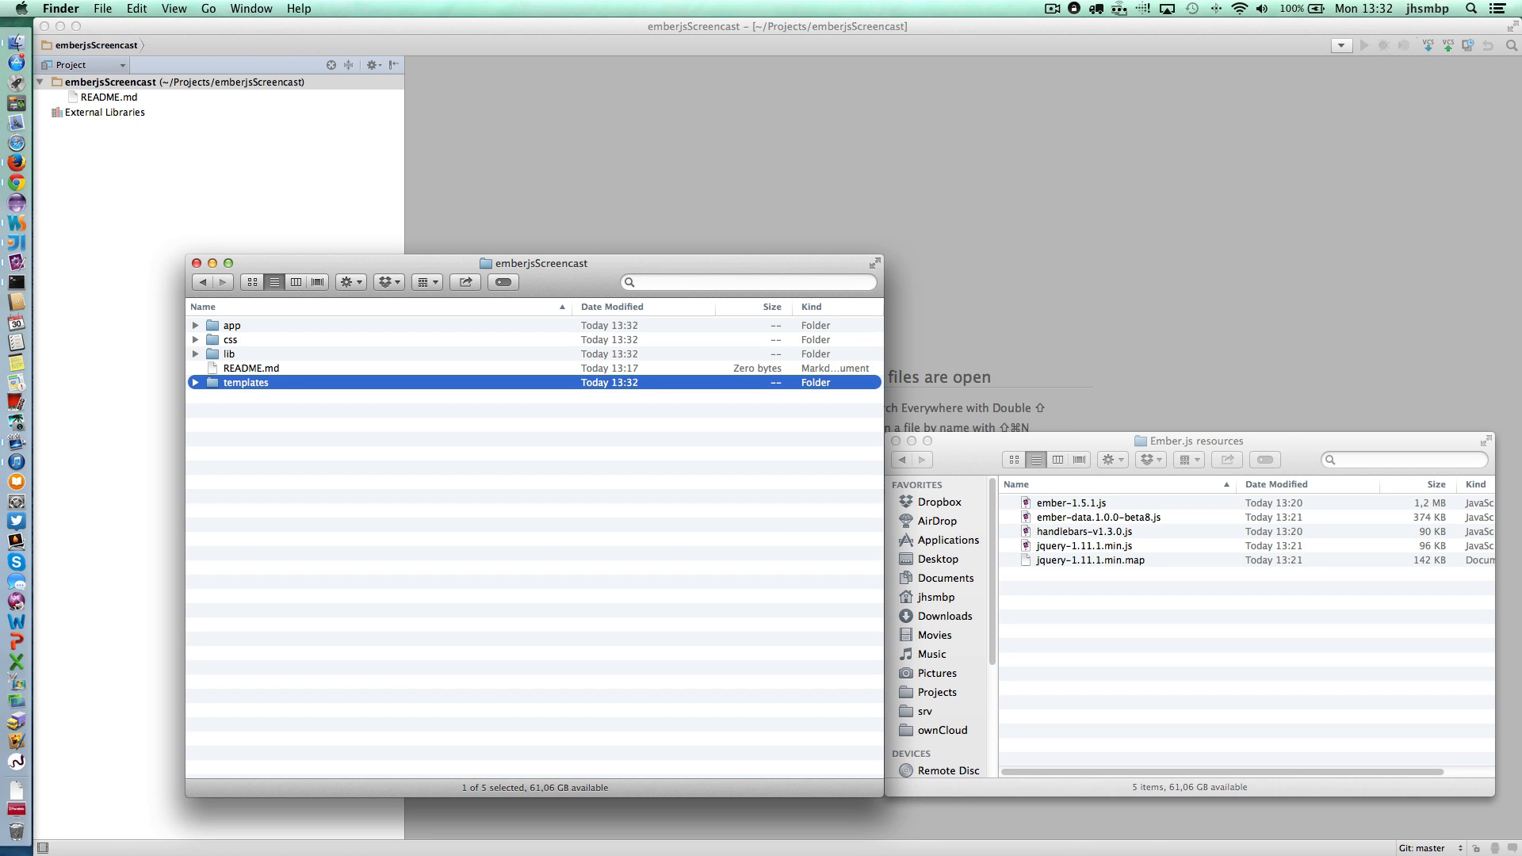
pyautogui.click(250, 368)
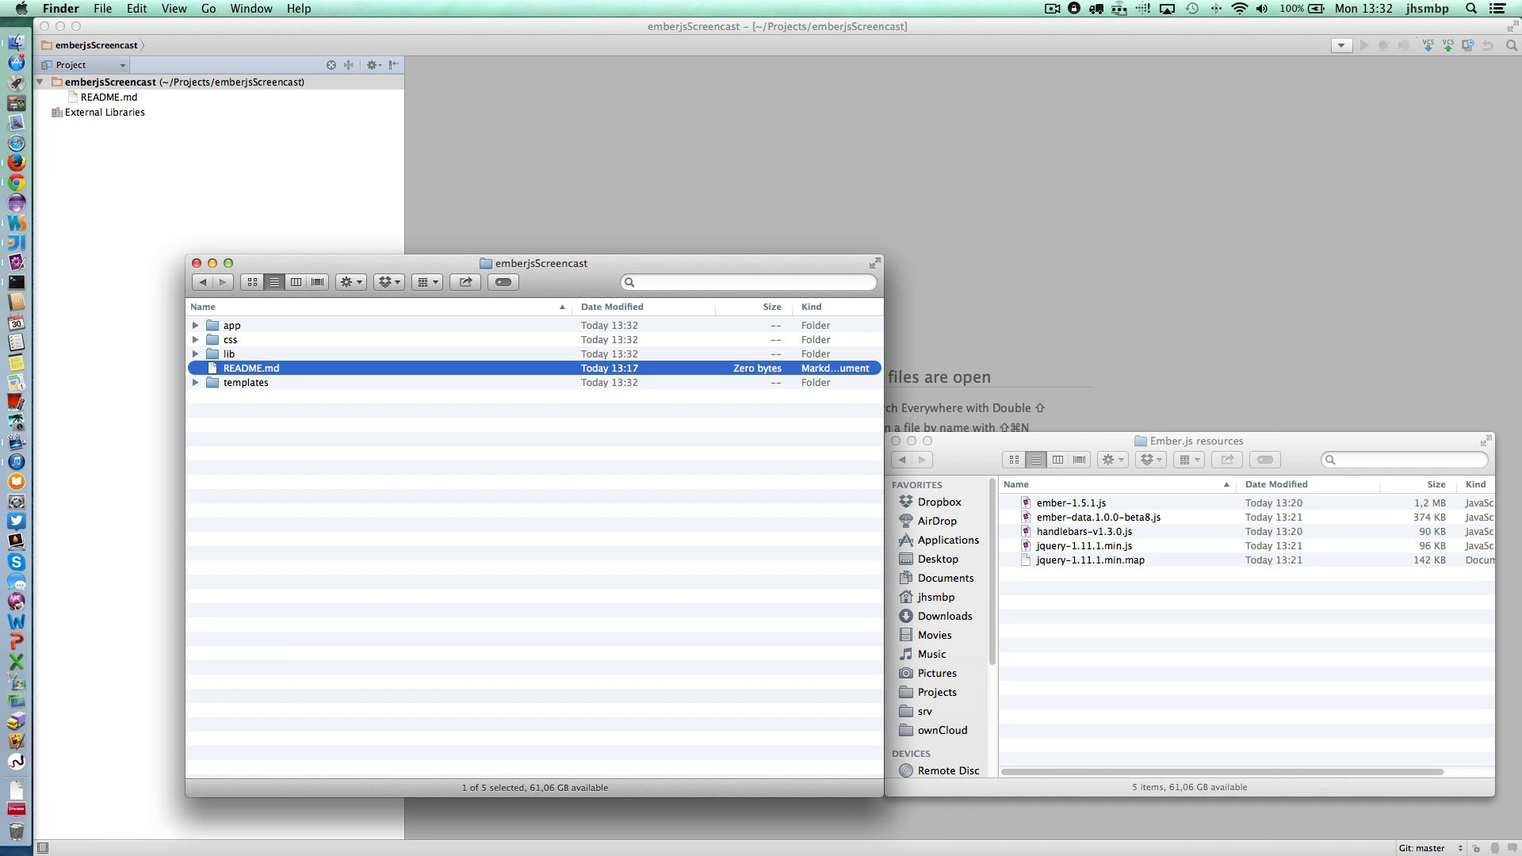
pyautogui.click(230, 353)
pyautogui.write('images')
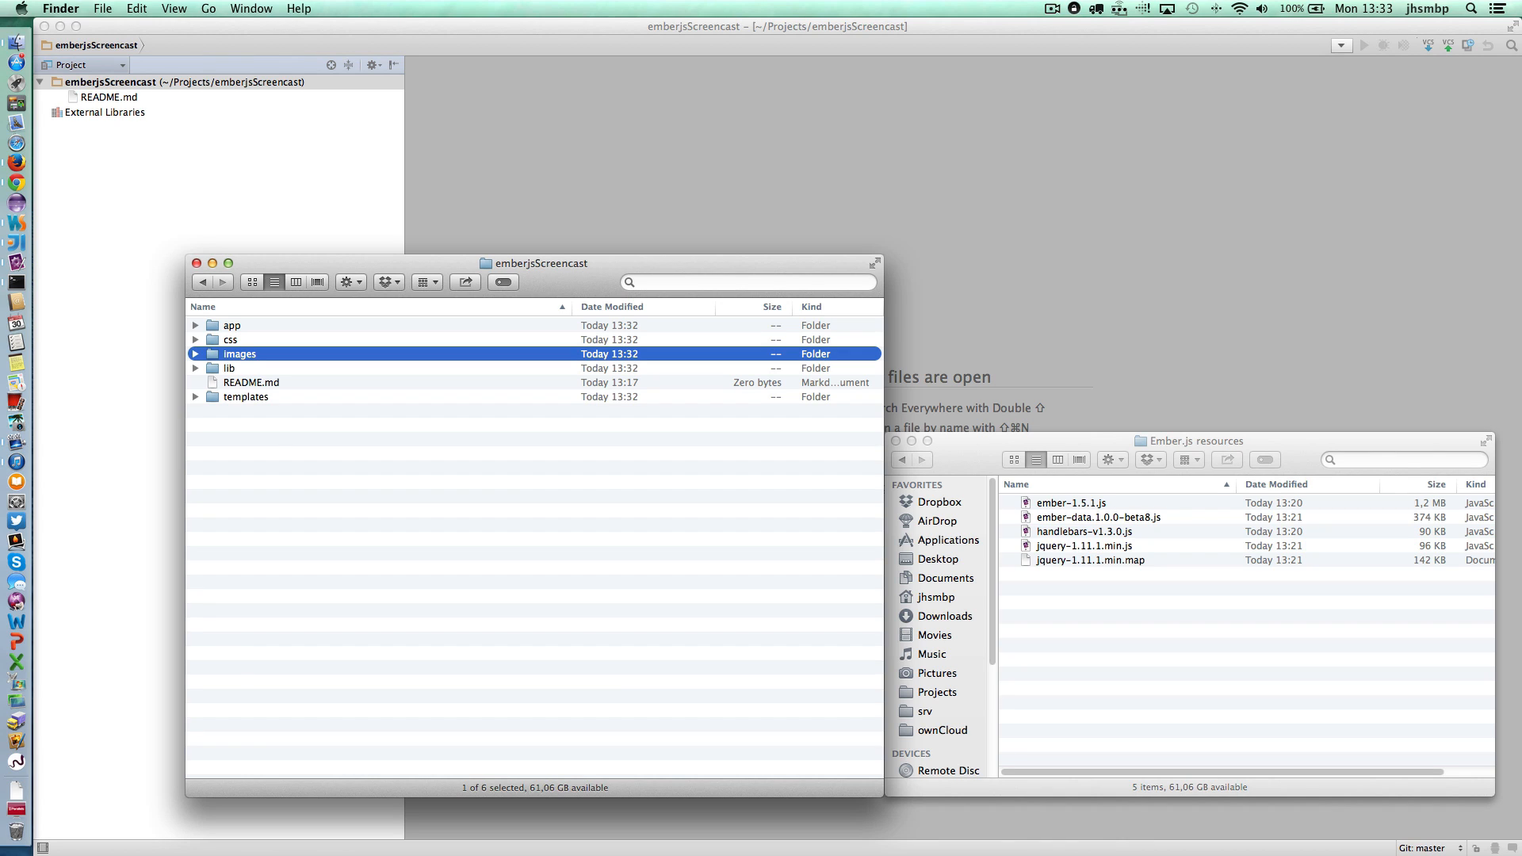
pyautogui.moveTo(343, 506)
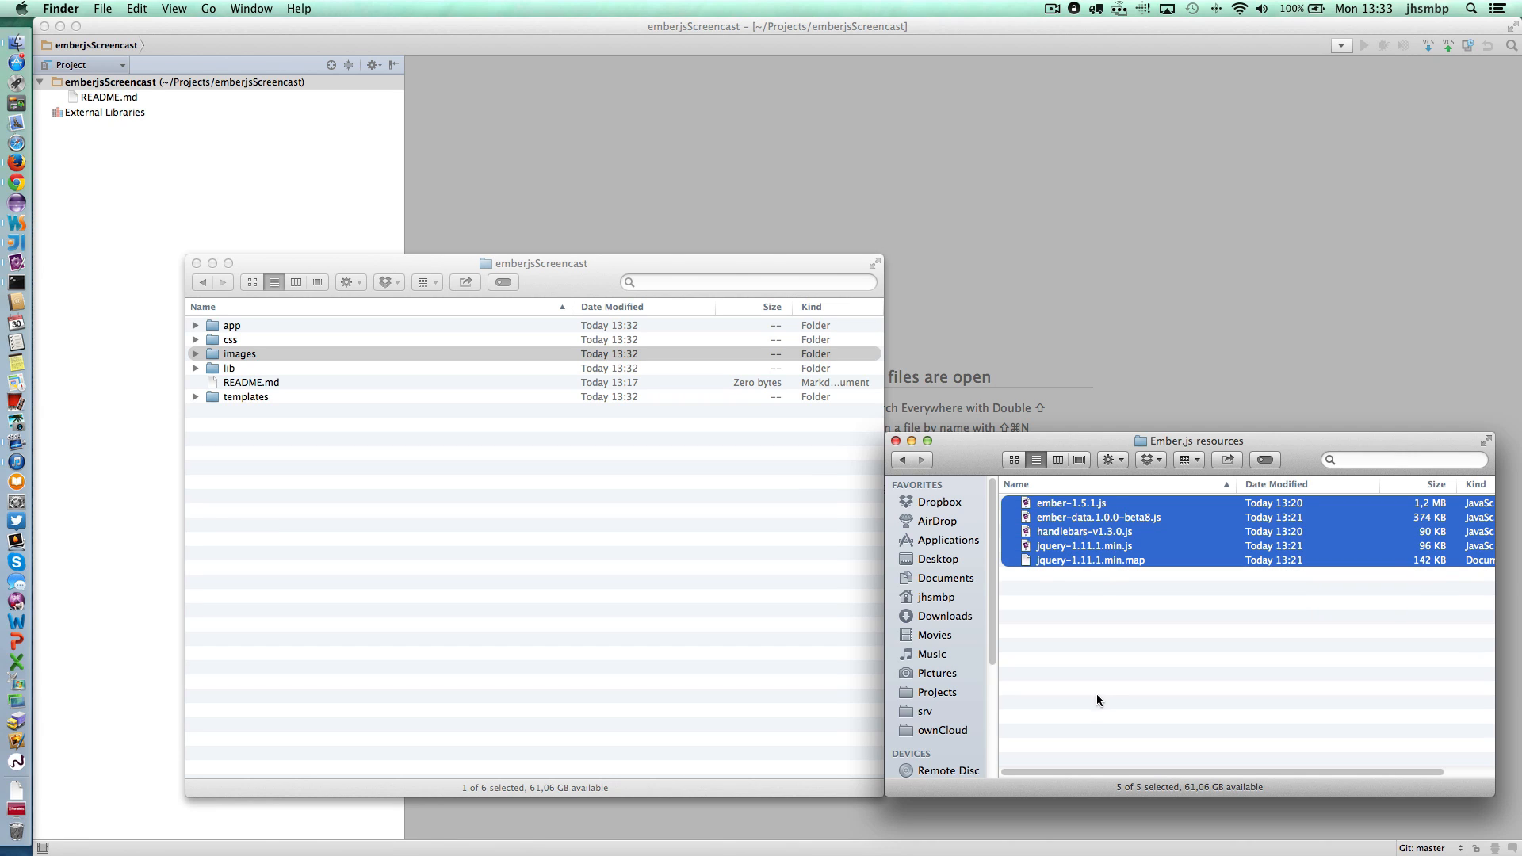
pyautogui.moveTo(1097, 595)
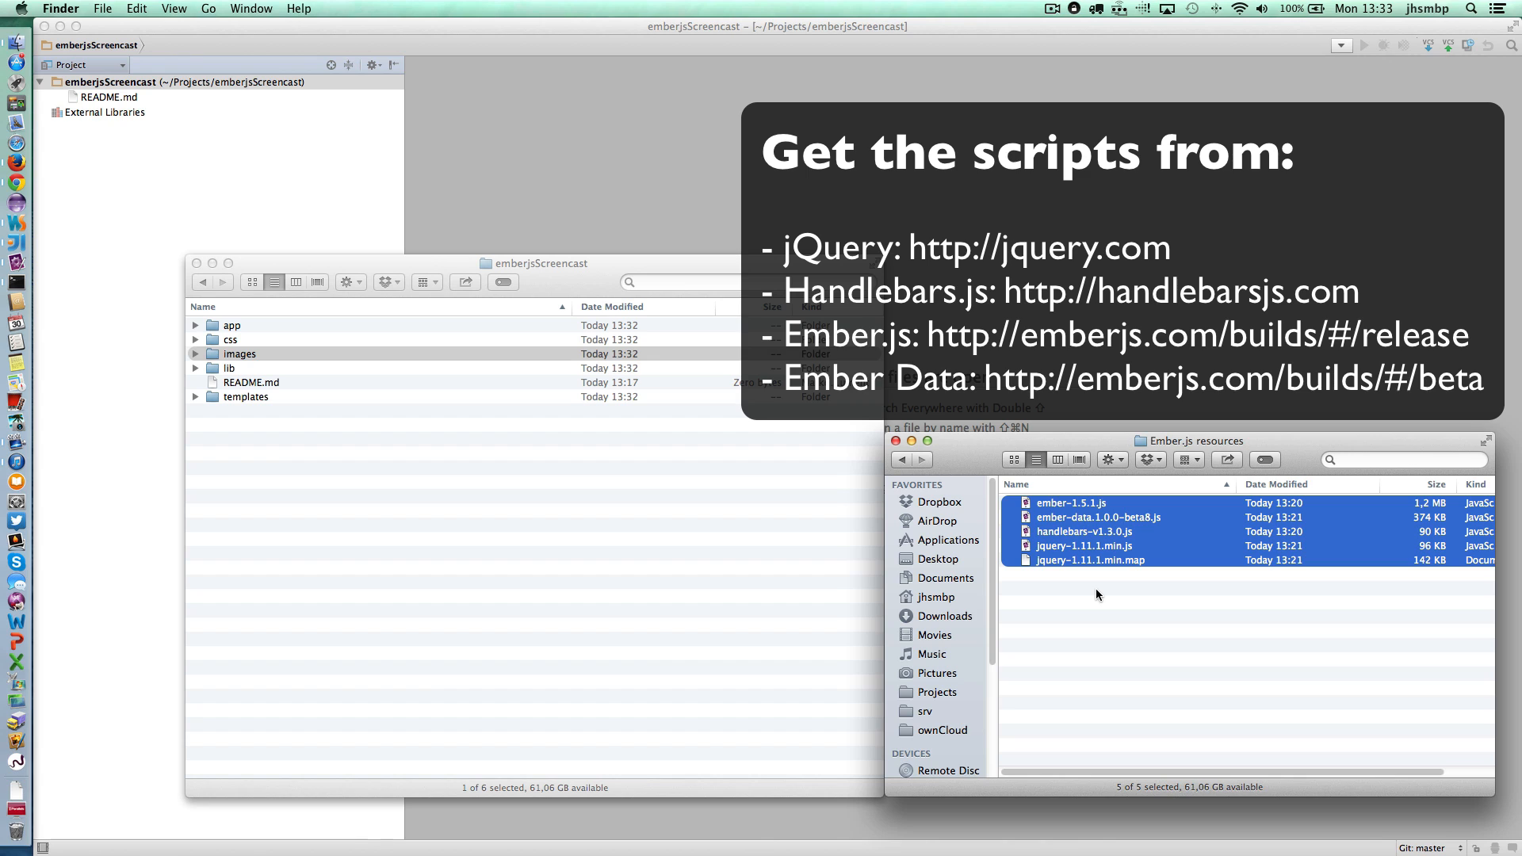
pyautogui.moveTo(1029, 560)
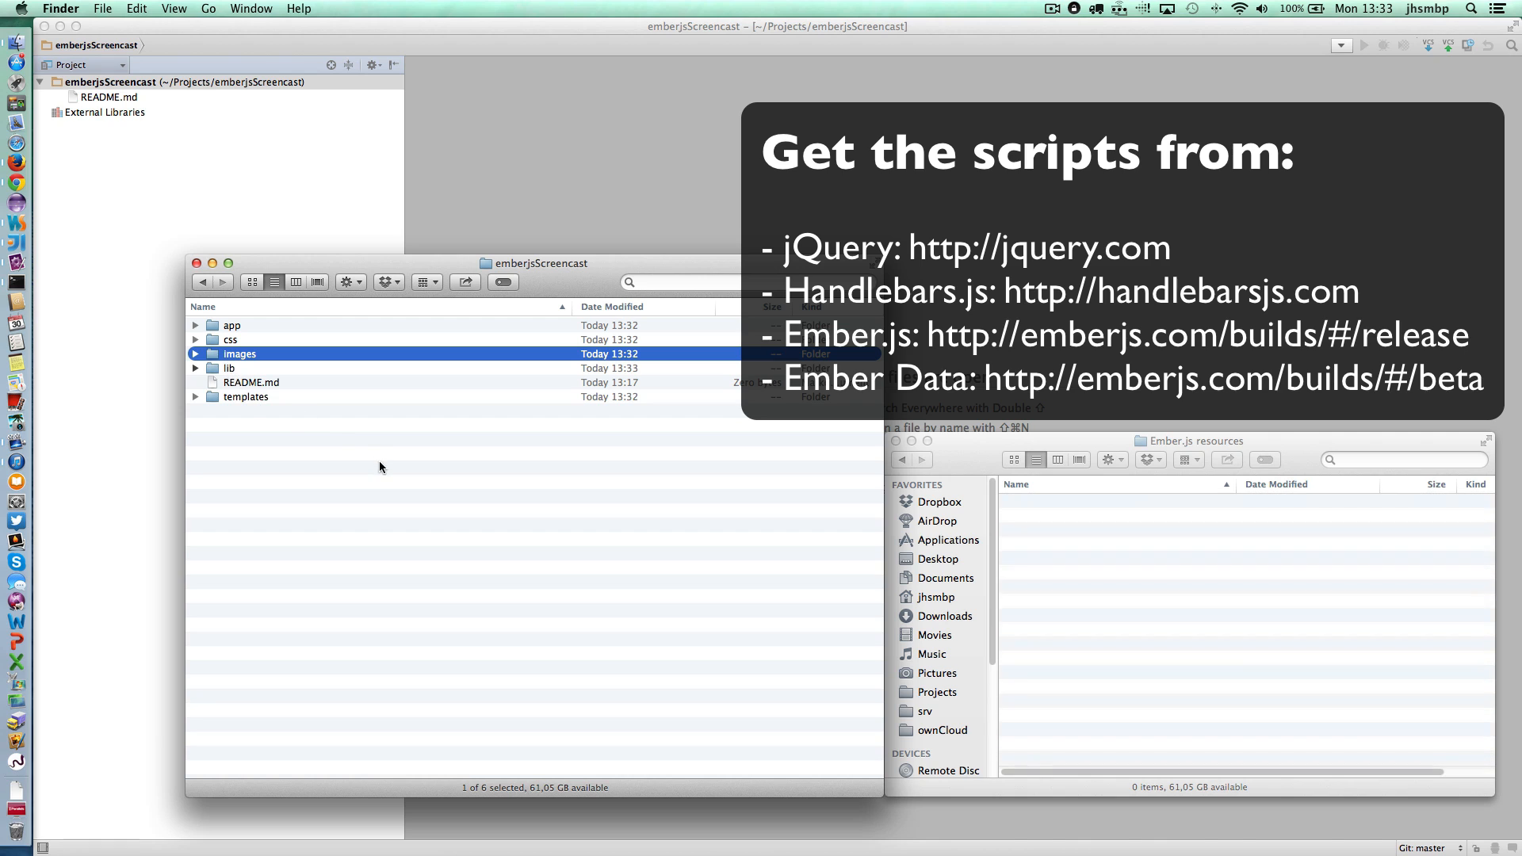
# Expand lib in Finder to show the moved Ember, Handlebars and jQuery files.
pyautogui.click(195, 368)
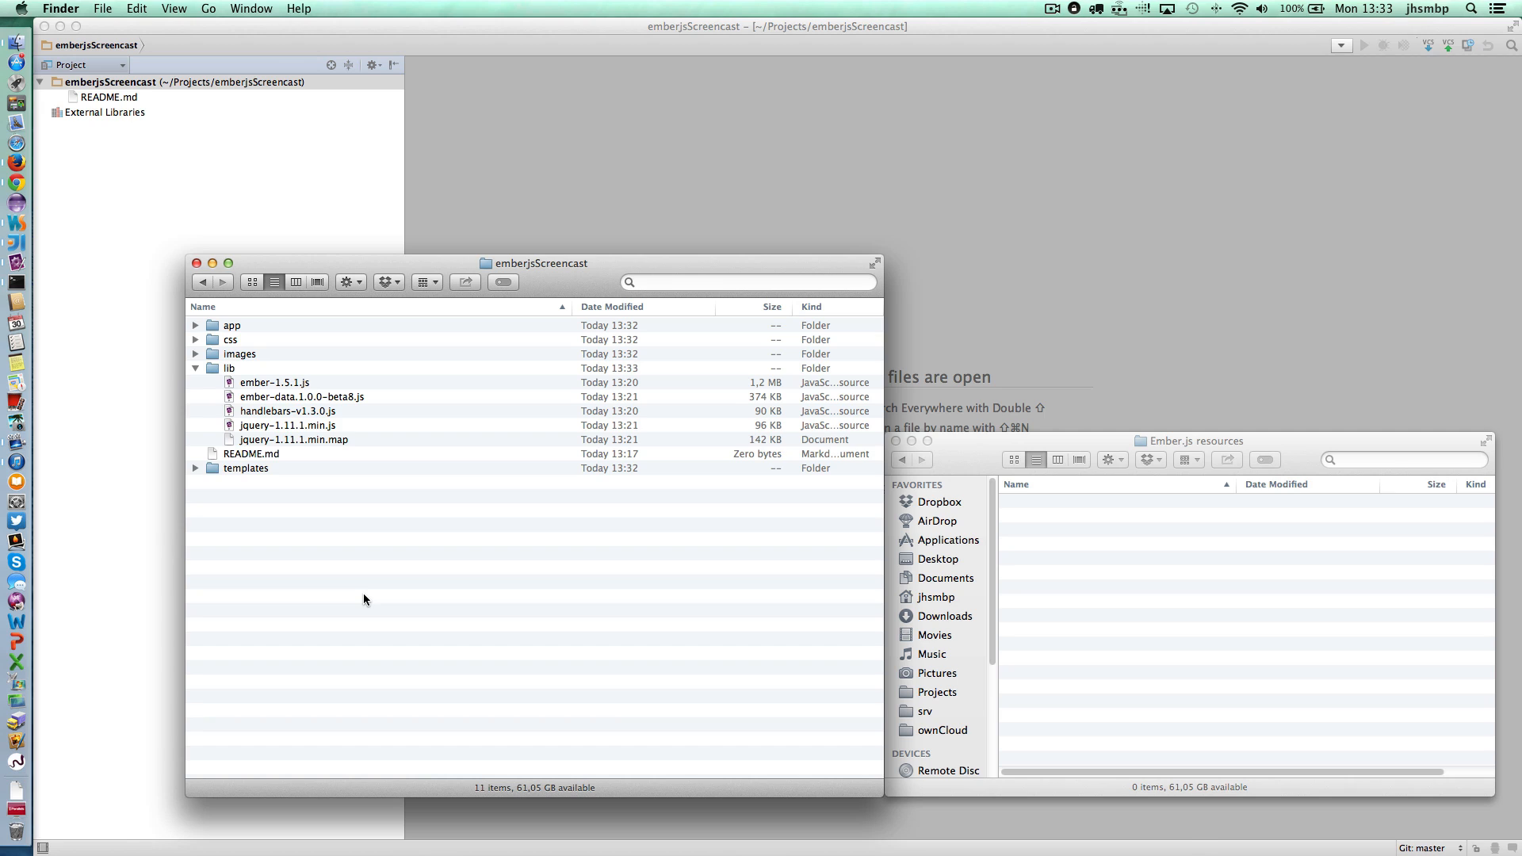
pyautogui.moveTo(569, 241)
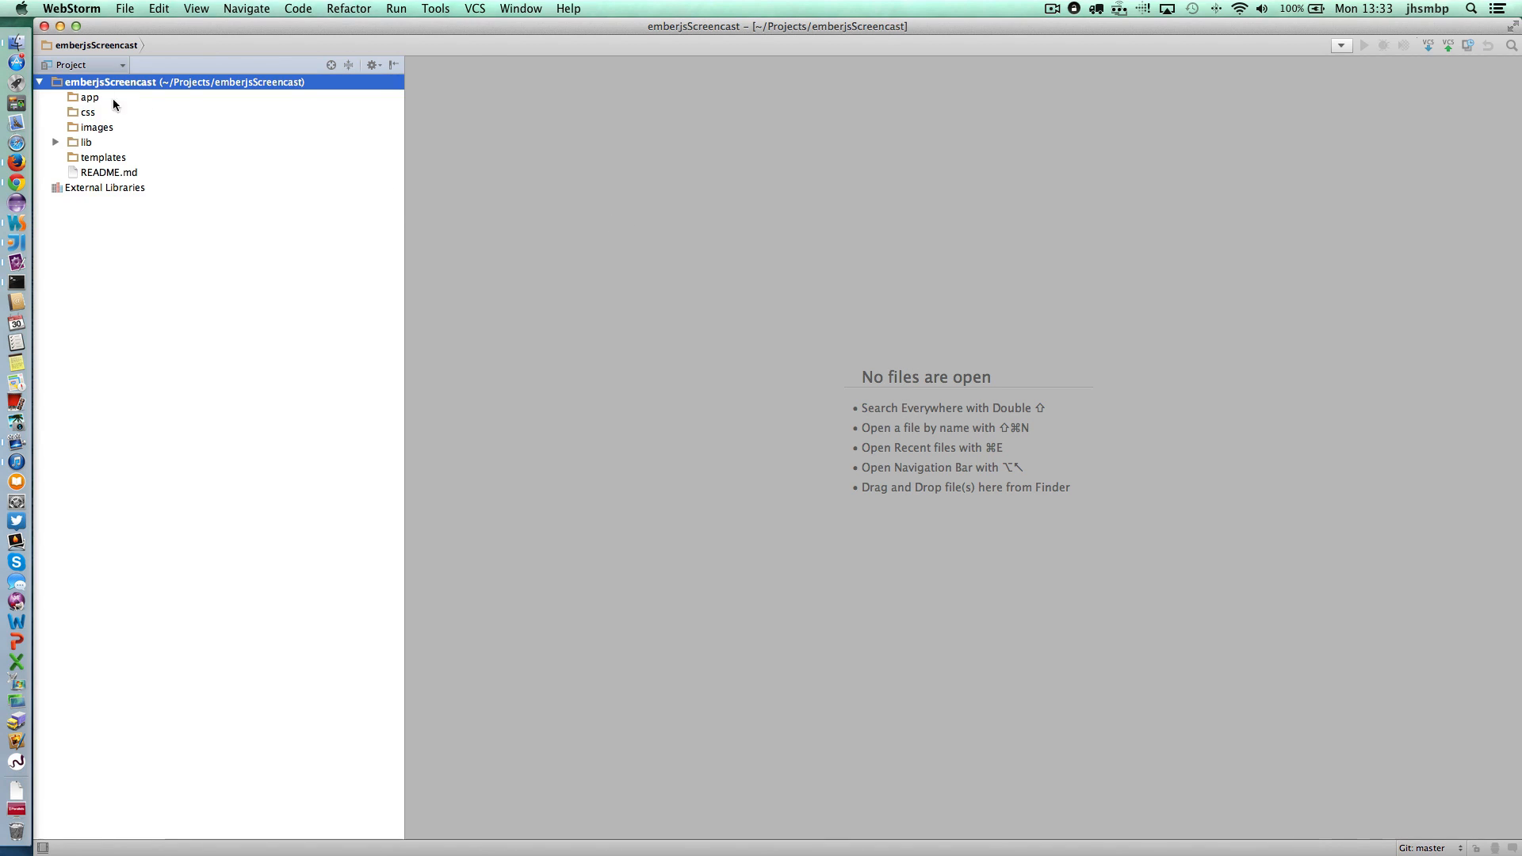
# Create a new HTML file named index in the project root.
pyautogui.click(89, 111)
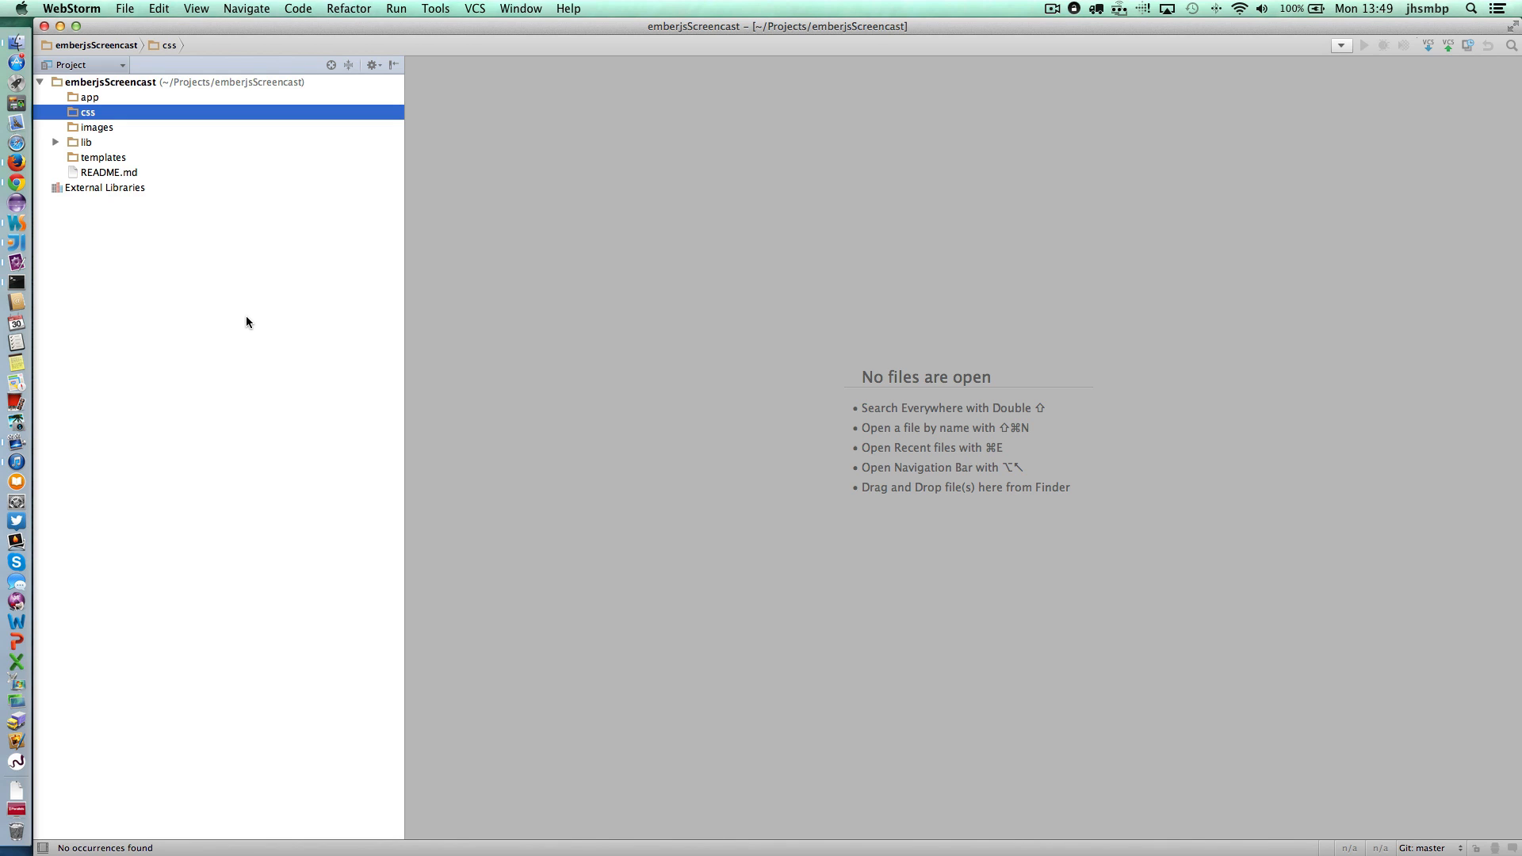
pyautogui.moveTo(142, 130)
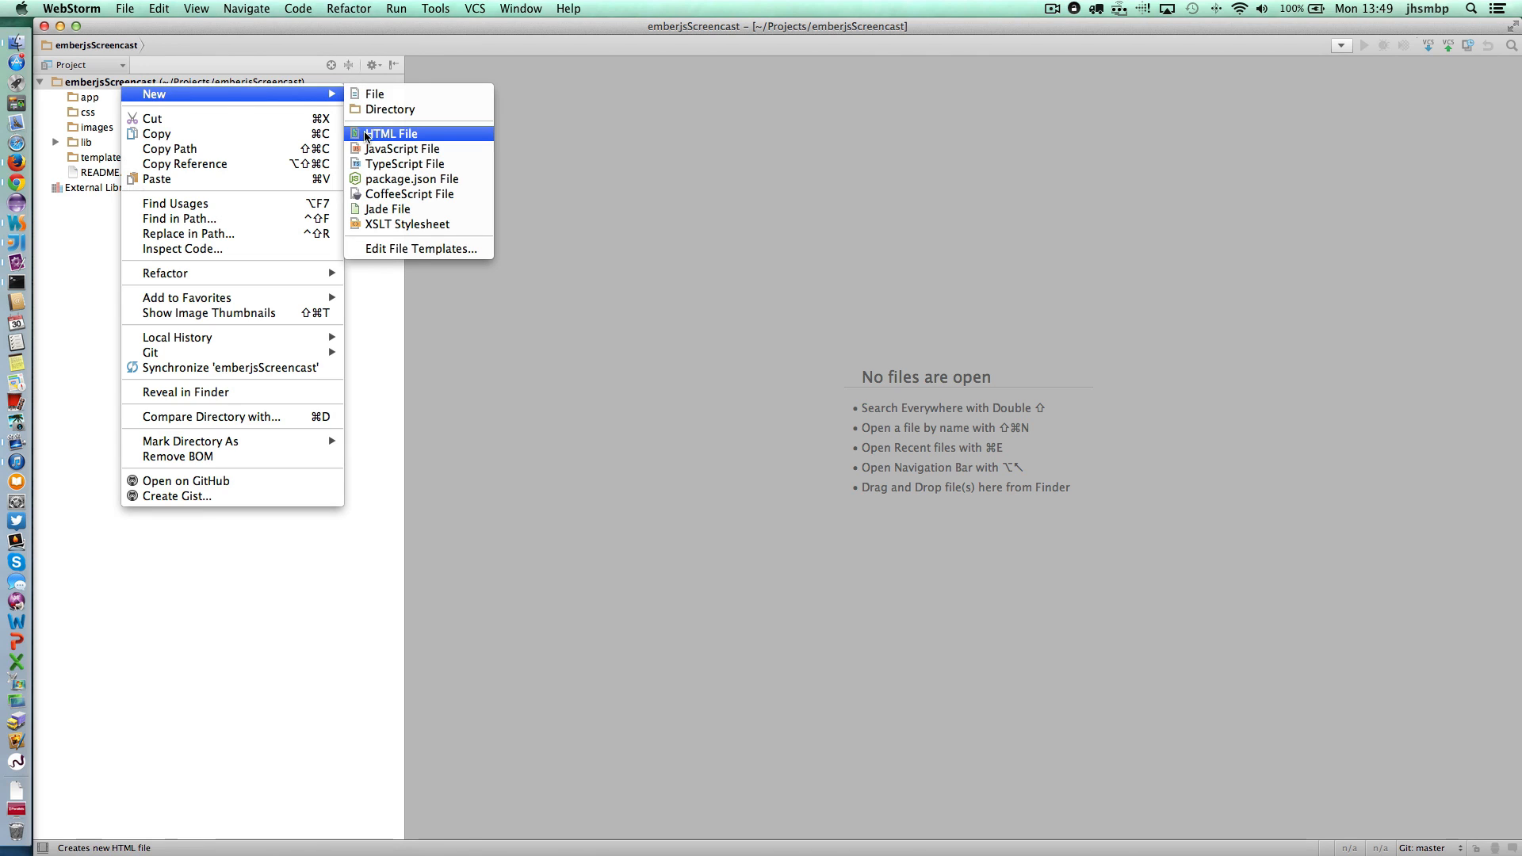
pyautogui.click(392, 133)
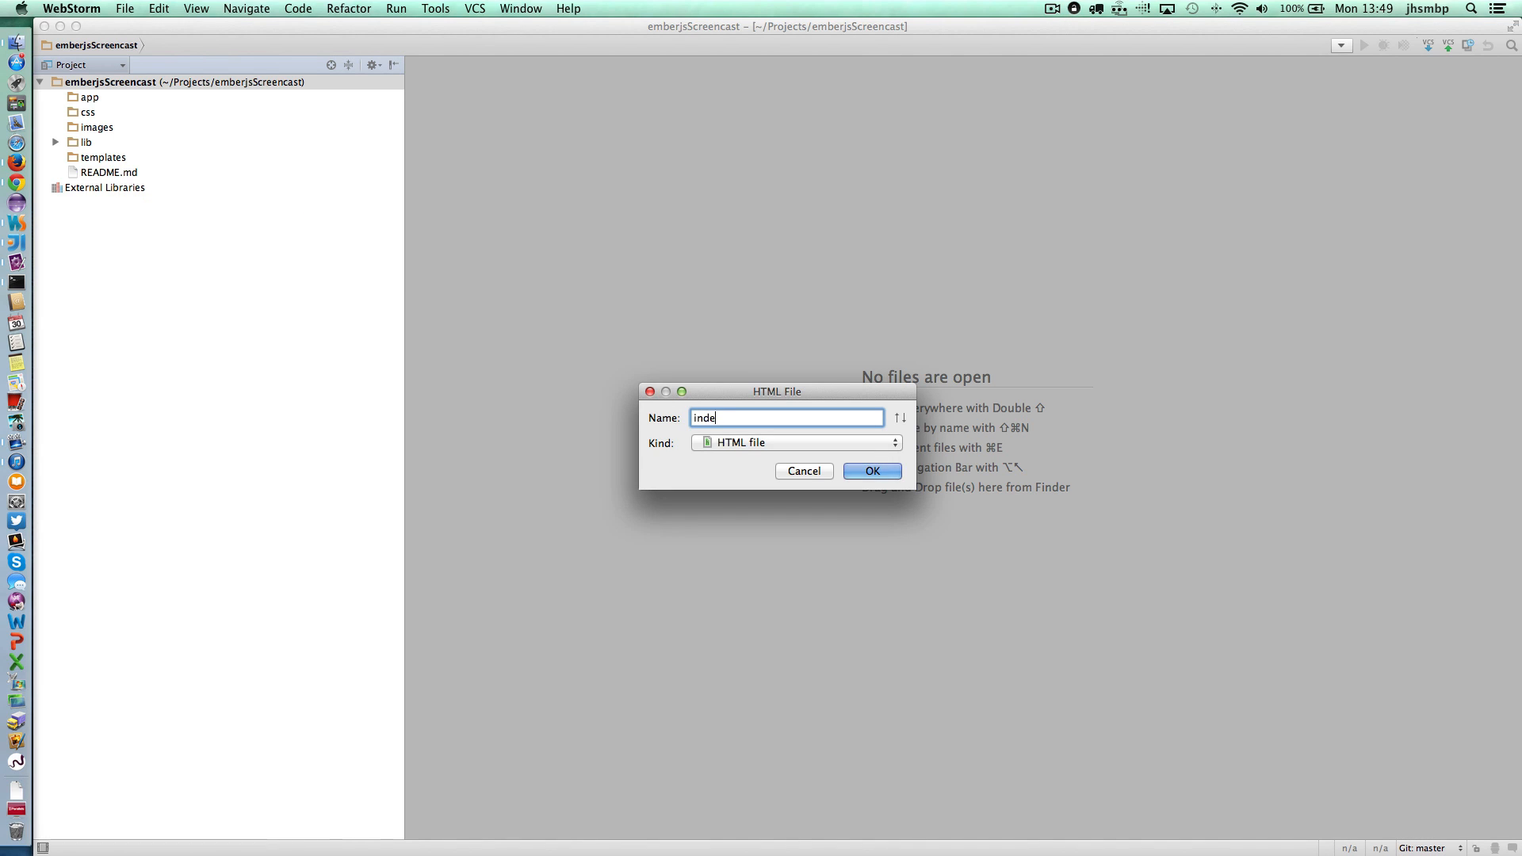
pyautogui.click(870, 471)
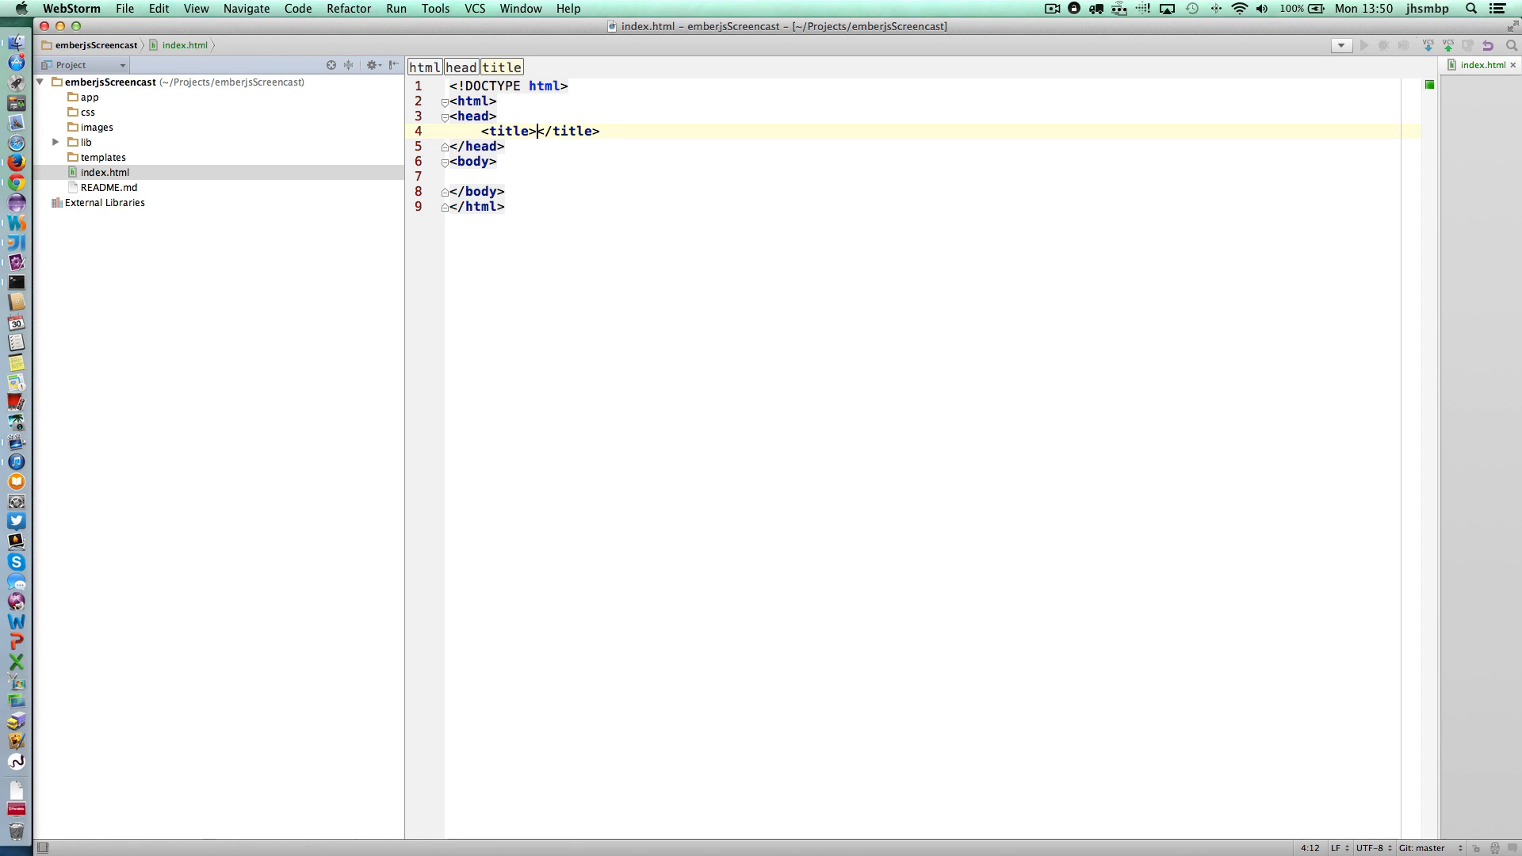
# Give index.html the title 'Ember.js Screencast App' and reveal the lib file names.
pyautogui.write('Ember.js Screencast App')
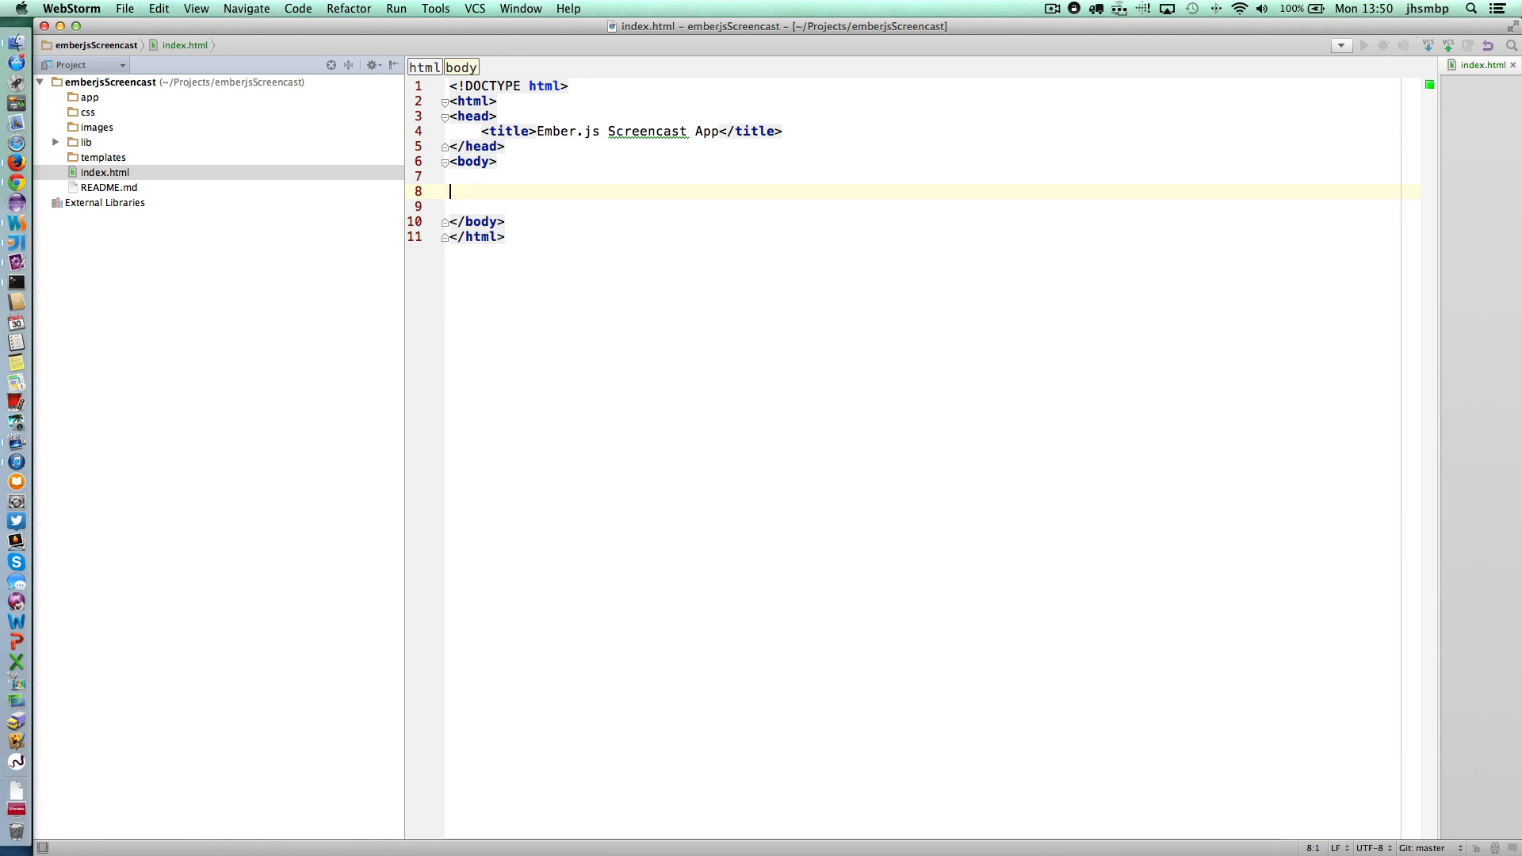
pyautogui.click(57, 145)
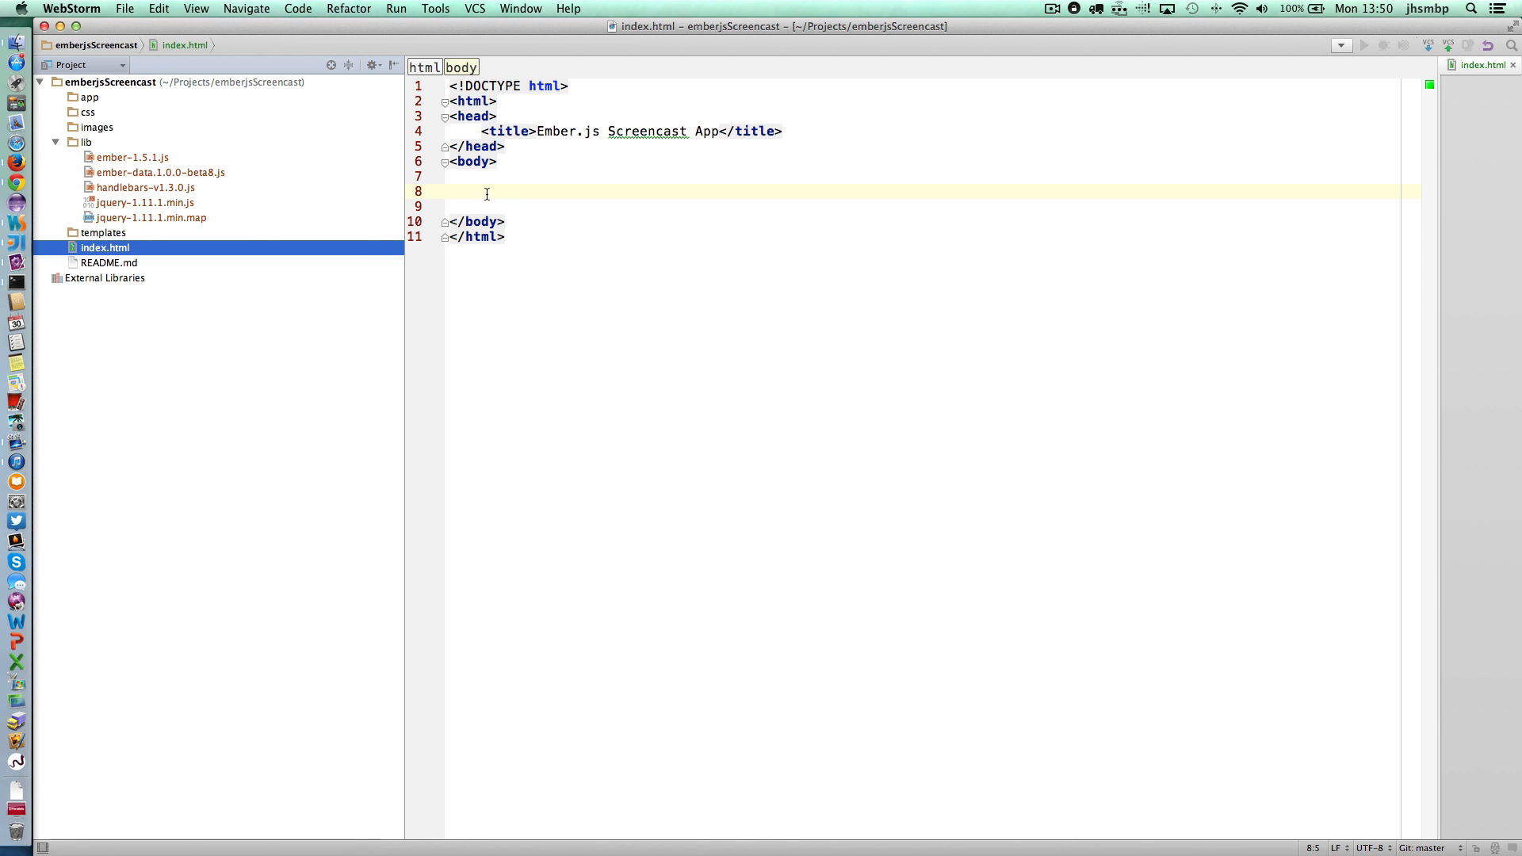
# Add script tags with charset and src paths loading handlebars-v1.3.0.js and ember from /lib.
pyautogui.write('<script type="text/javascript')
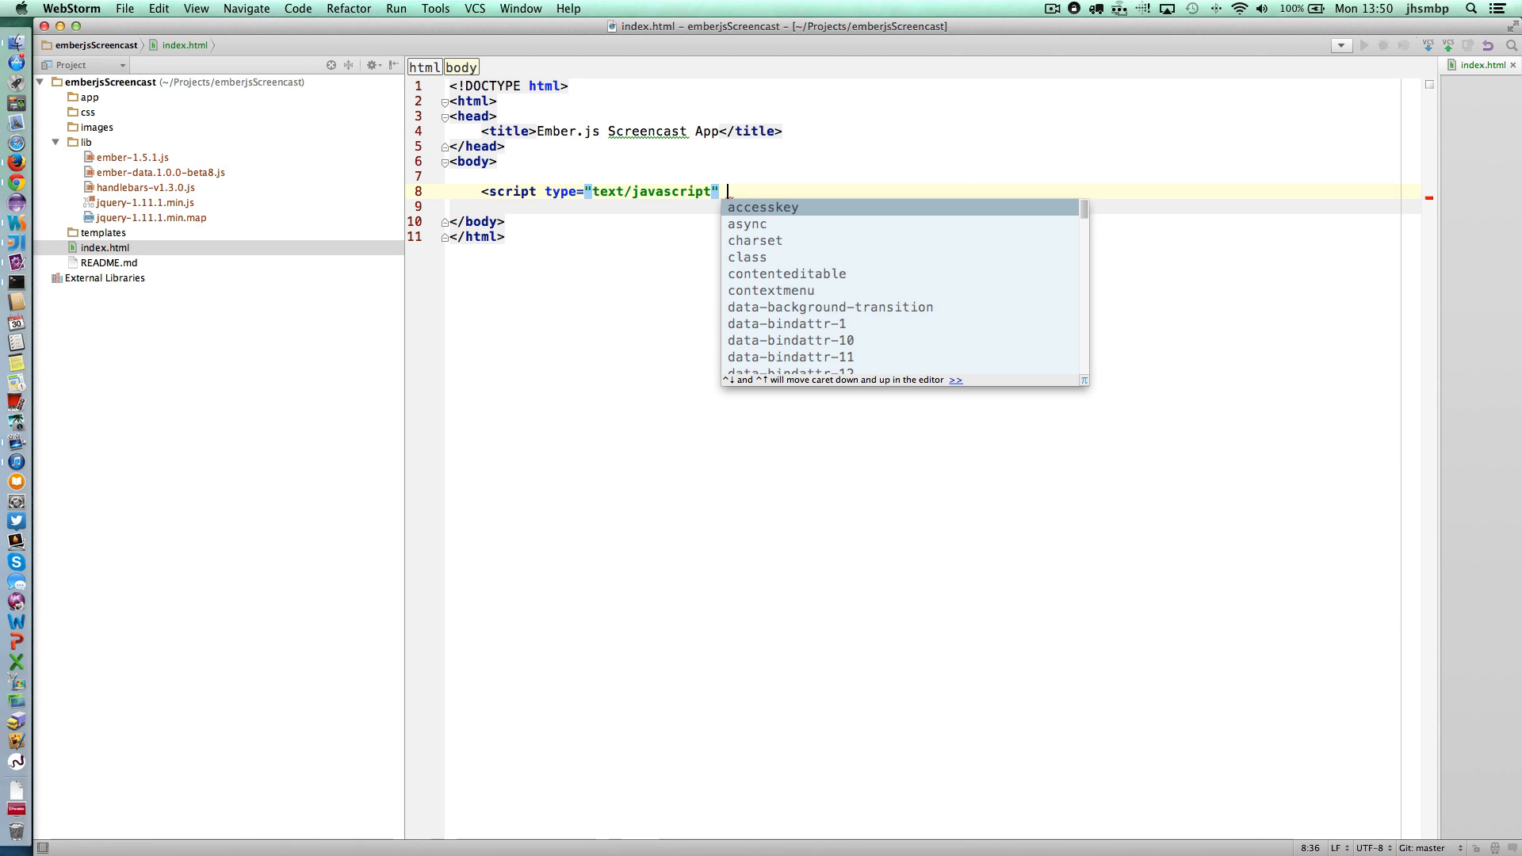
pyautogui.write('charset="utf-8')
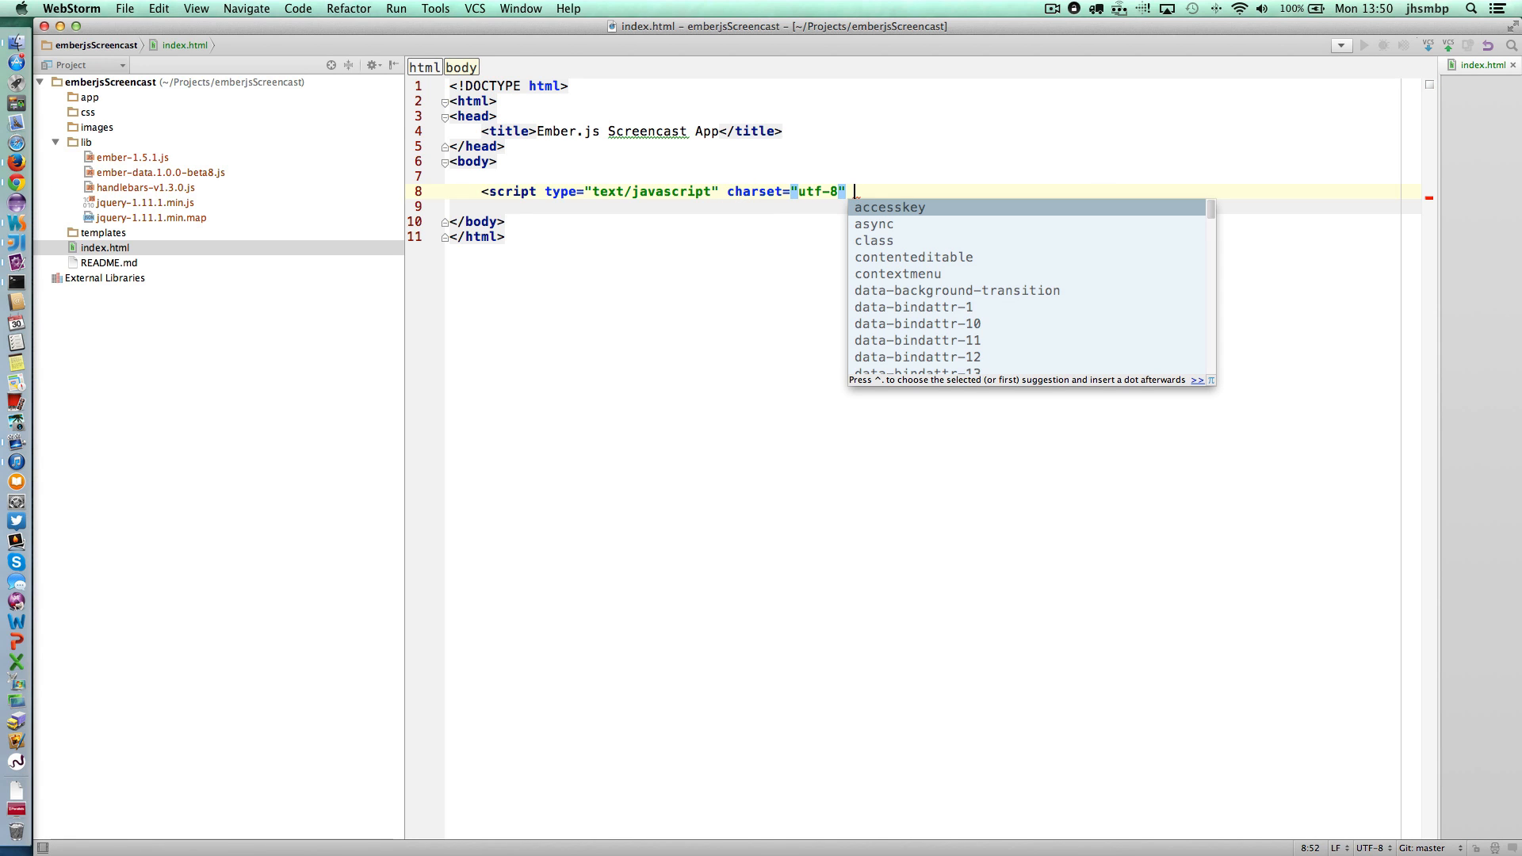
pyautogui.write('sr')
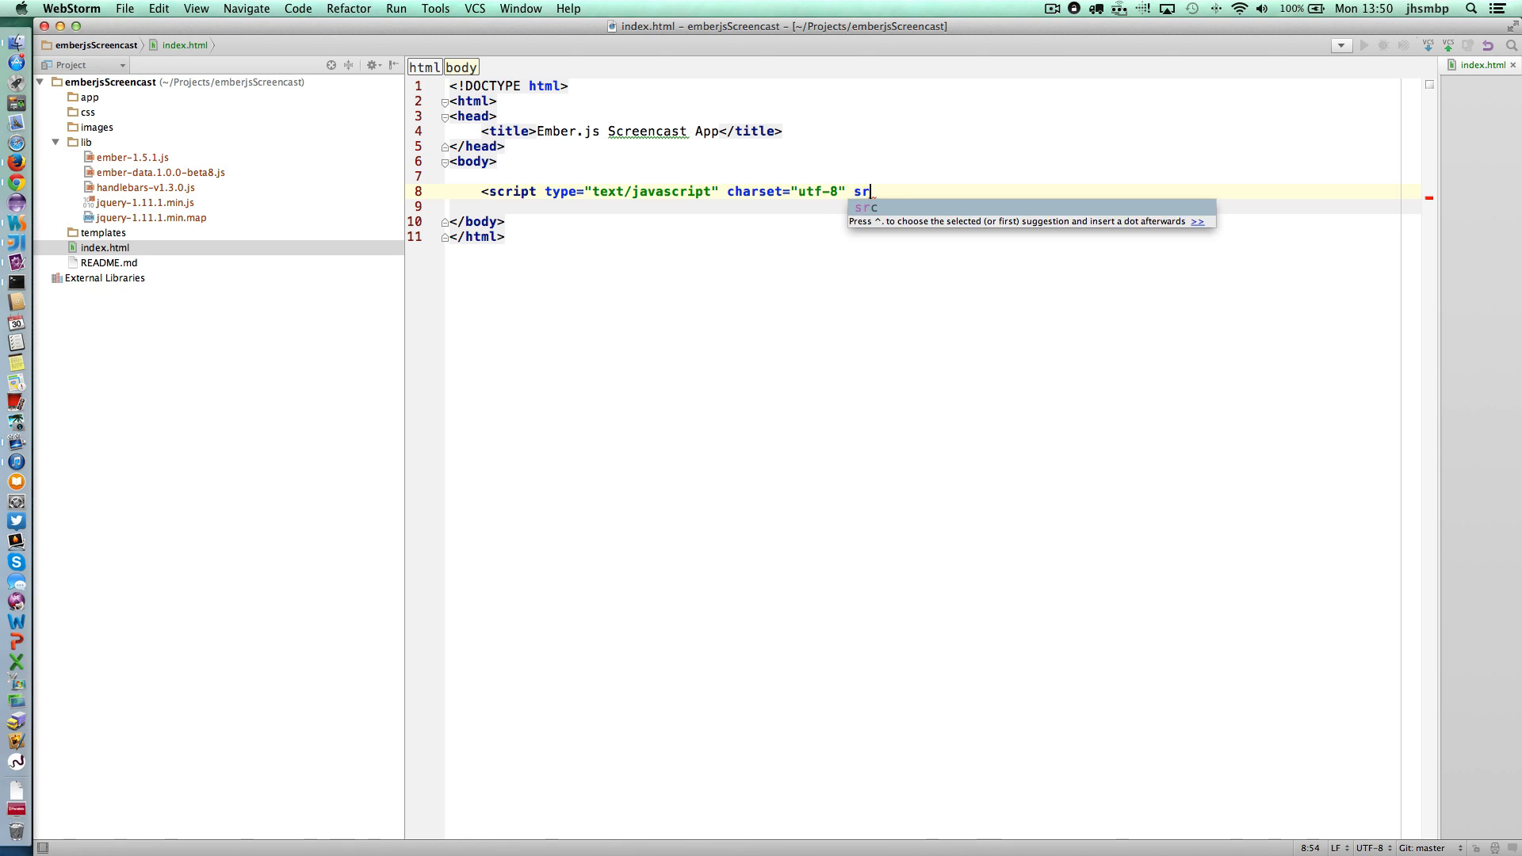
pyautogui.write('c?')
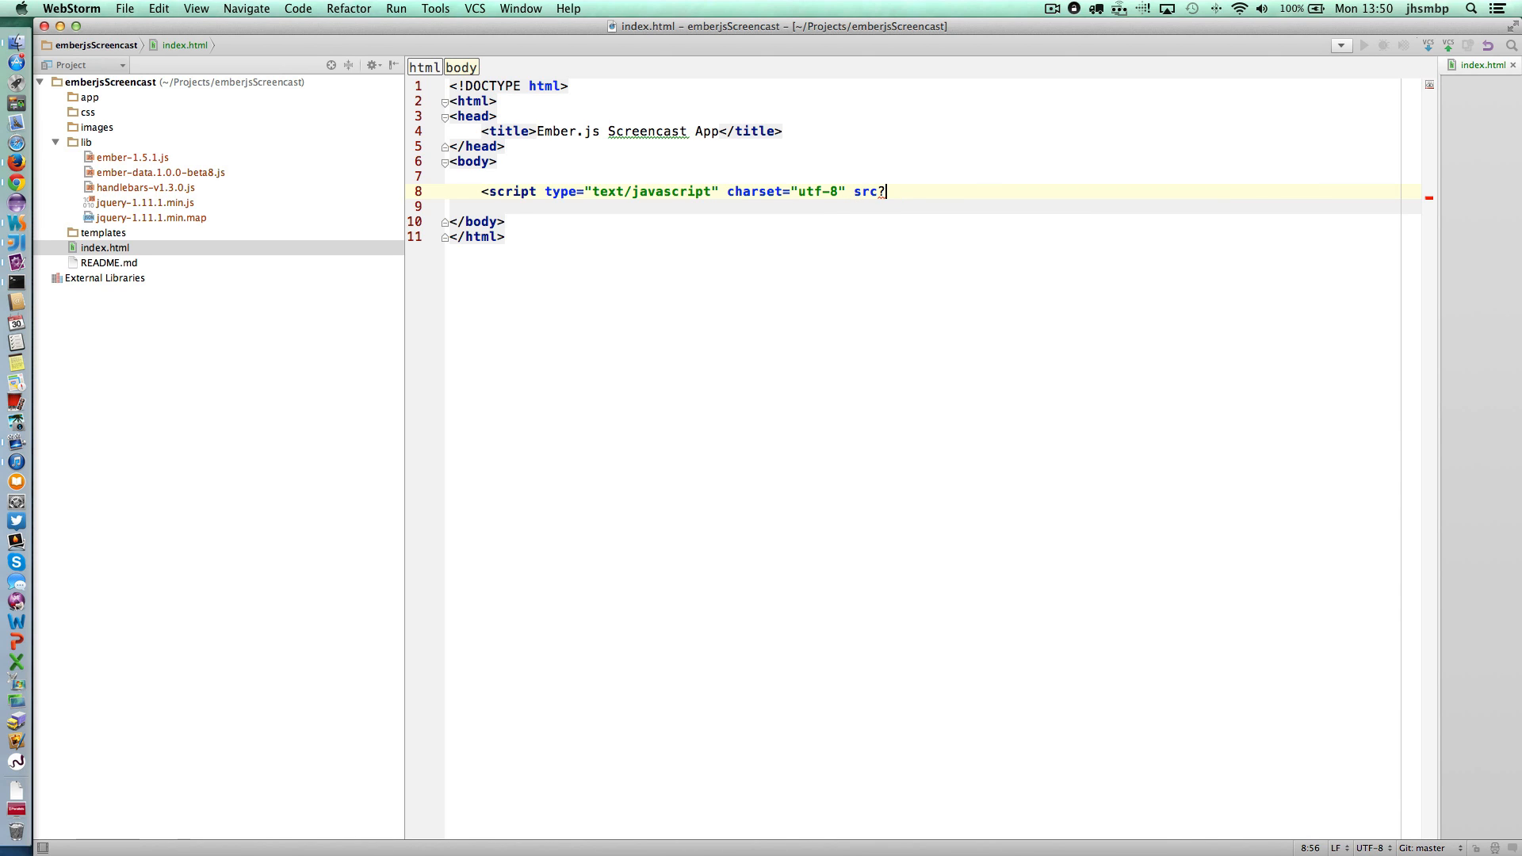
pyautogui.write('="')
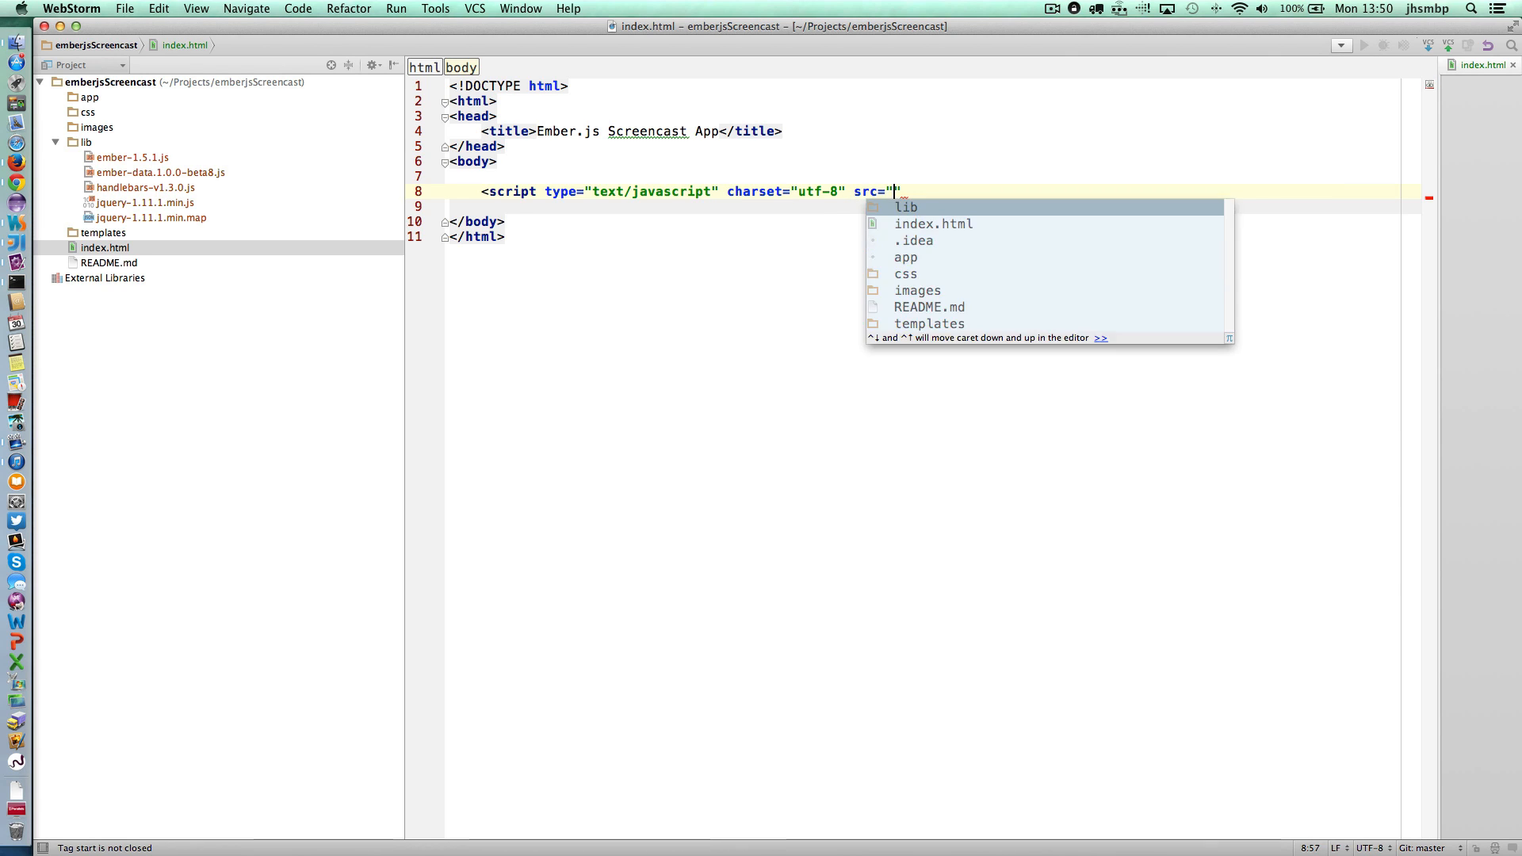
pyautogui.write('/lib/jquery-1.11.1.min.js')
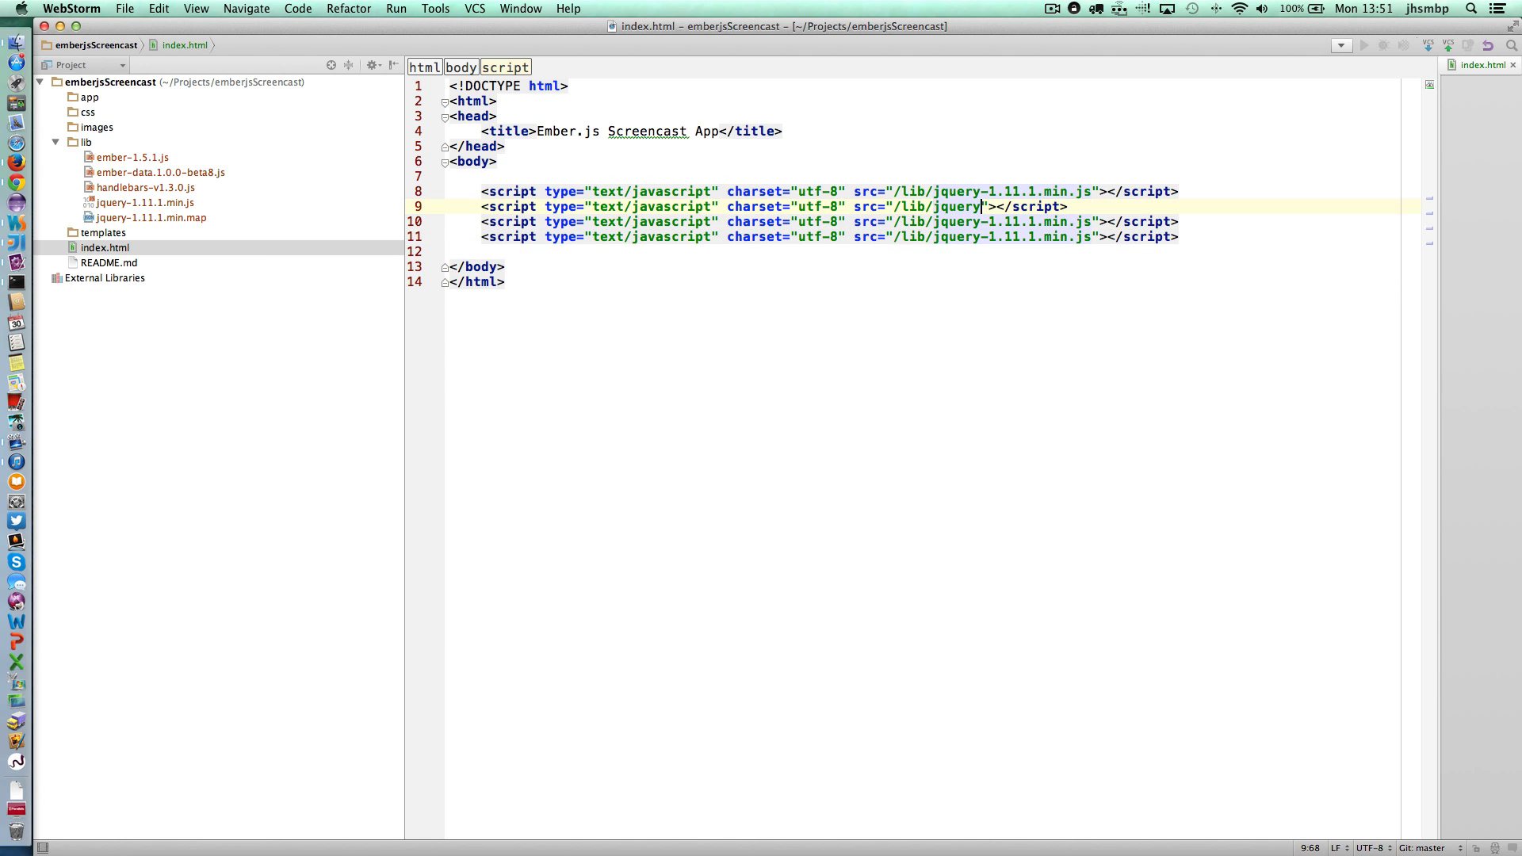
pyautogui.write('handlebars-v1.3.0.js')
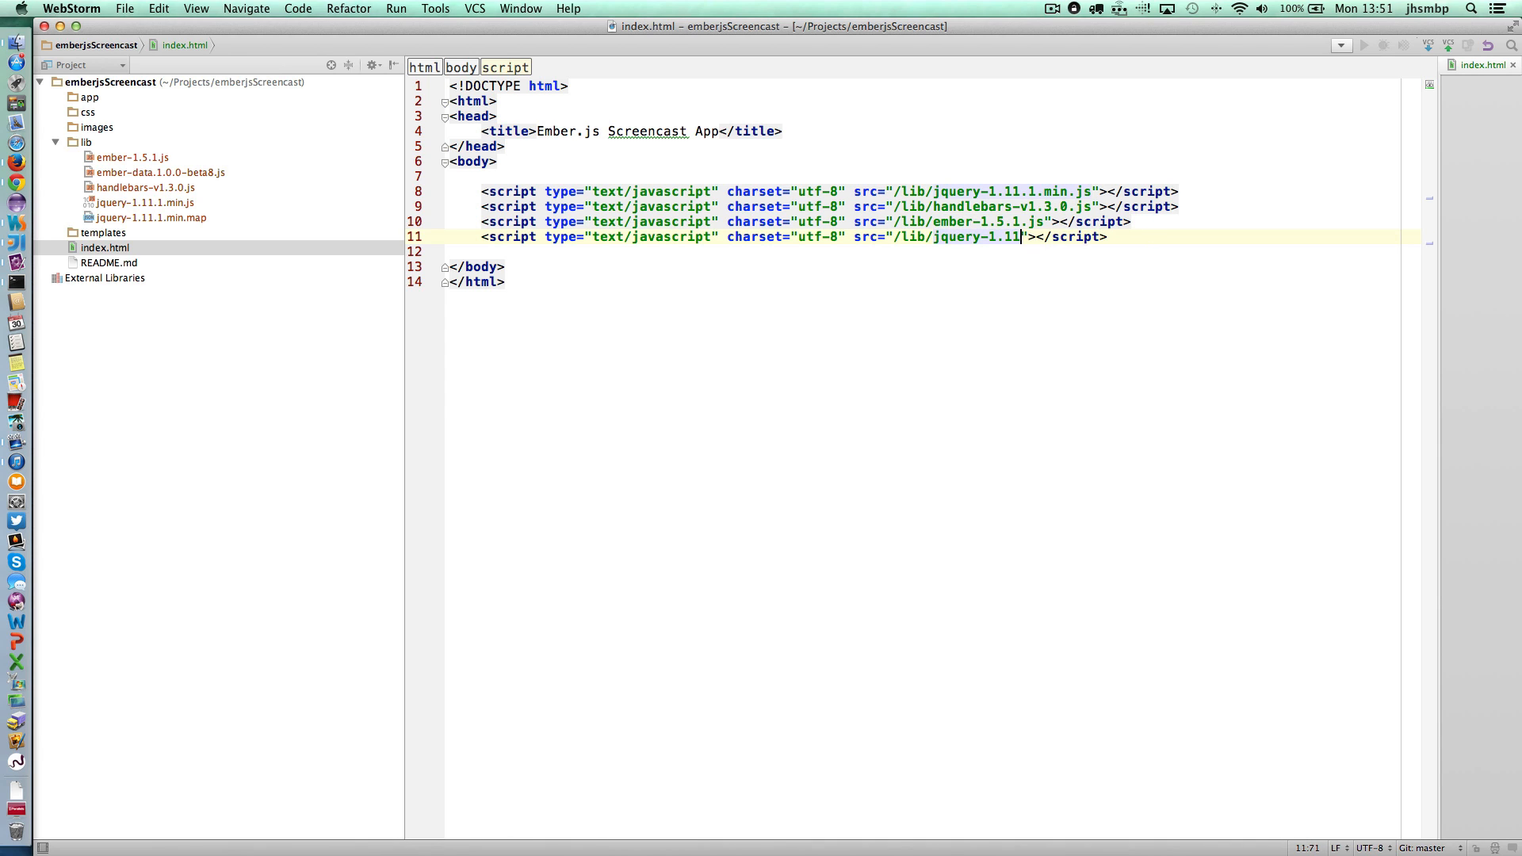
pyautogui.write('ember')
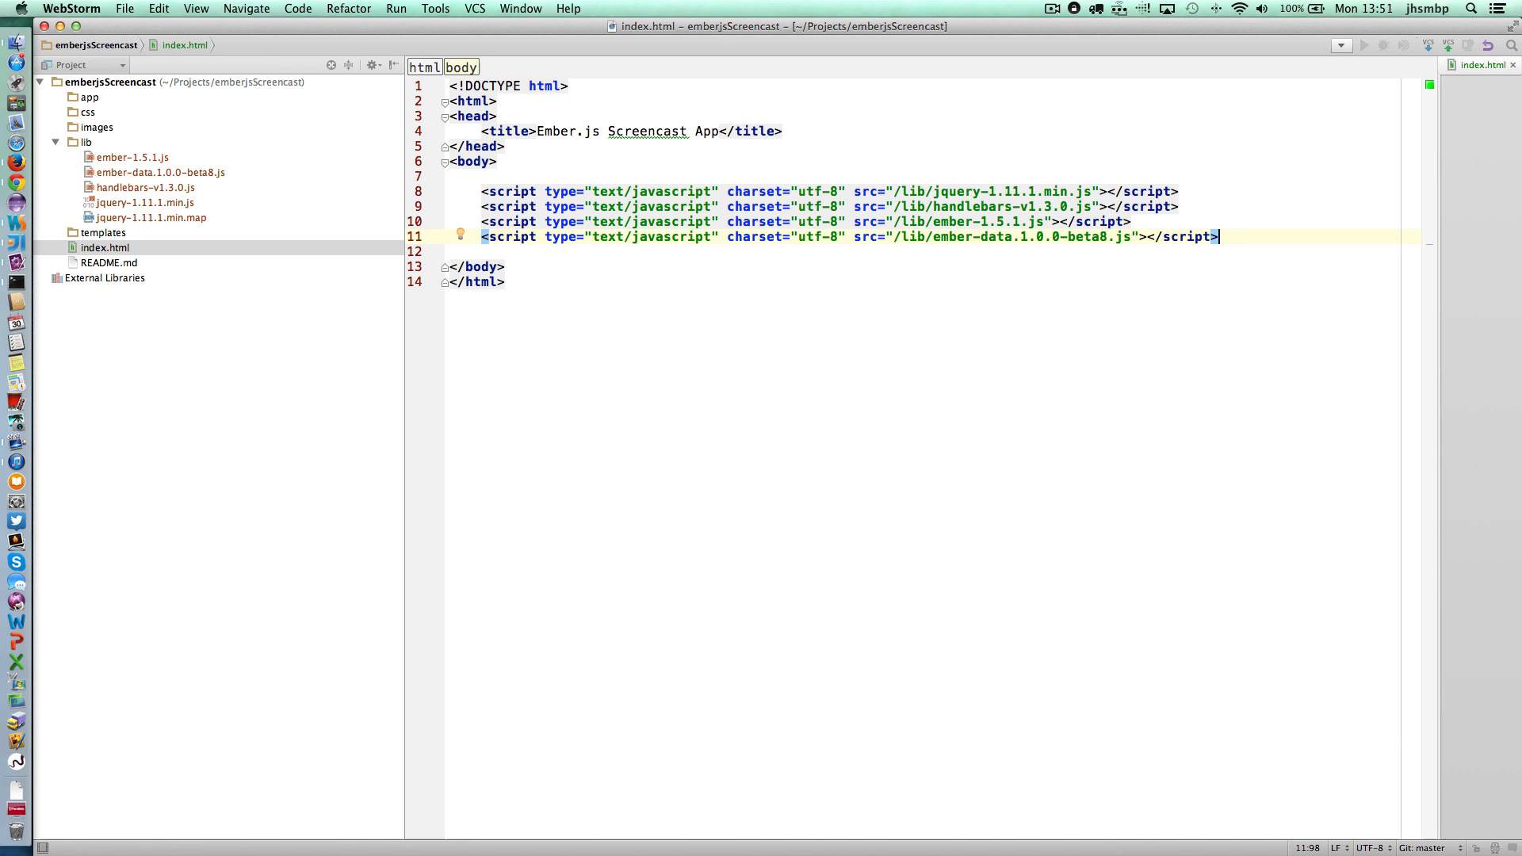
pyautogui.moveTo(144, 119)
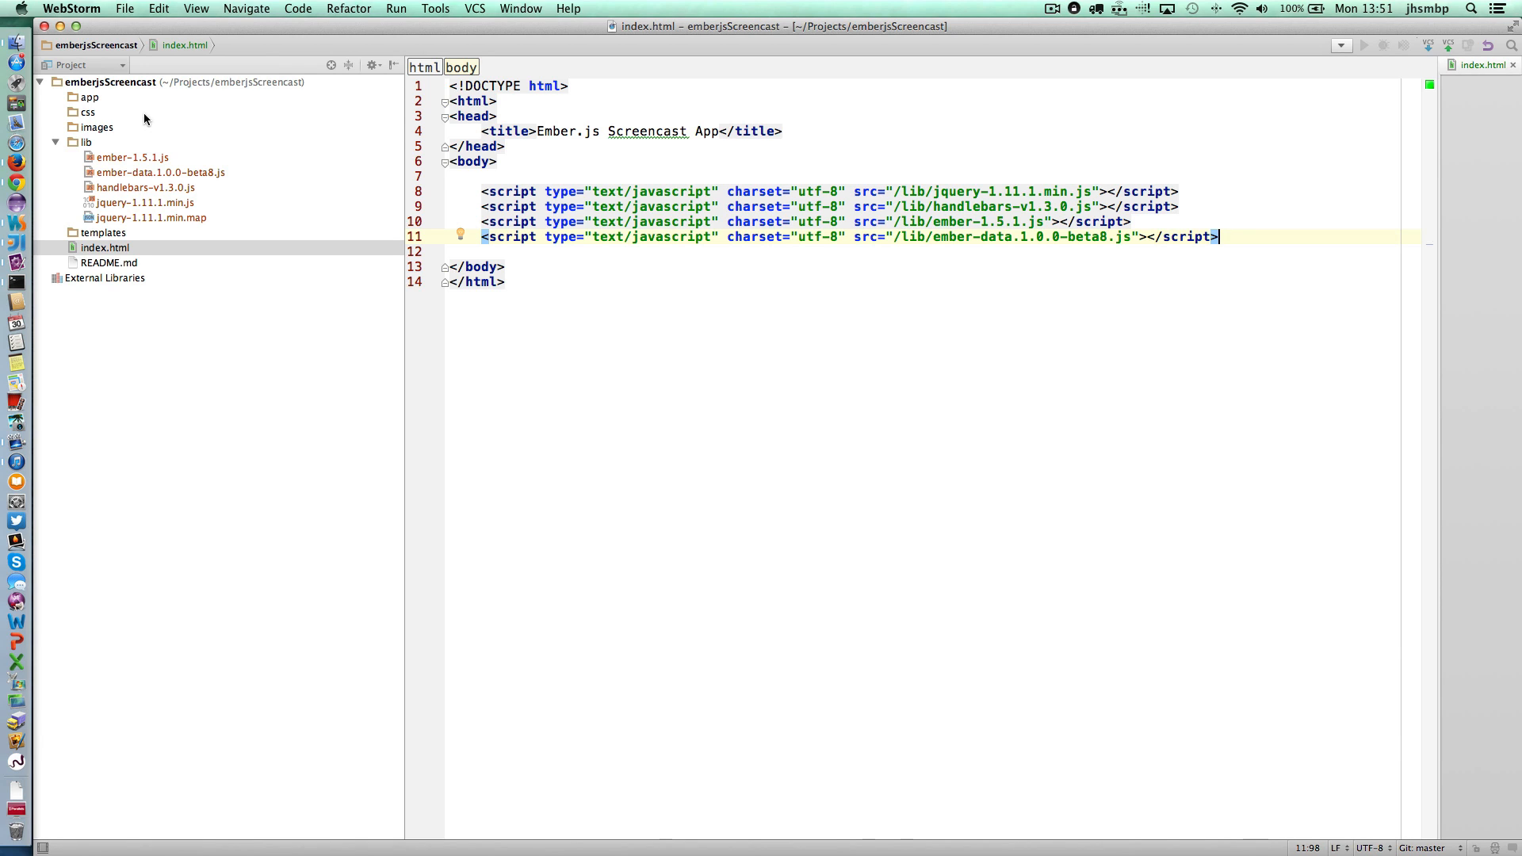
# Create a new JavaScript file app.js inside the app folder.
pyautogui.click(89, 97)
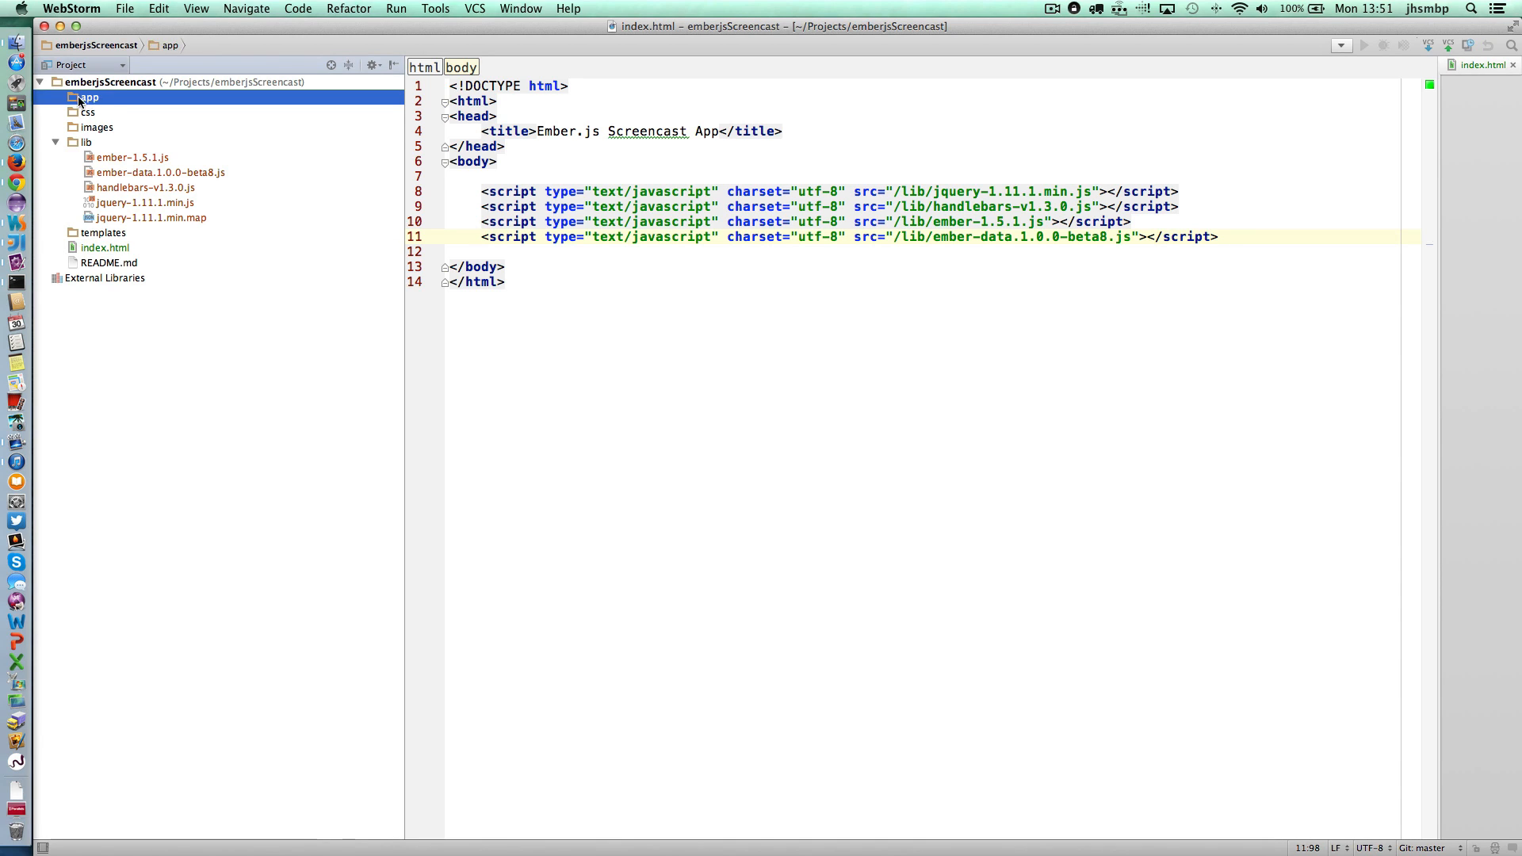
pyautogui.rightClick(89, 97)
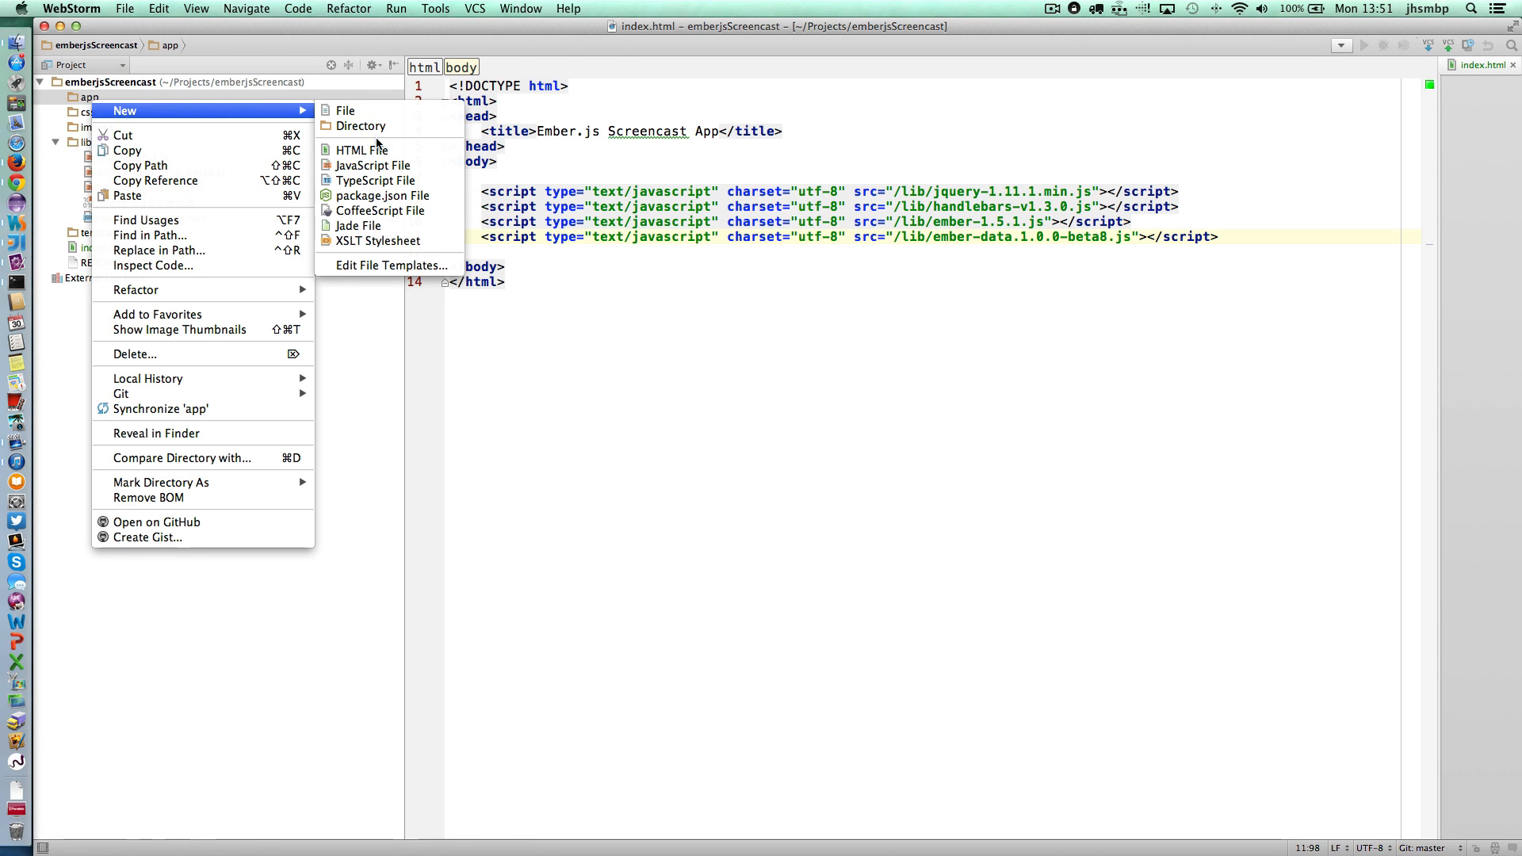
pyautogui.click(373, 165)
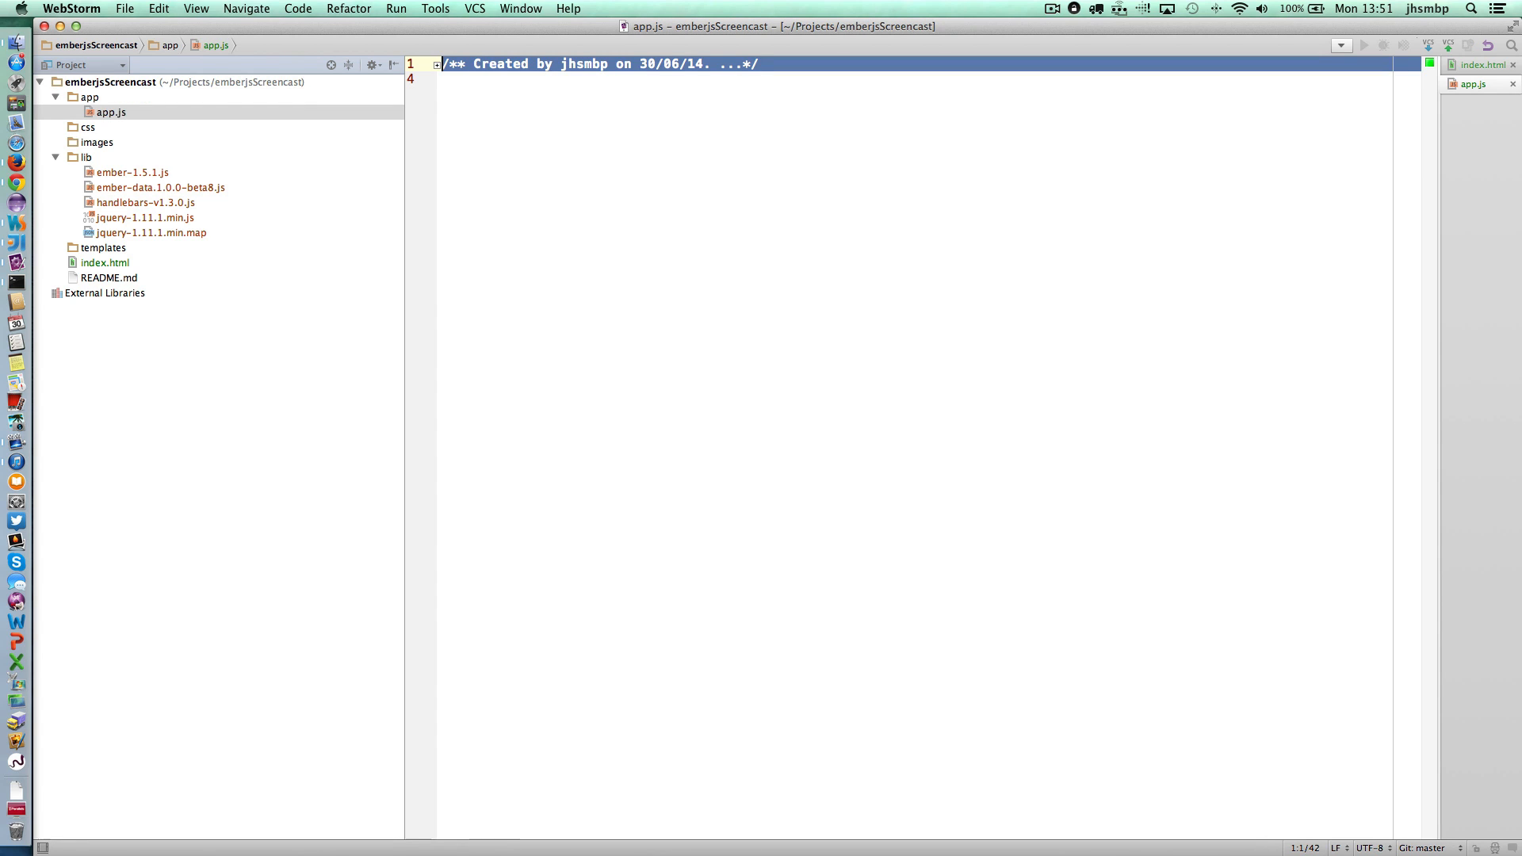
# Define var Screencast = Ember.Application.create({}); in app.js.
pyautogui.write('var')
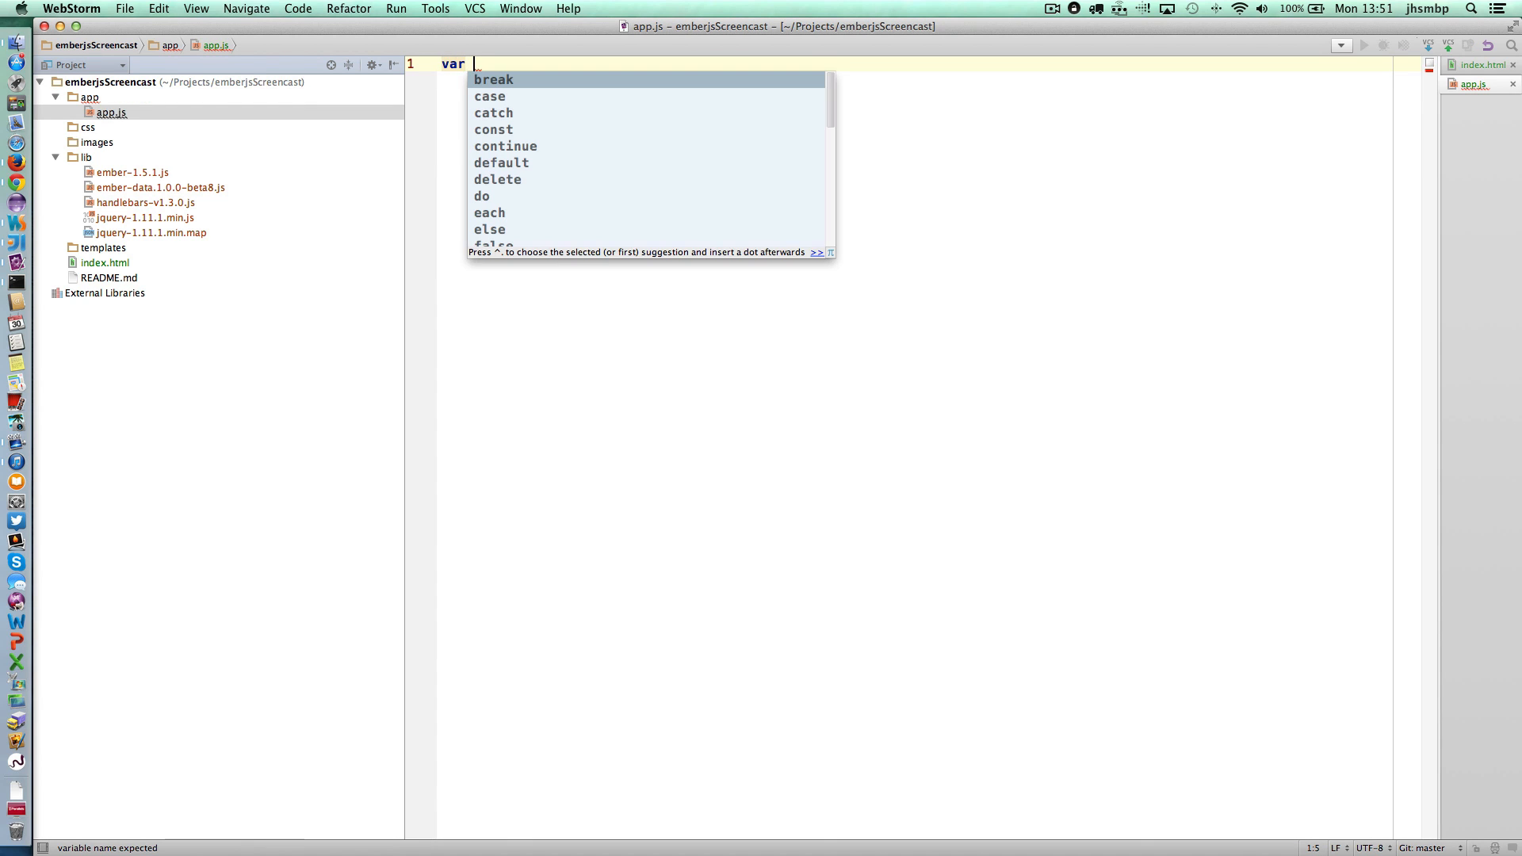
pyautogui.write('App')
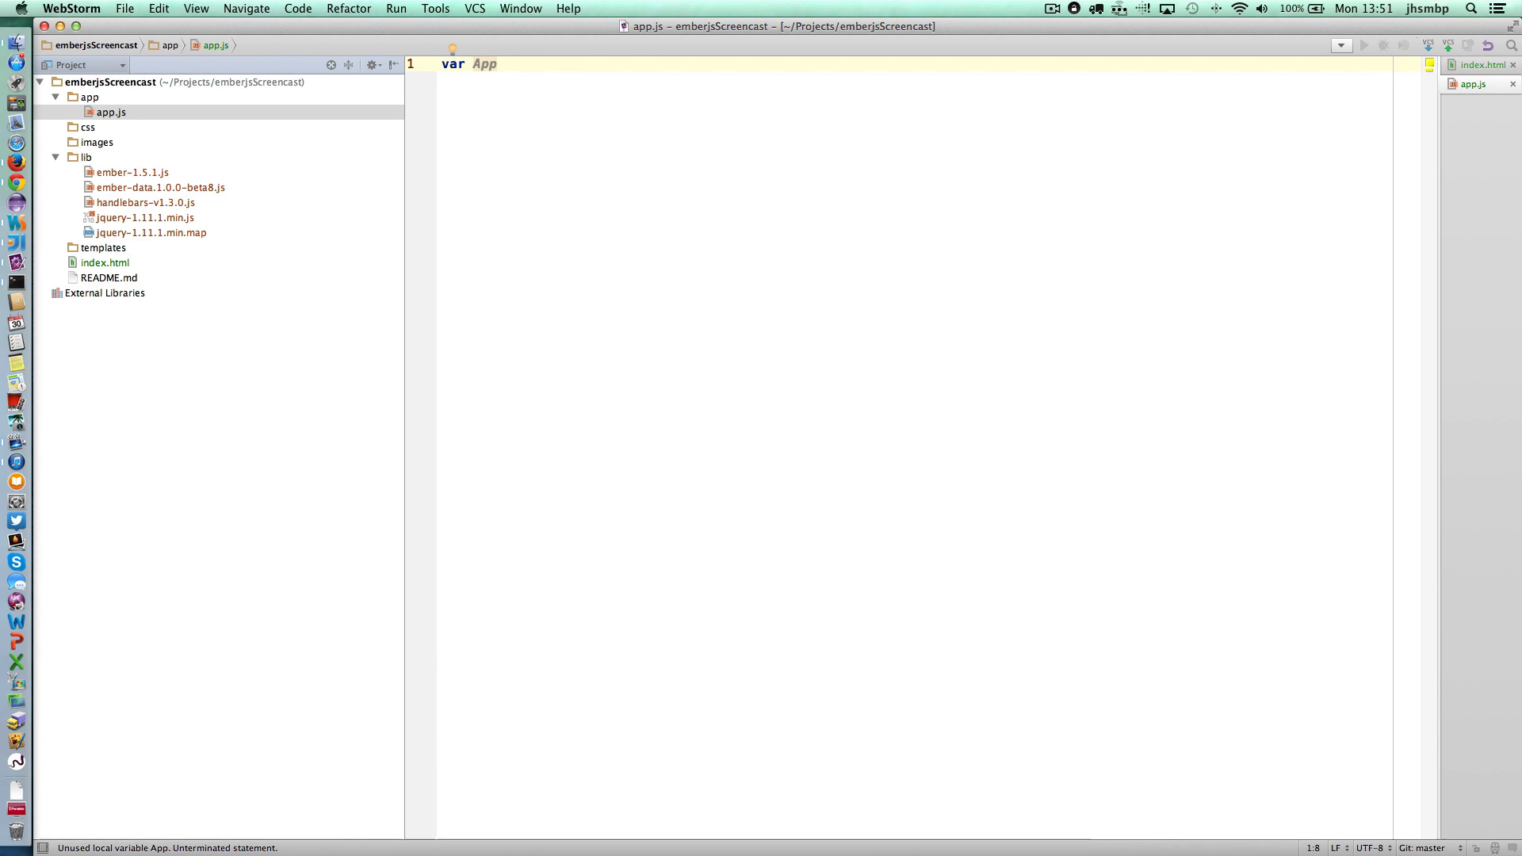
pyautogui.press('backspace')
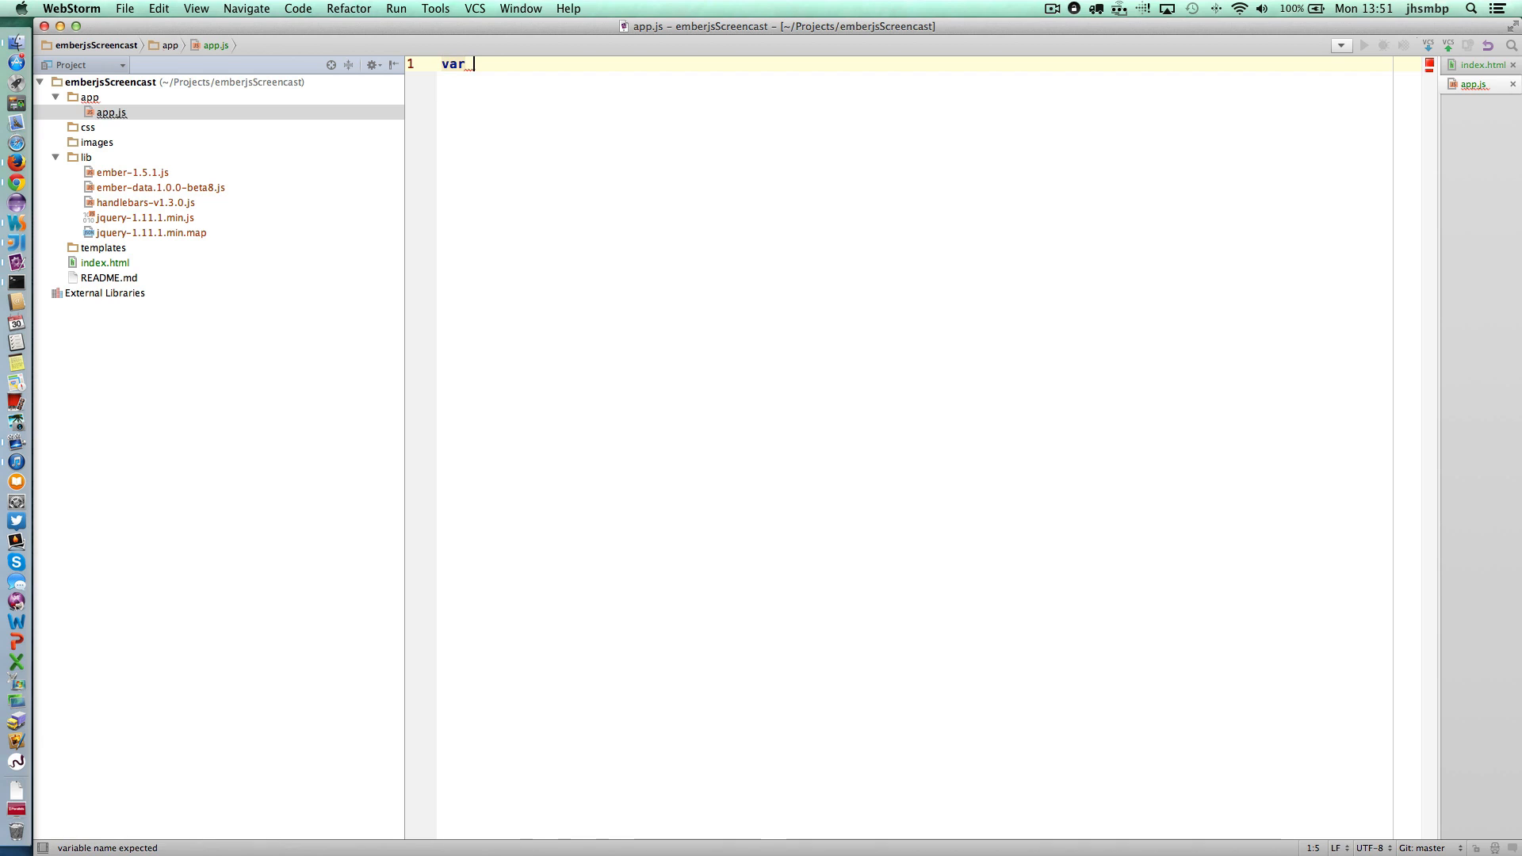
pyautogui.write('Screen')
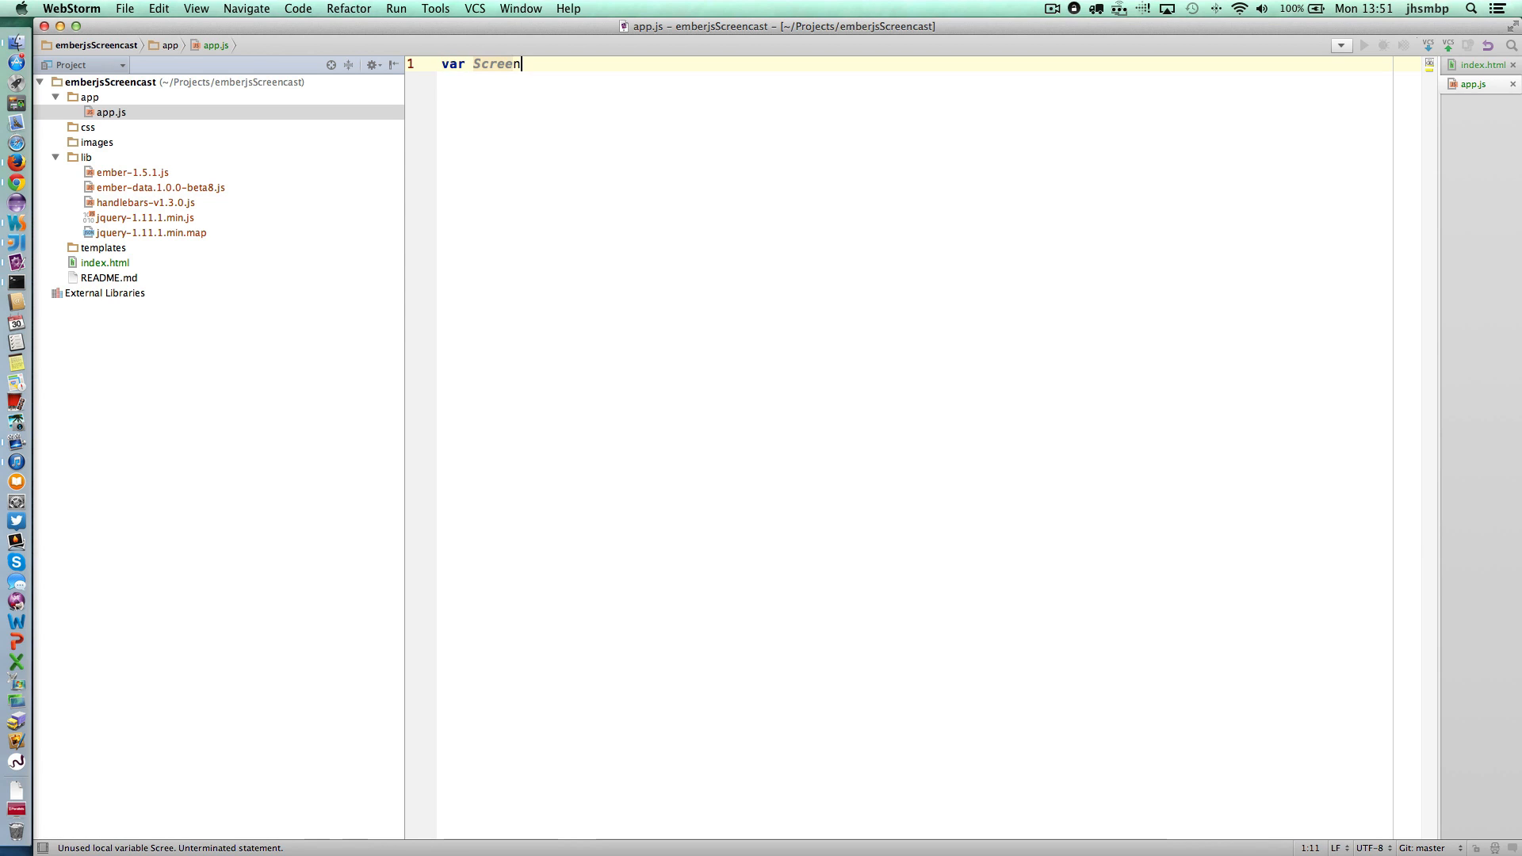
pyautogui.write('cast')
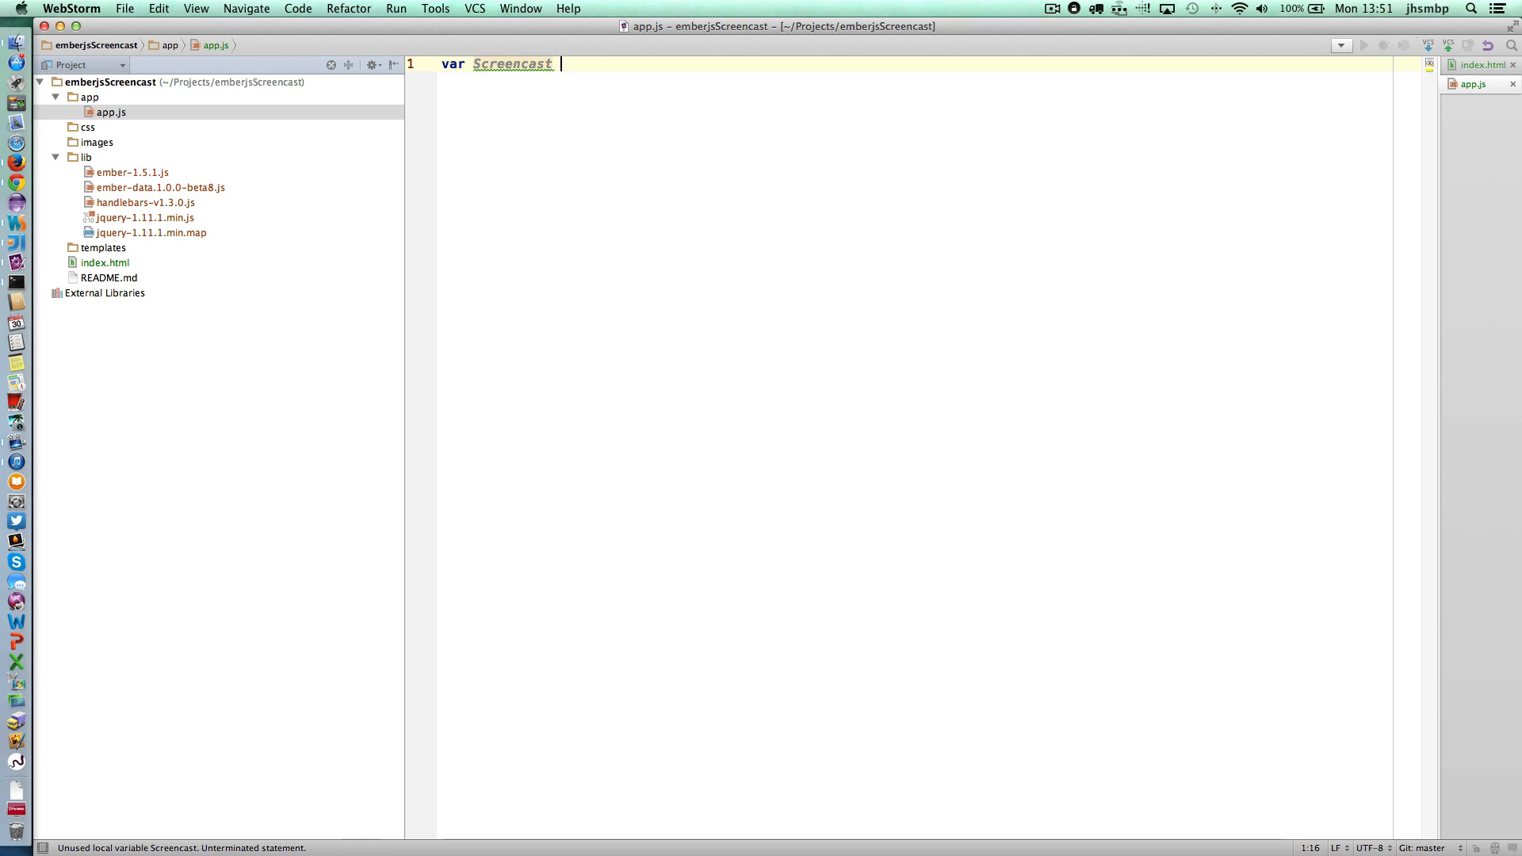
pyautogui.write('= Ember')
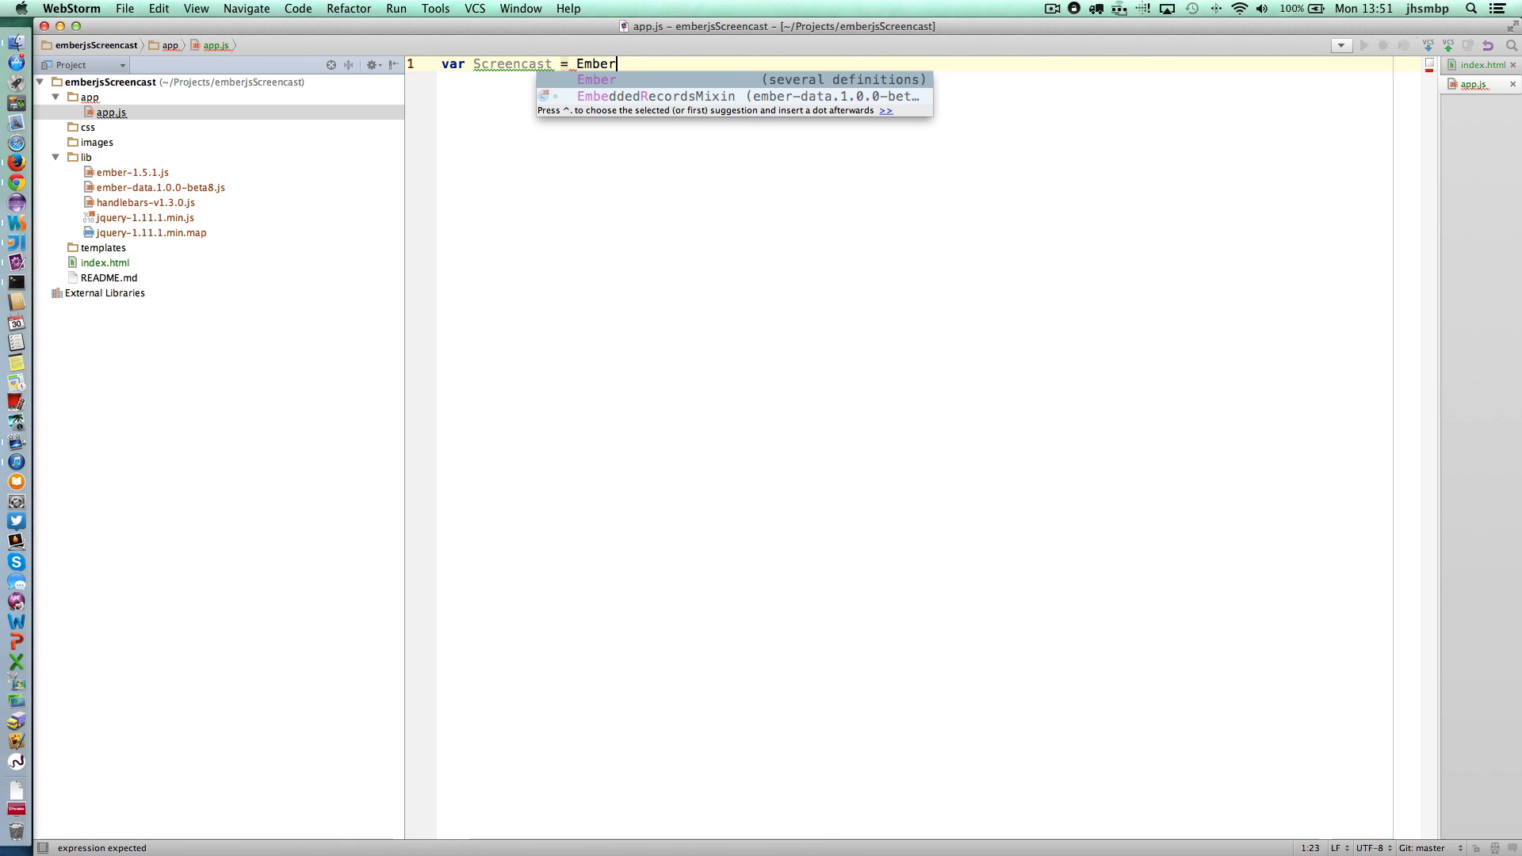
pyautogui.write('.Application.create')
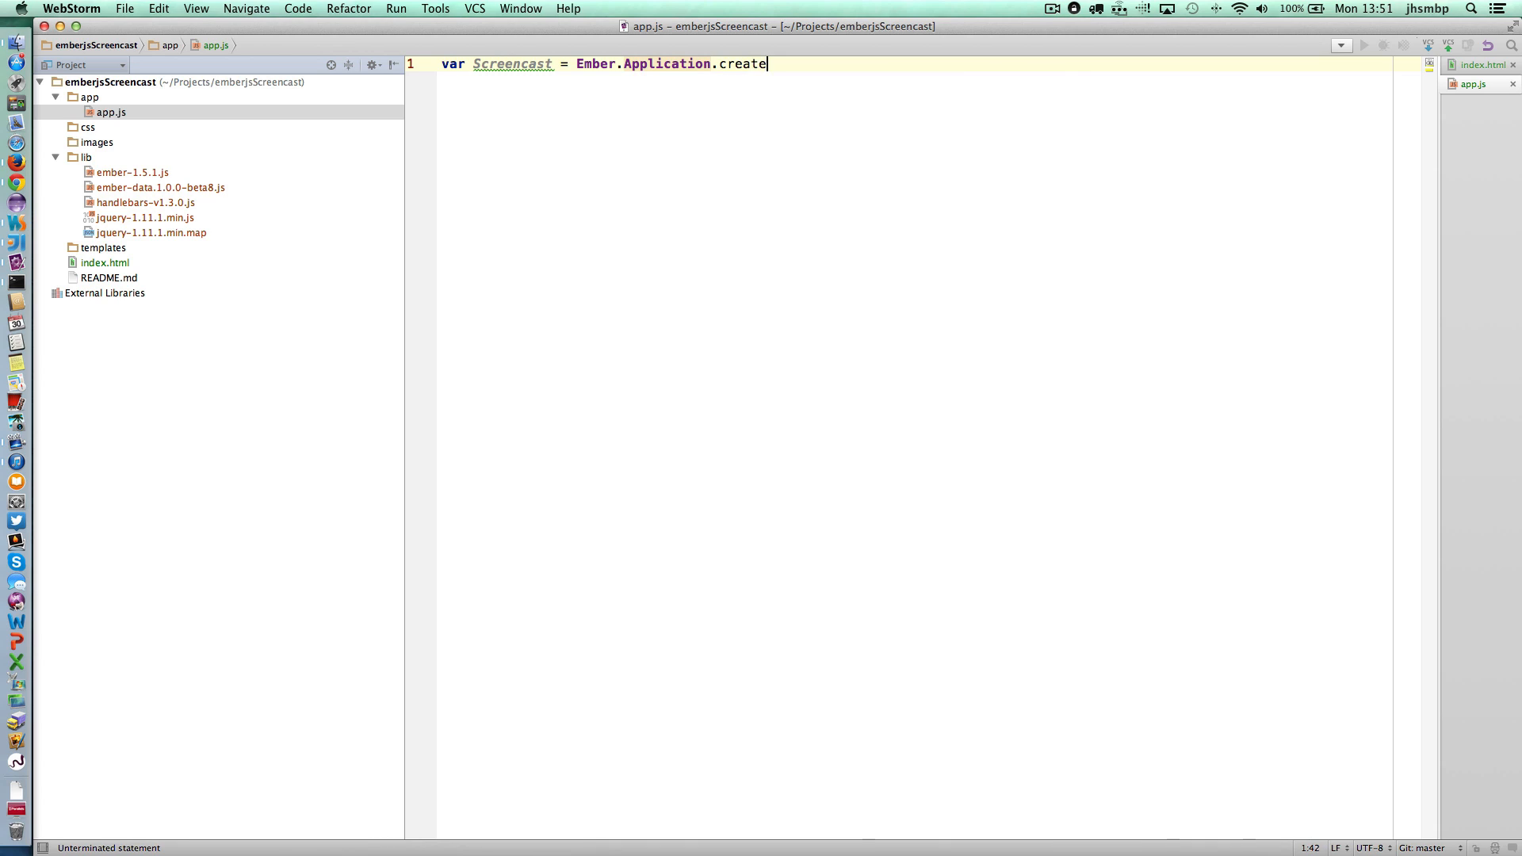
pyautogui.write('({')
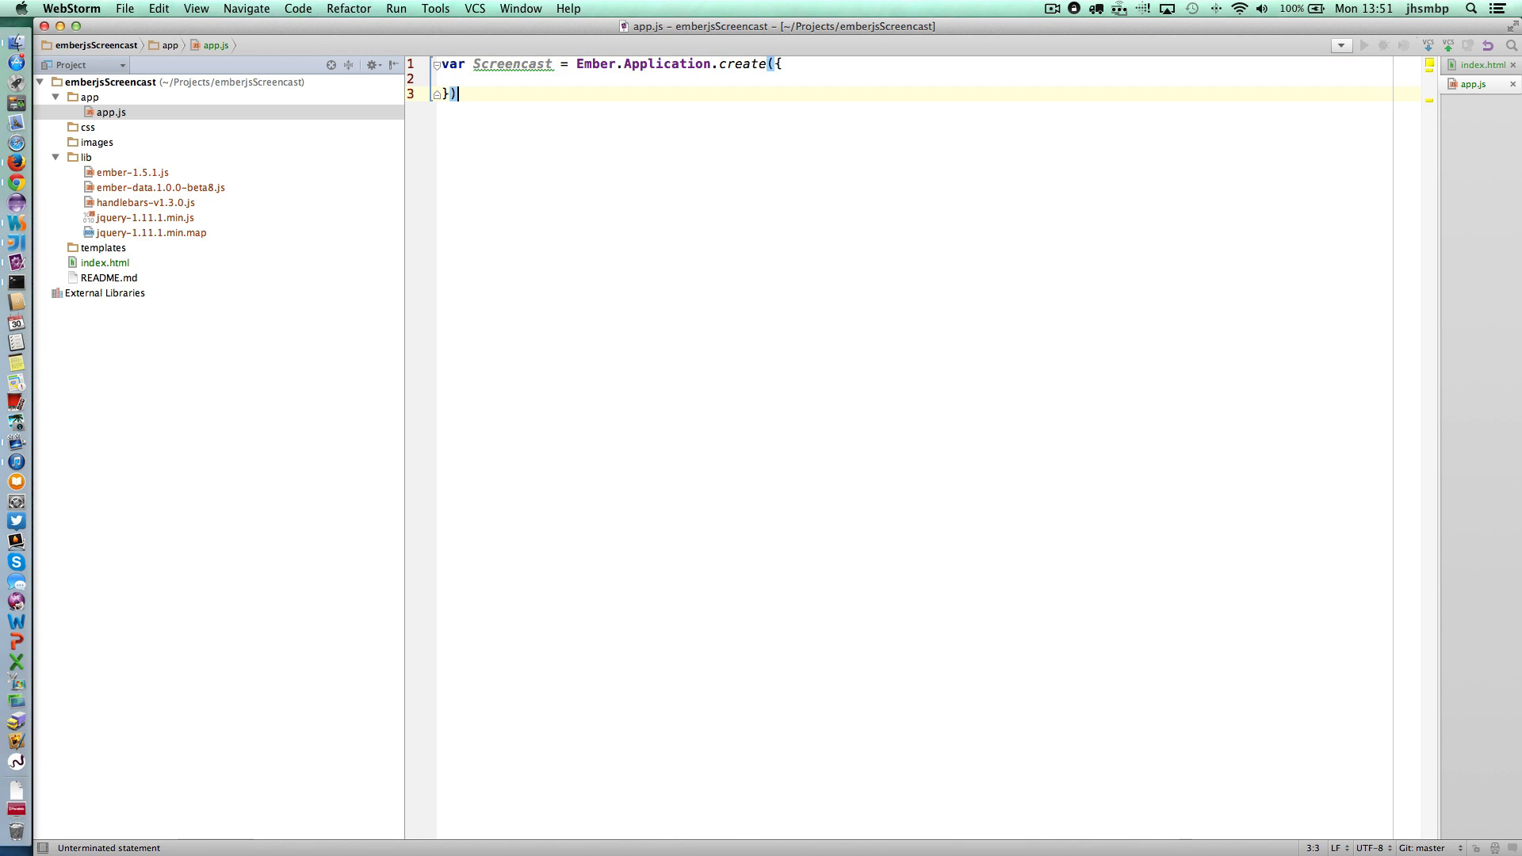
pyautogui.write(';')
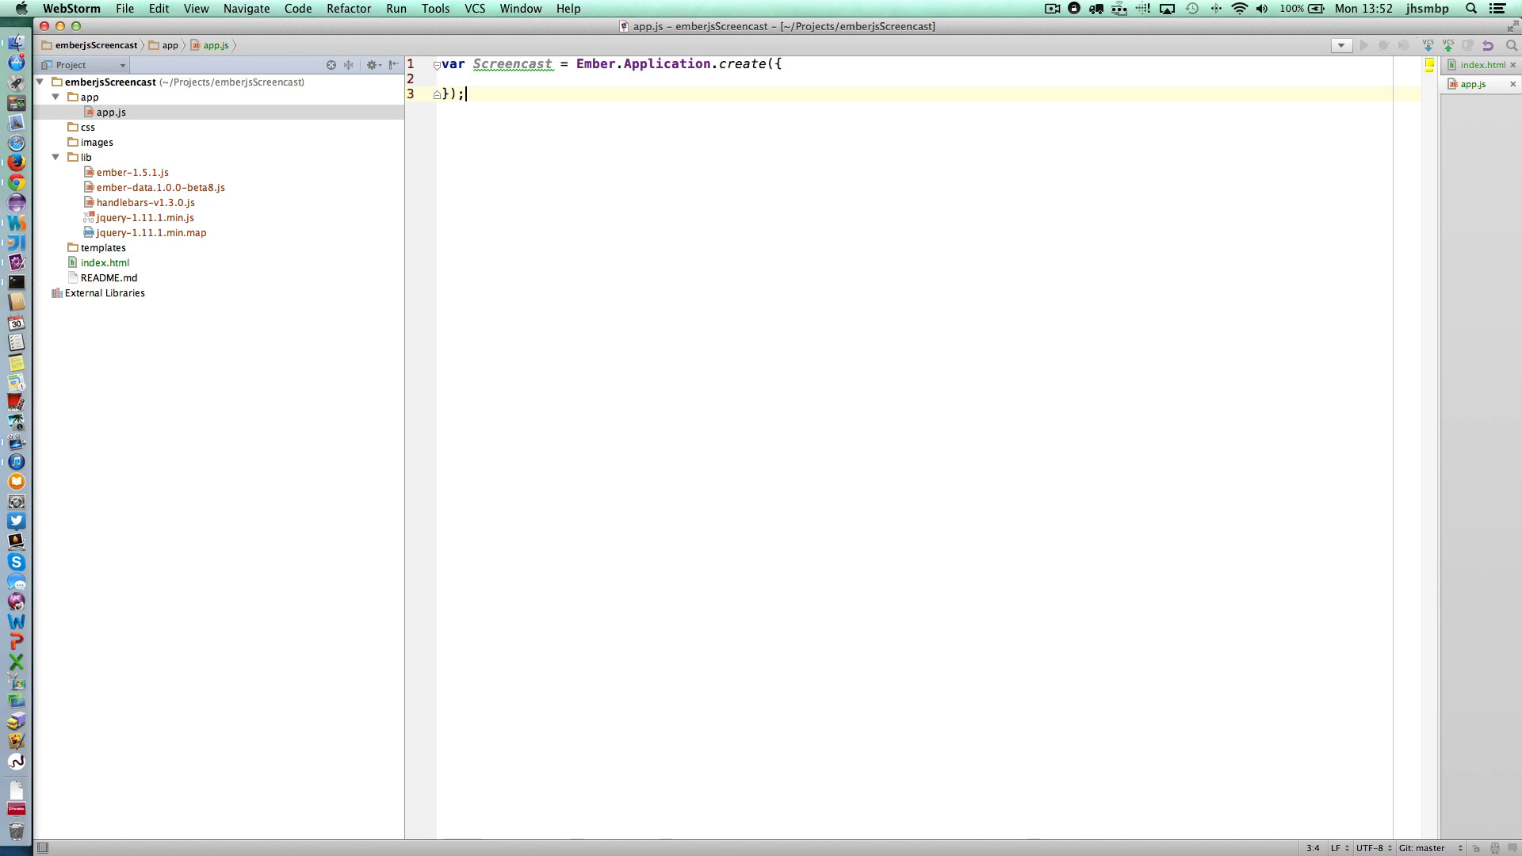
pyautogui.doubleClick(512, 63)
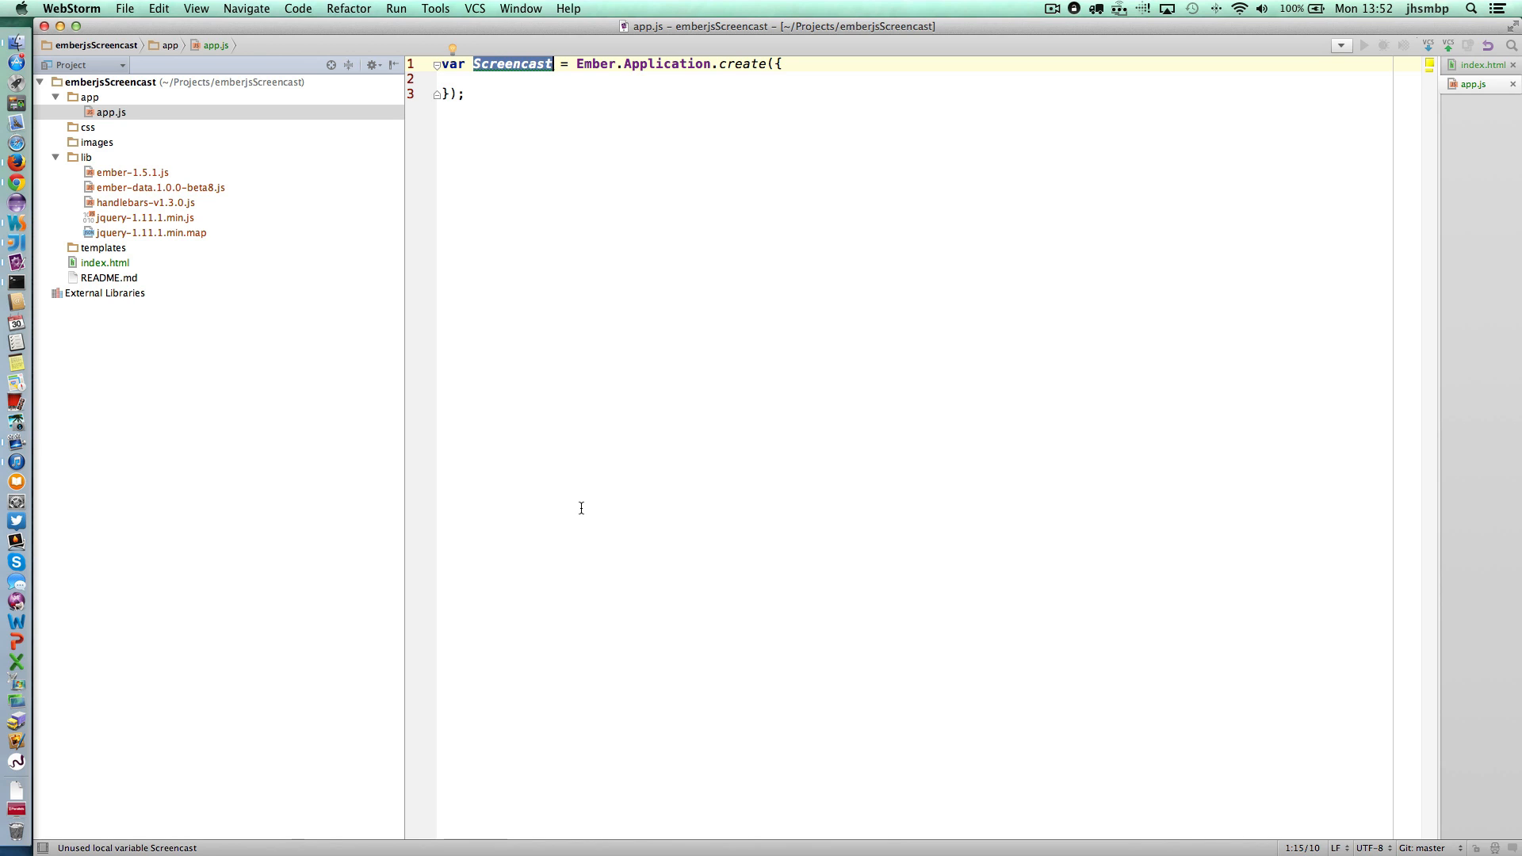
pyautogui.moveTo(192, 323)
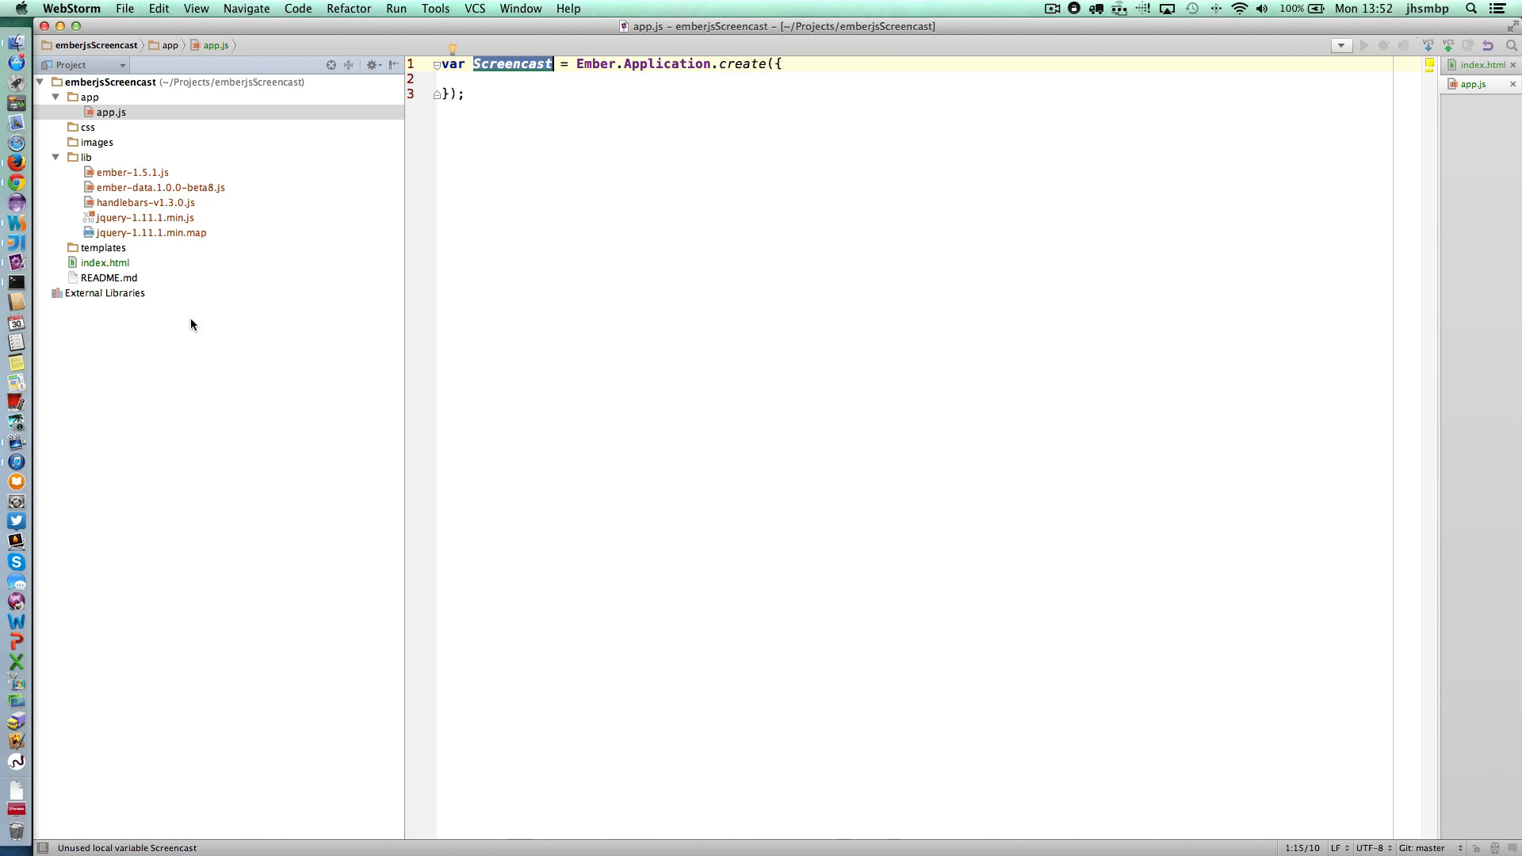
# Add a script tag in index.html loading /app/app.js.
pyautogui.click(105, 261)
pyautogui.write('<script type="text/javascript" charset="utf-8" src="/lib"></script>')
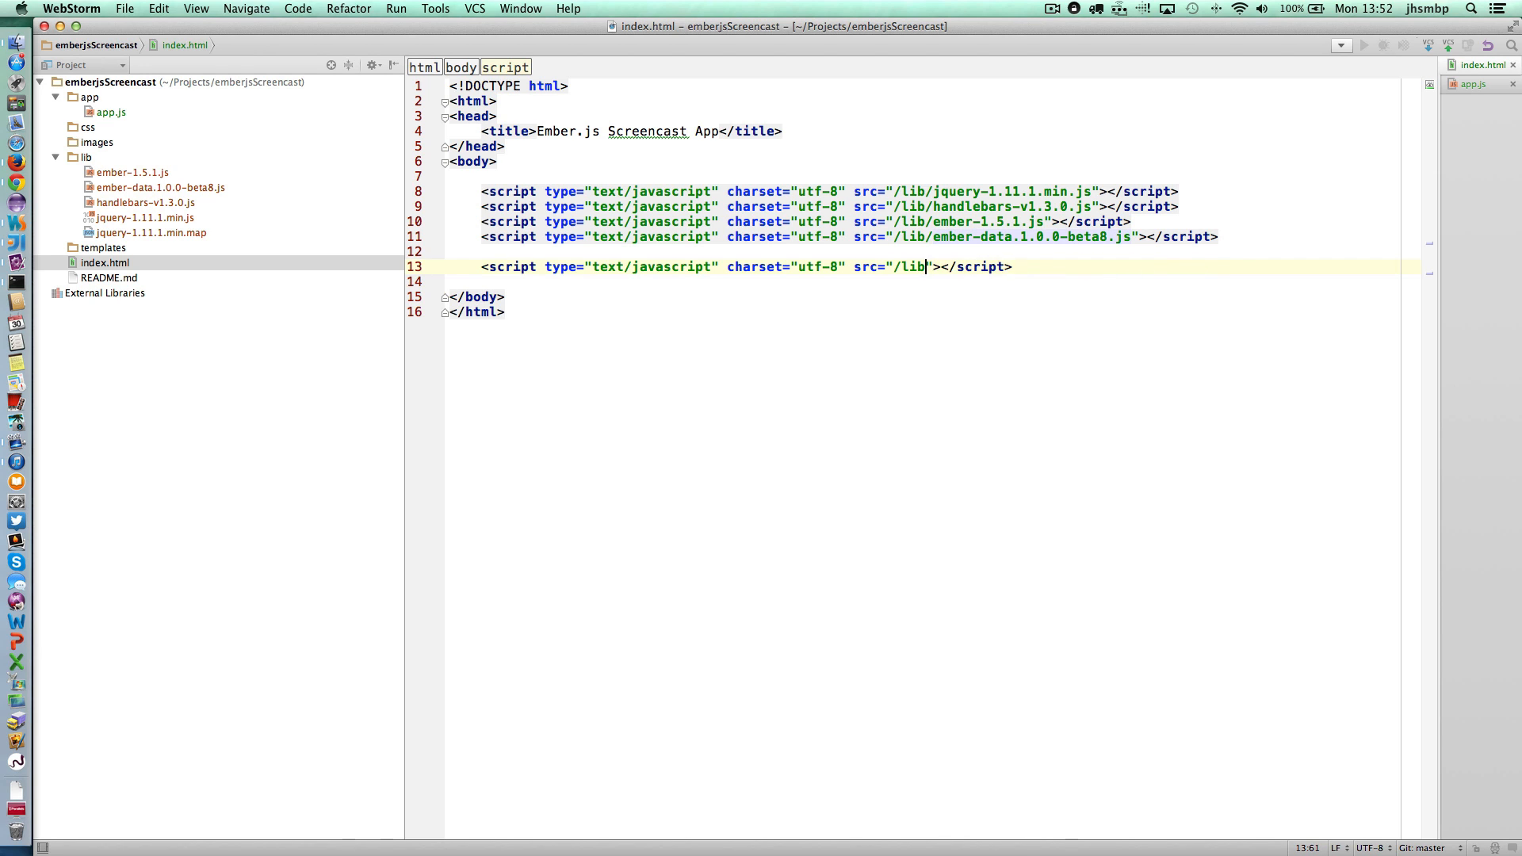
pyautogui.write('app/')
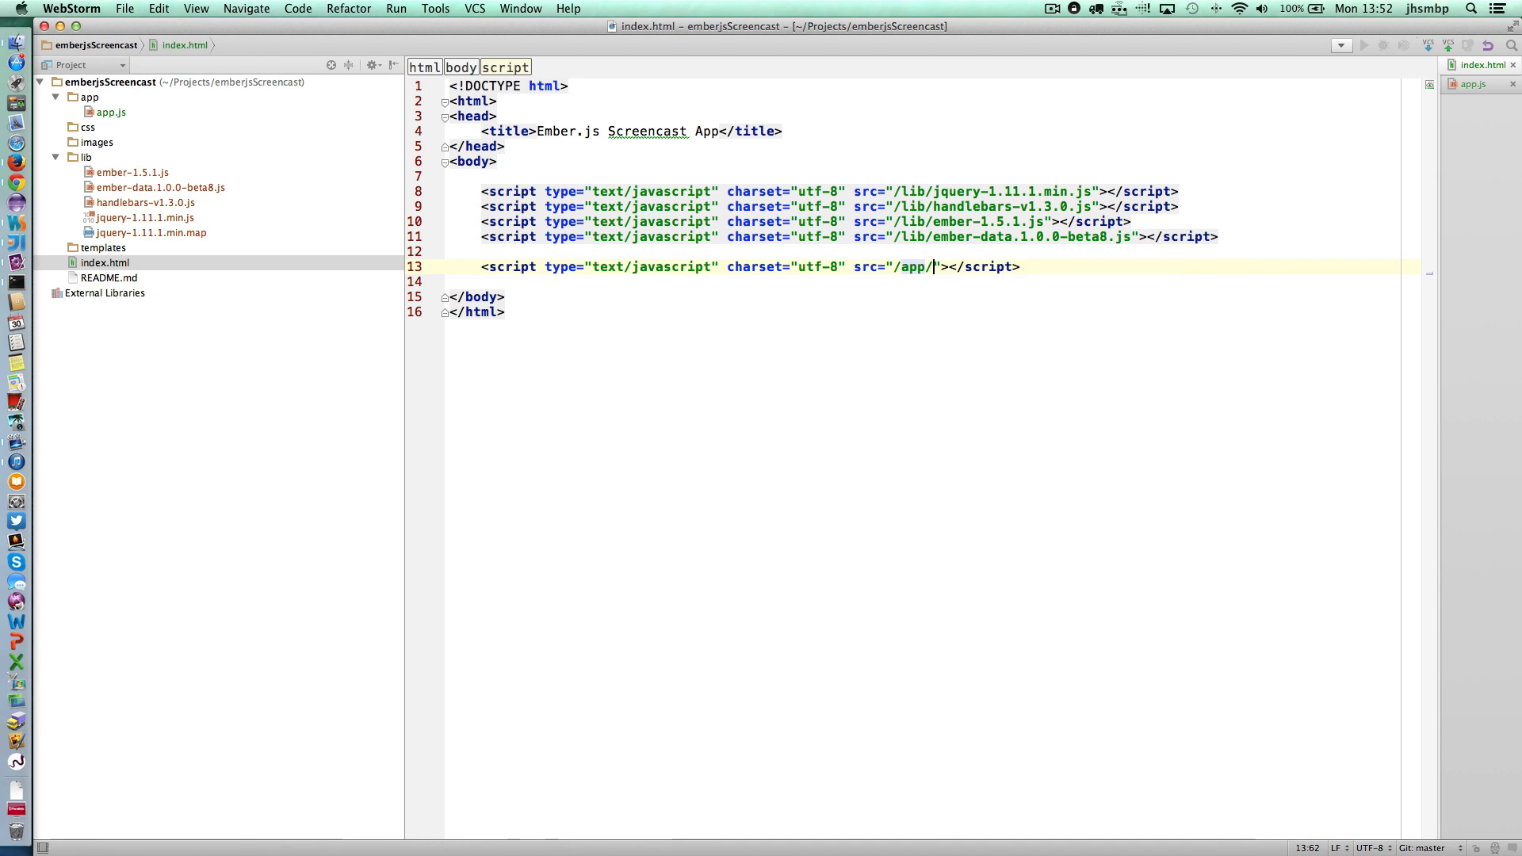
pyautogui.write('app.js')
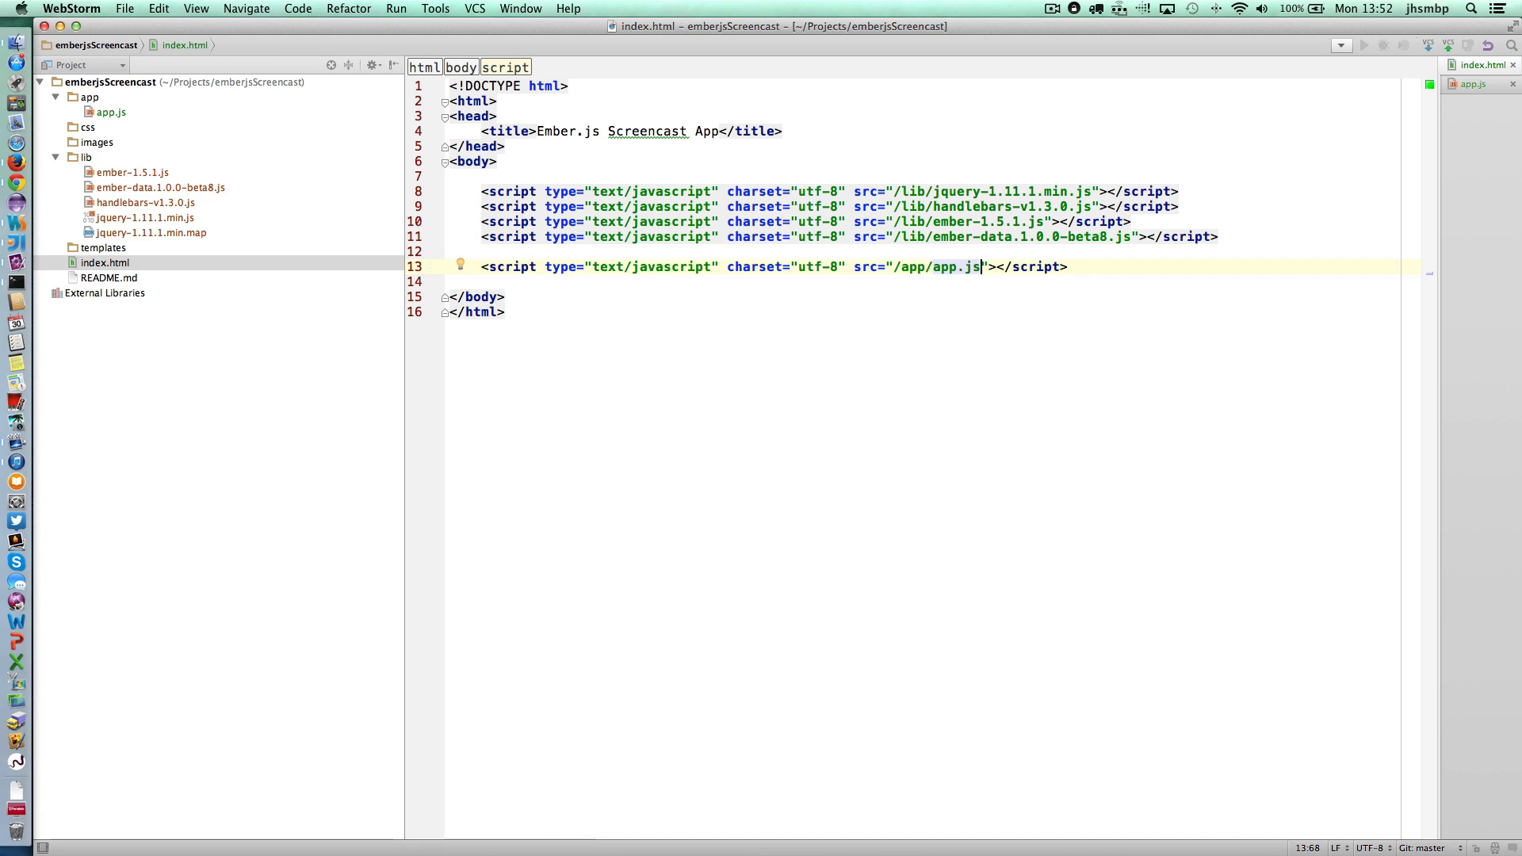
pyautogui.press('cmd+tab')
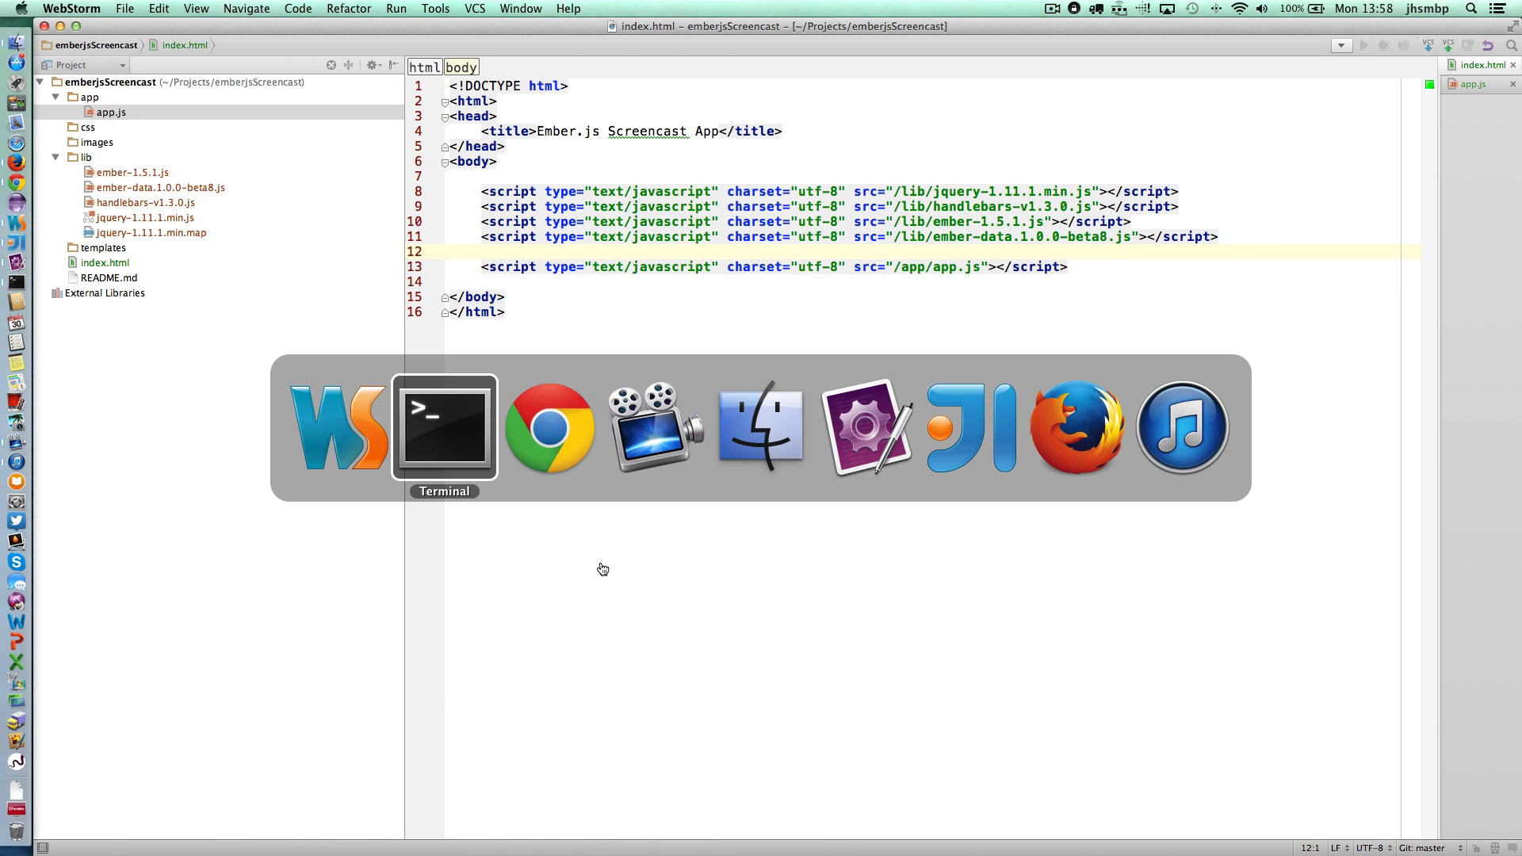
# In Terminal, run python -m SimpleHTTPServer 8088 to serve the project.
pyautogui.click(444, 427)
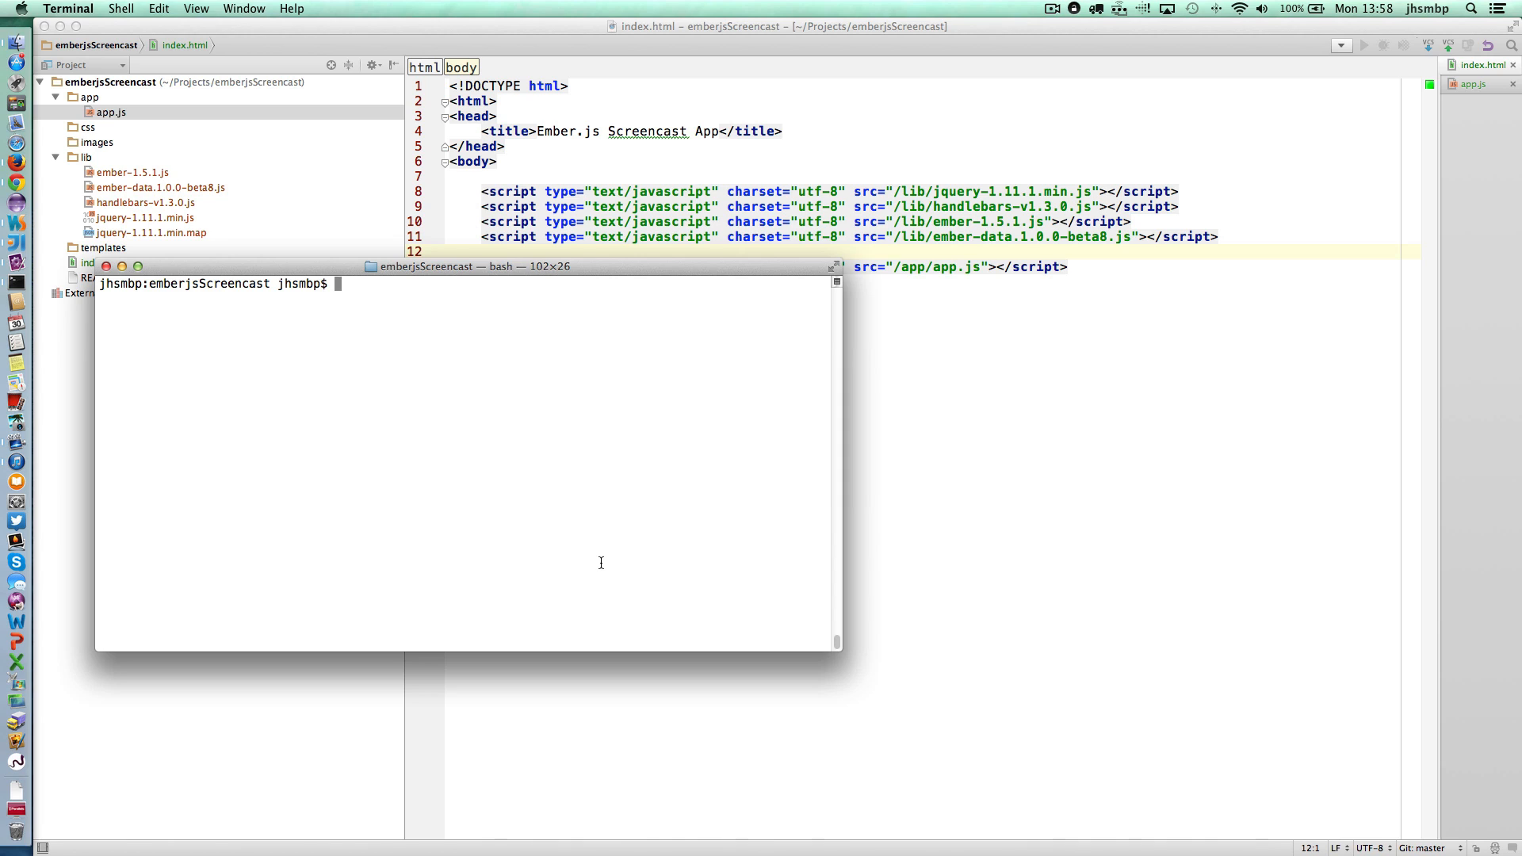
pyautogui.write('python -m SimpleHTTPServer 8088')
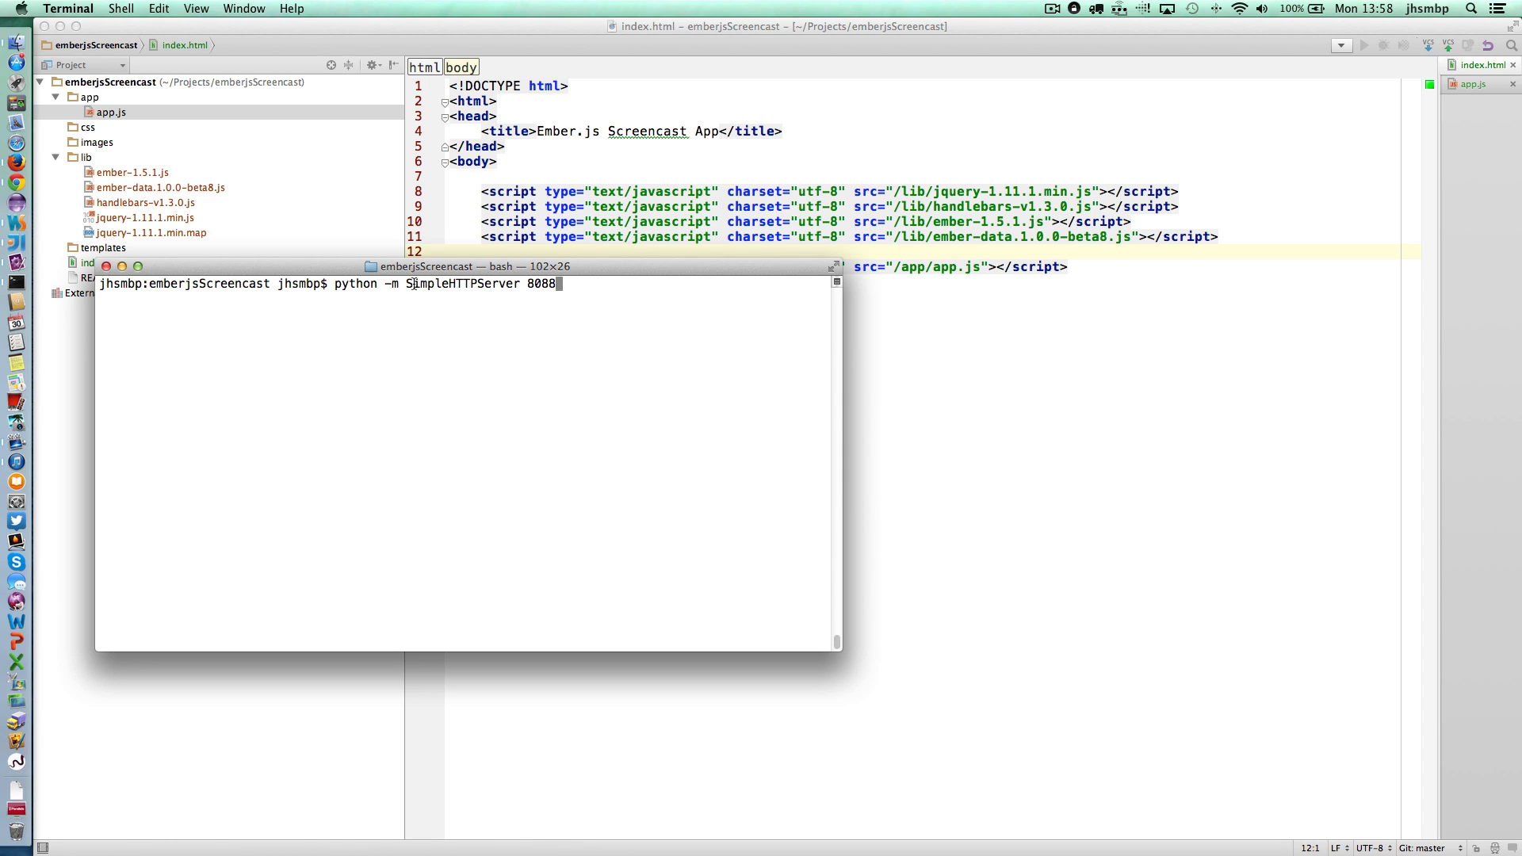
pyautogui.doubleClick(463, 284)
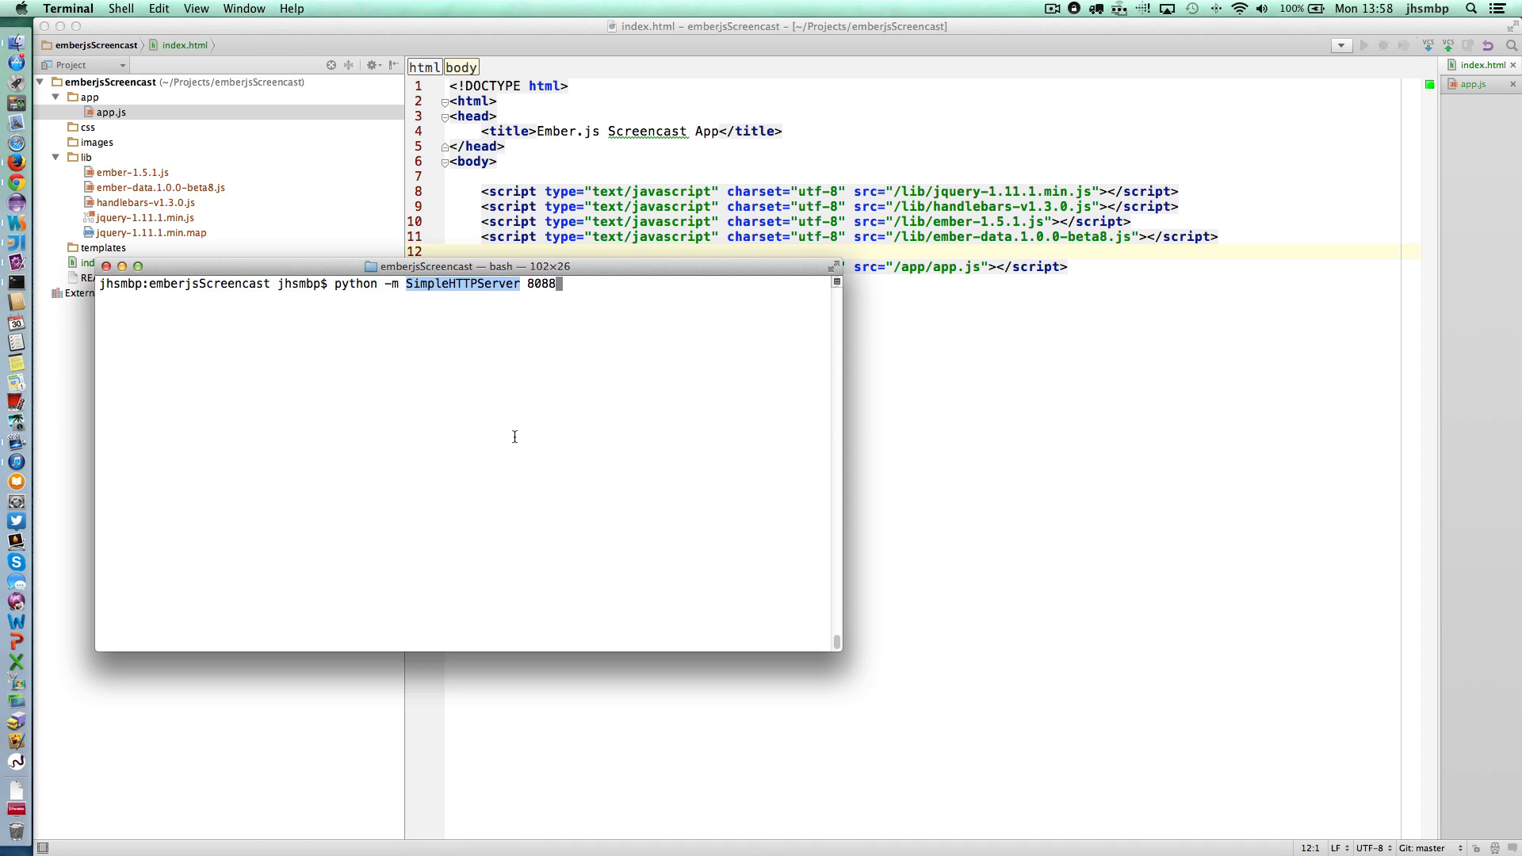
pyautogui.moveTo(462, 337)
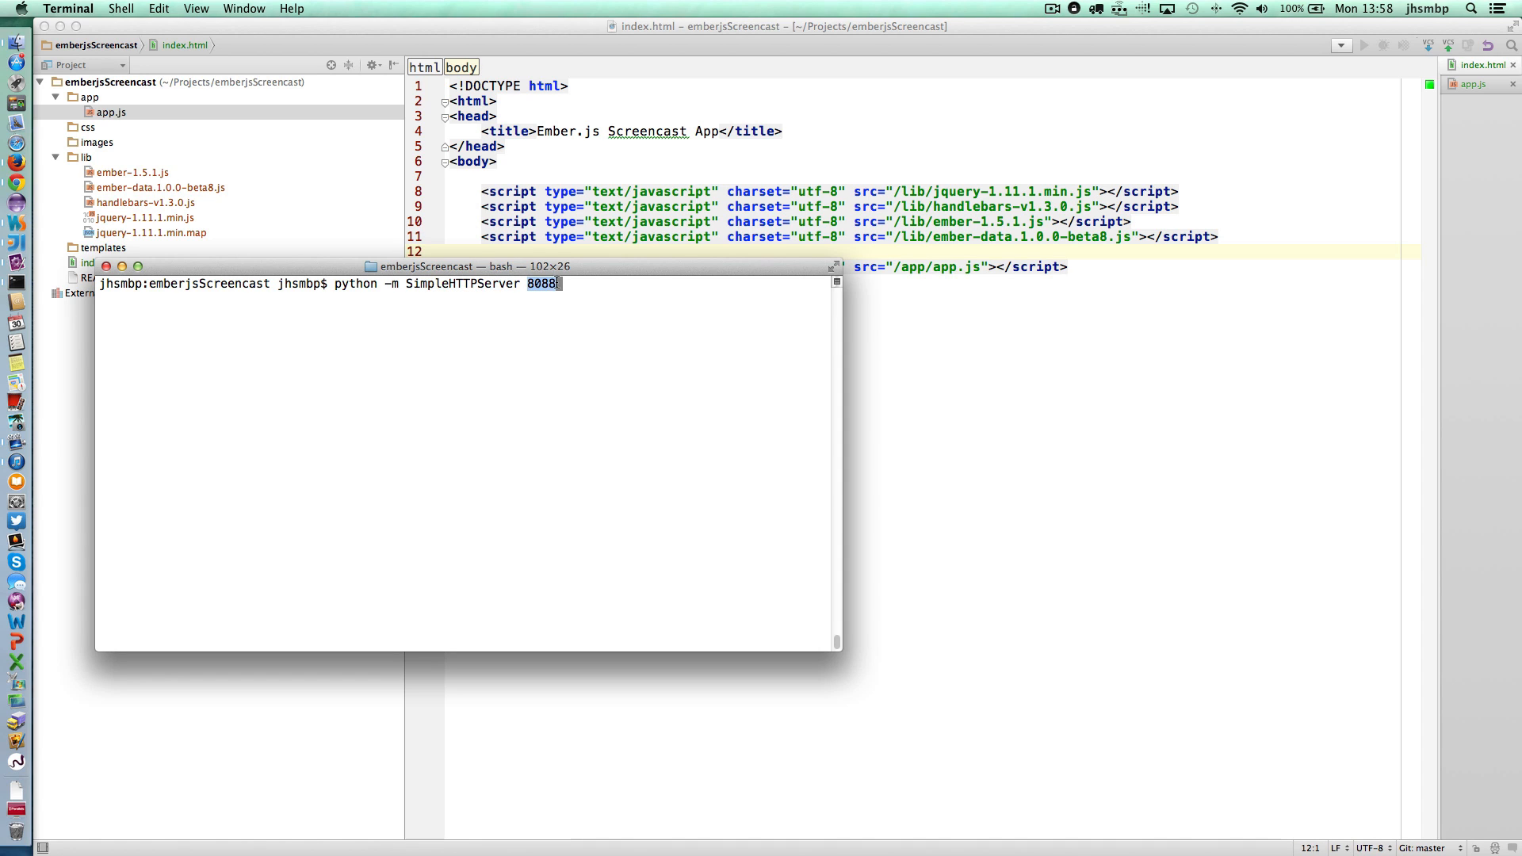
pyautogui.moveTo(613, 407)
pyautogui.write('pwd')
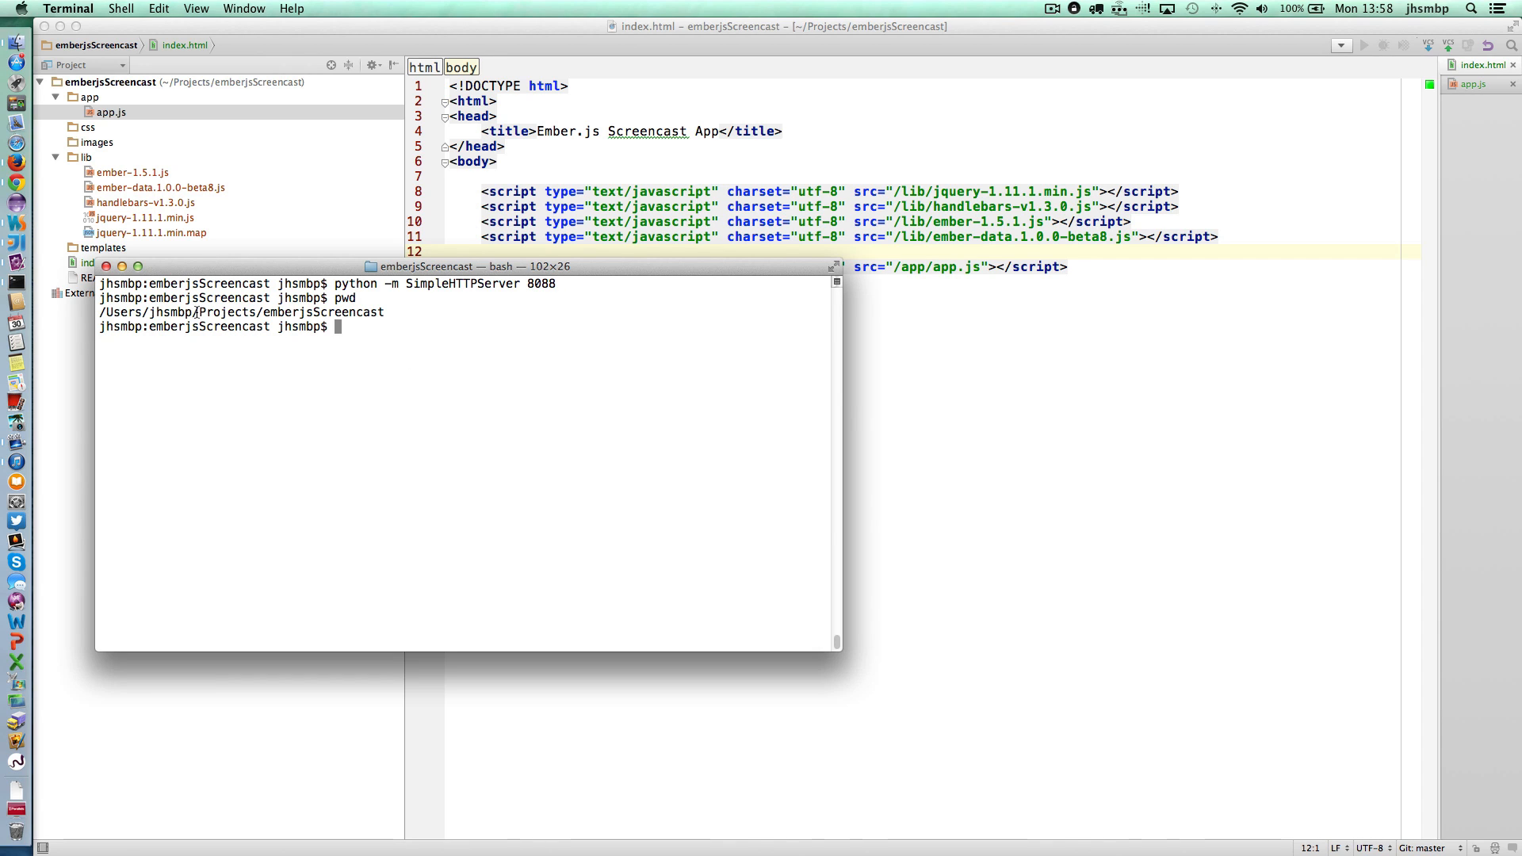
# Confirm with pwd that the server runs from emberjsScreencast on port 8088.
pyautogui.doubleClick(322, 312)
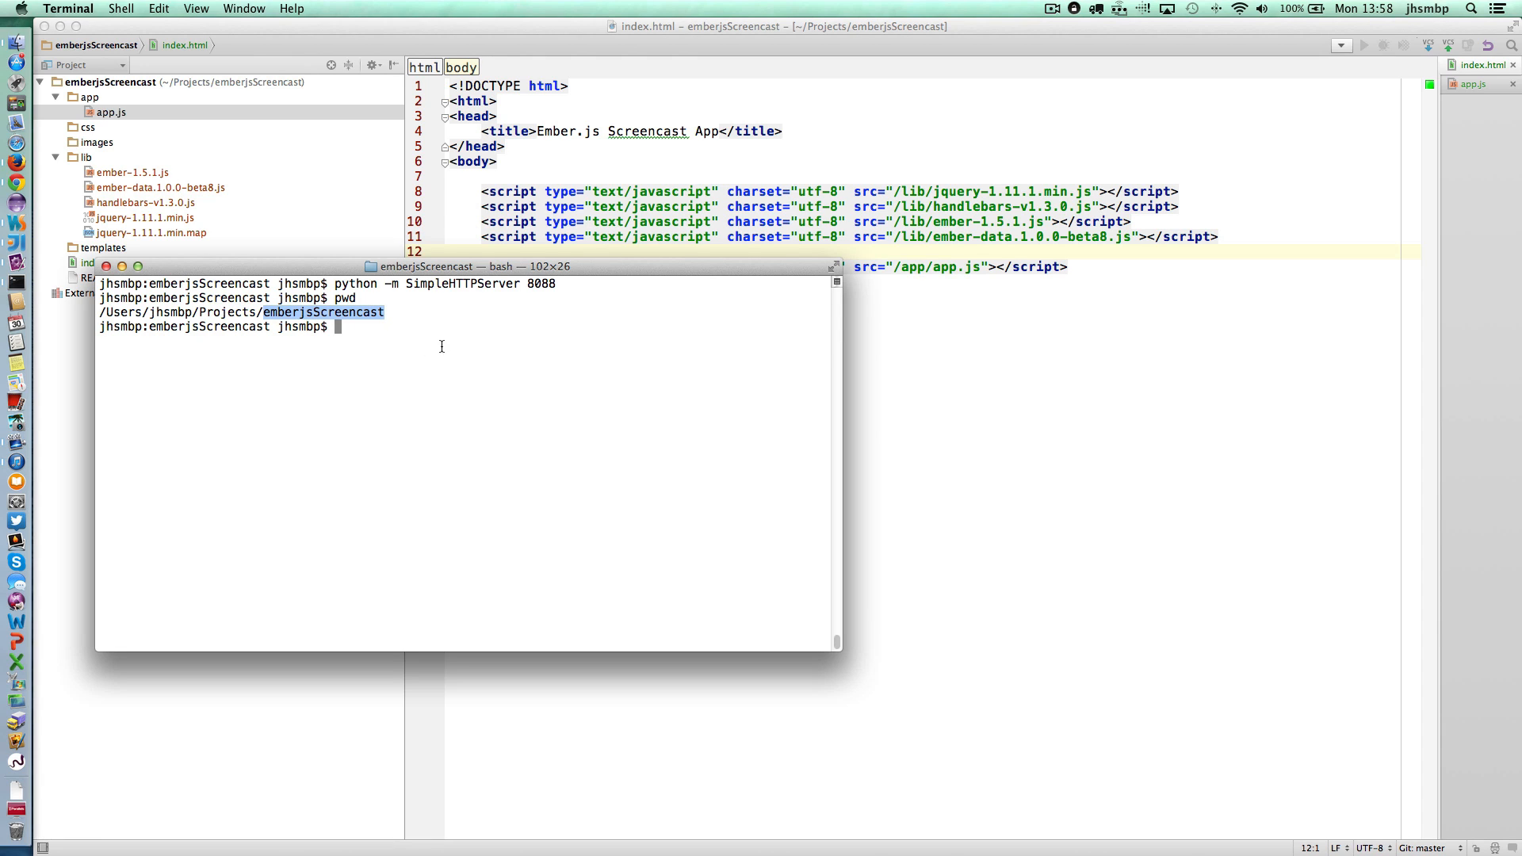
pyautogui.write('pwd')
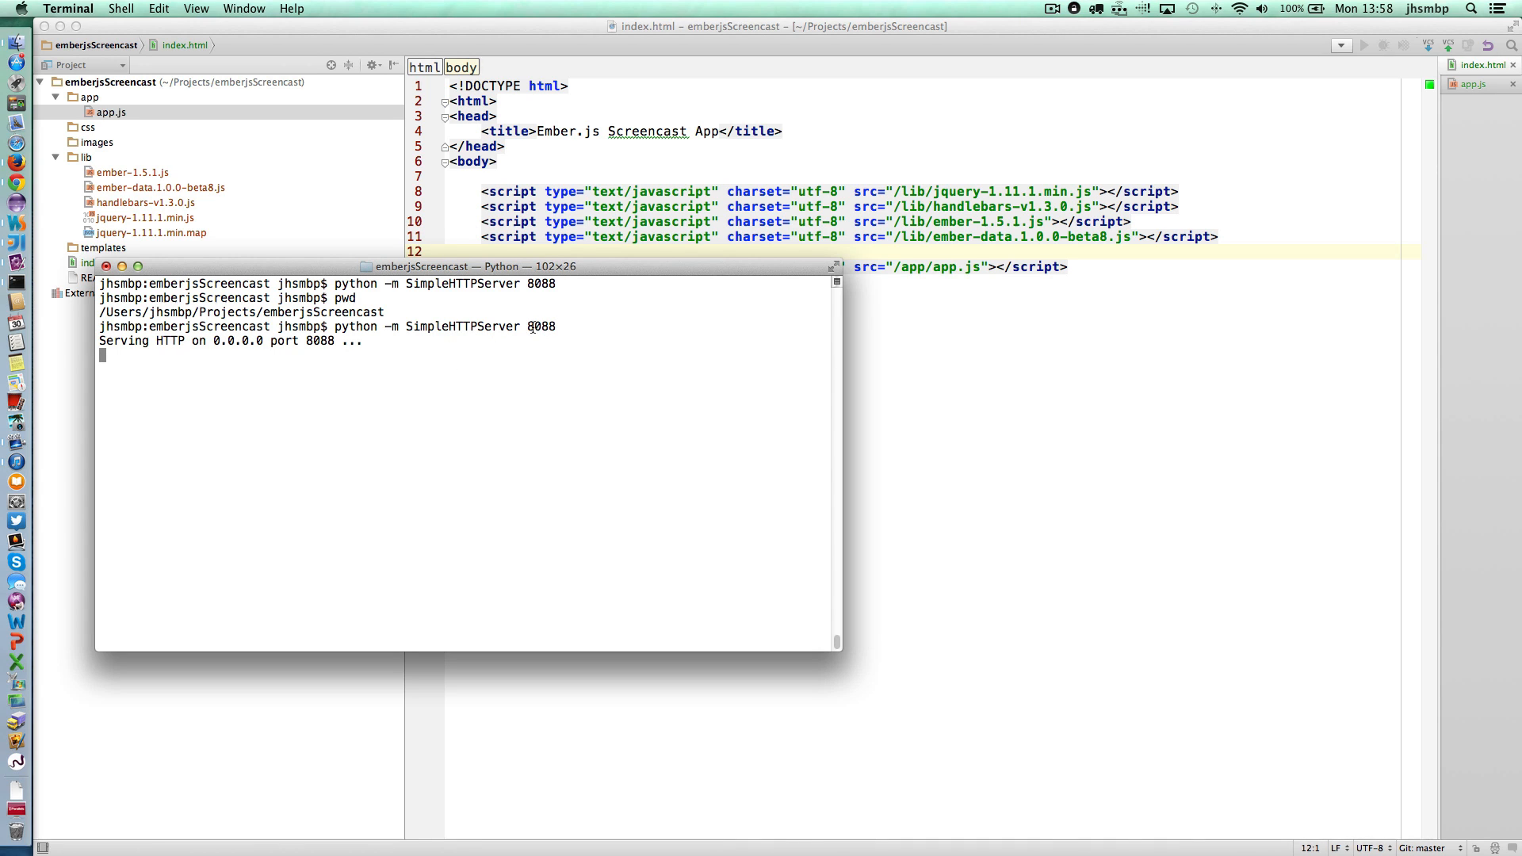
pyautogui.doubleClick(539, 327)
pyautogui.write('local')
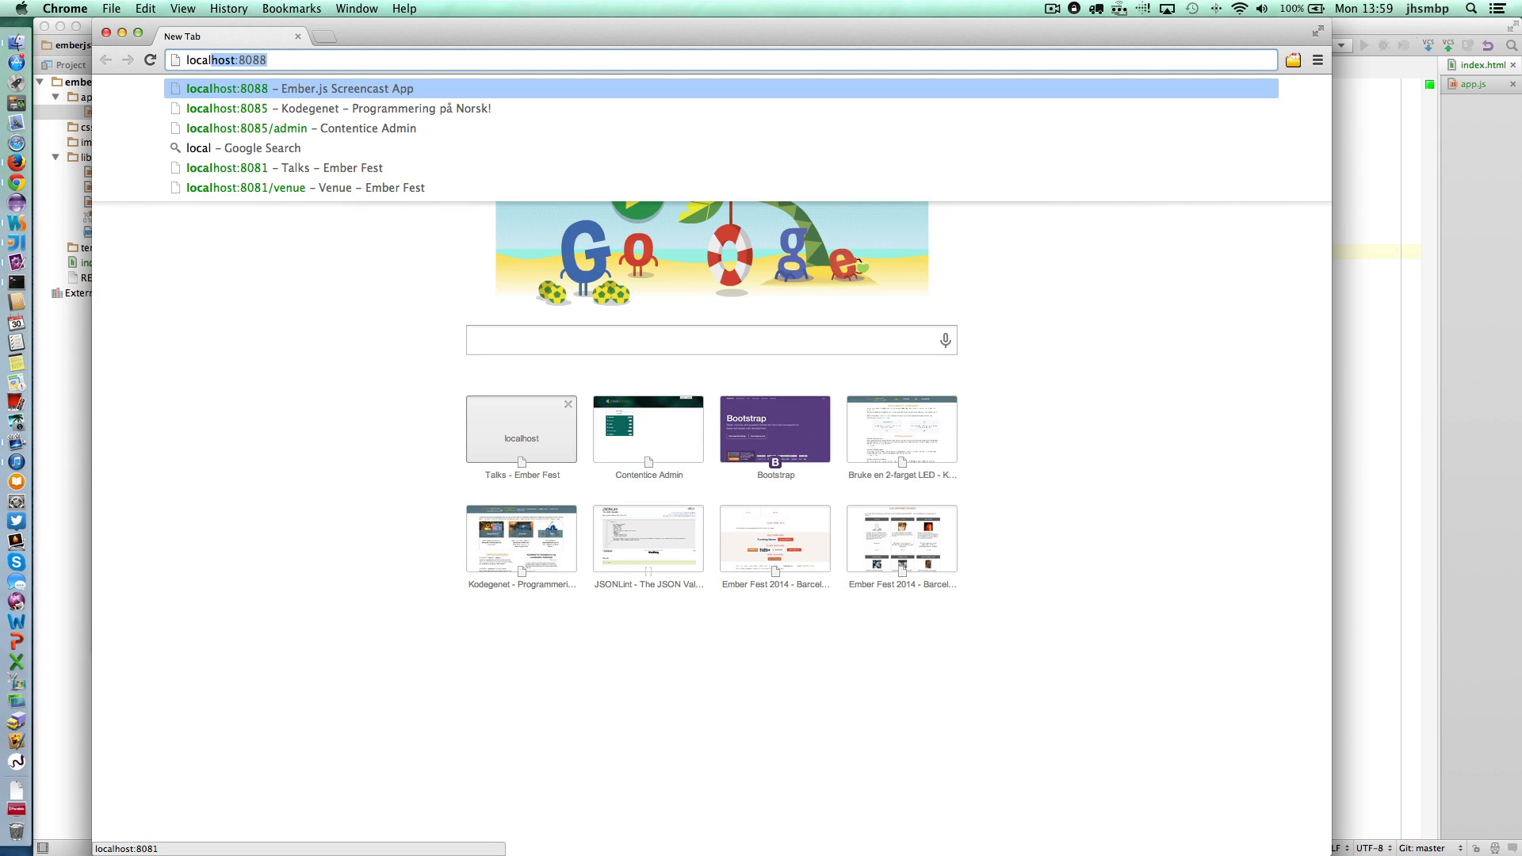
# Load localhost:8088 in Chrome and check the logged Ember library versions.
pyautogui.press('enter')
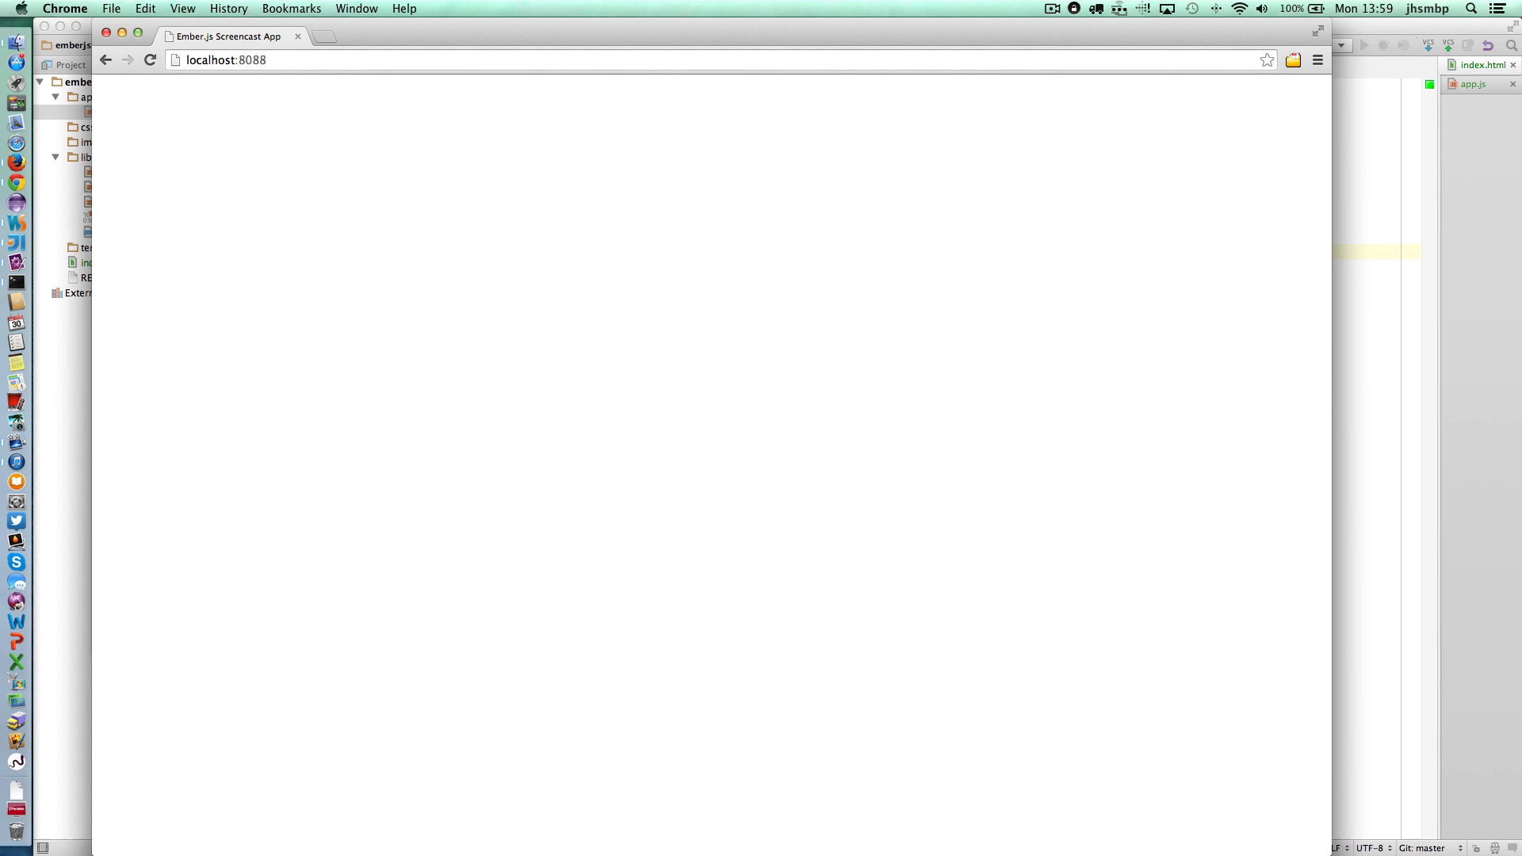
pyautogui.click(181, 8)
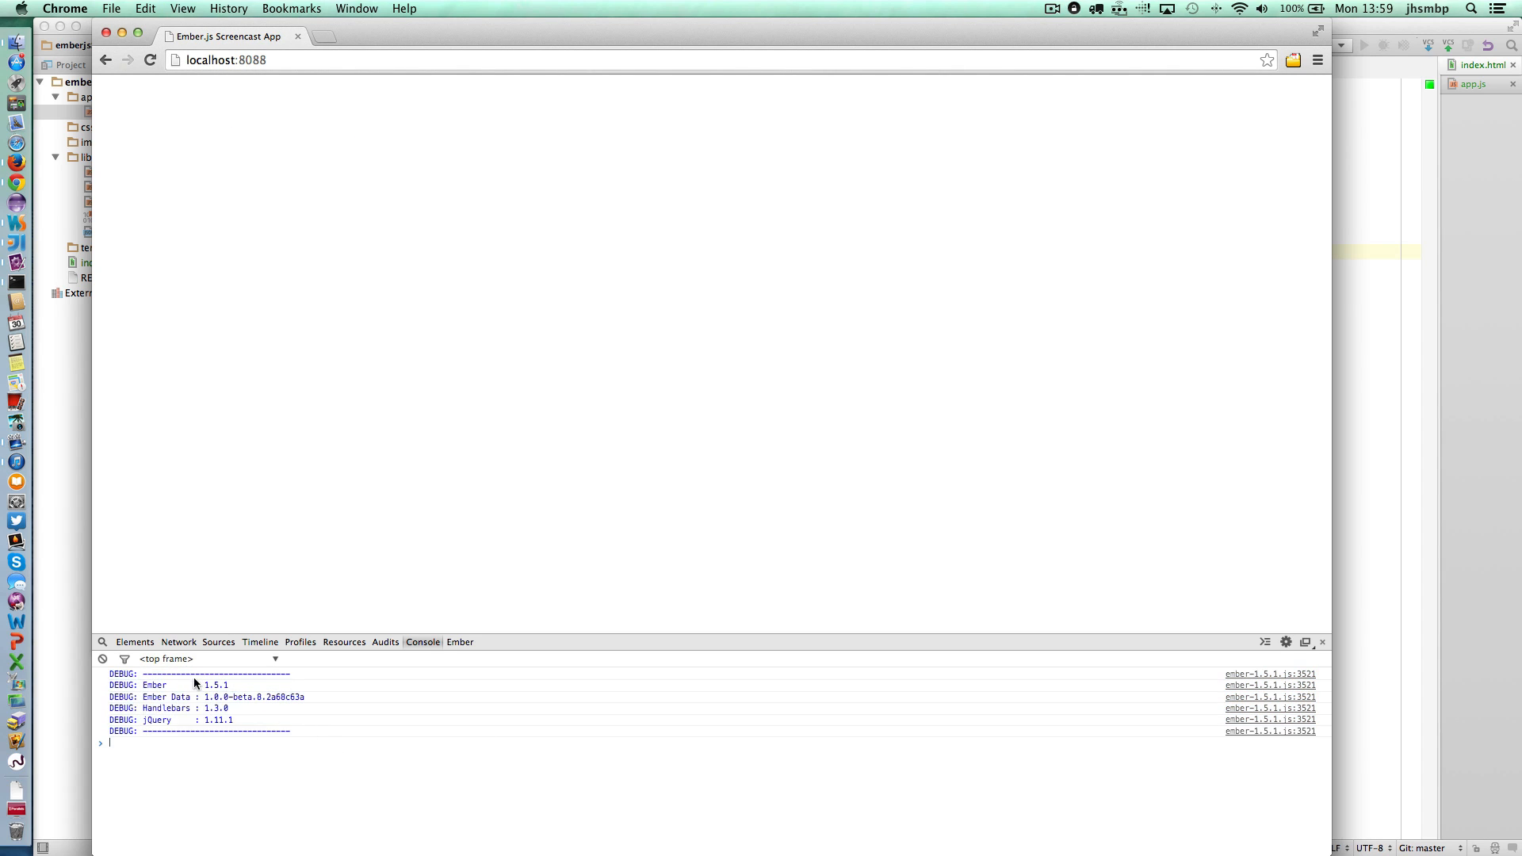
pyautogui.moveTo(231, 700)
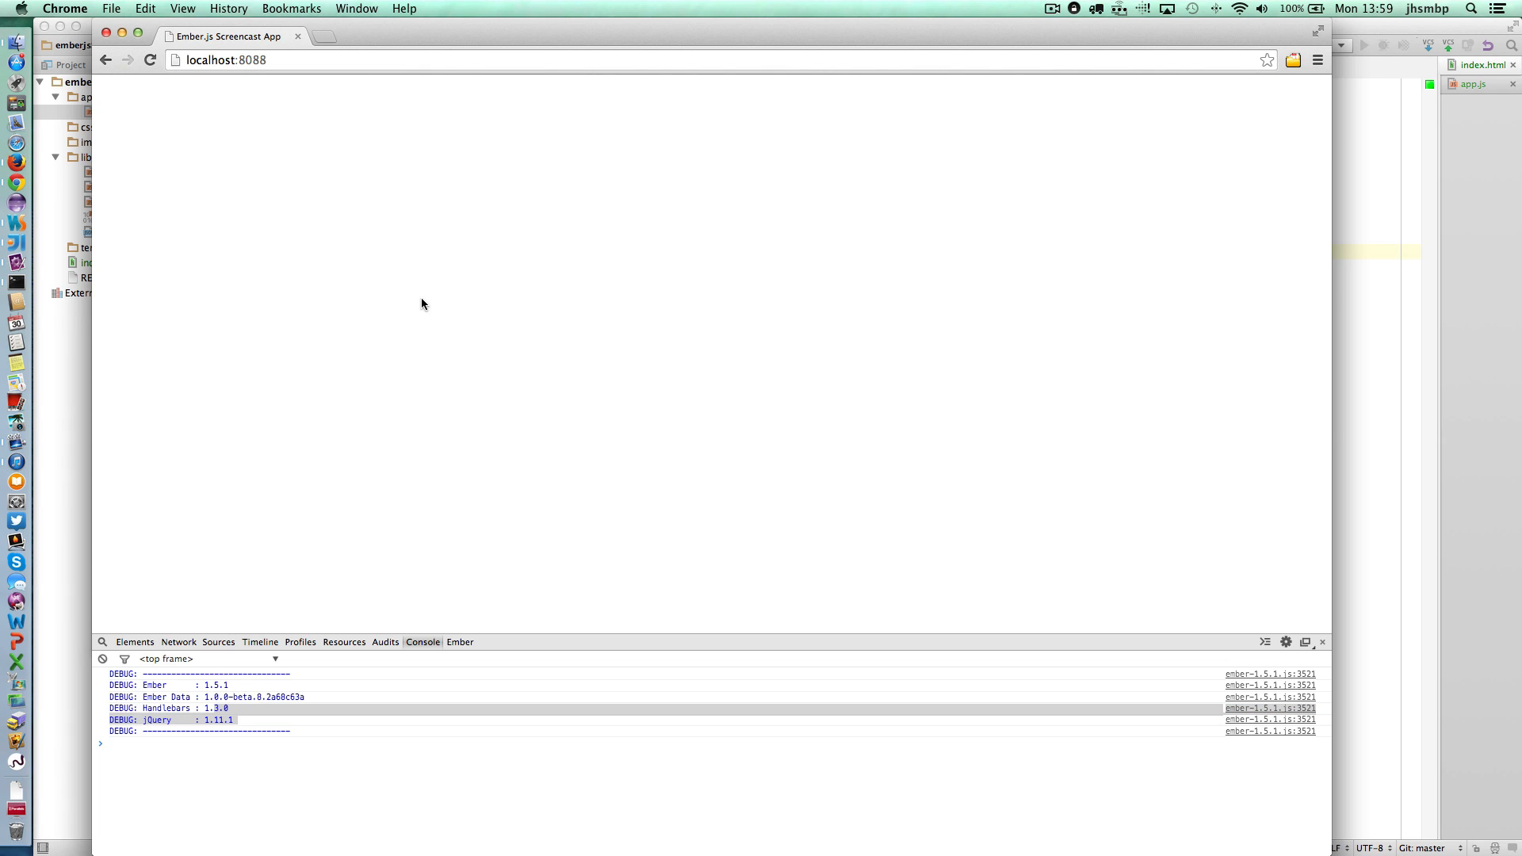
pyautogui.moveTo(352, 115)
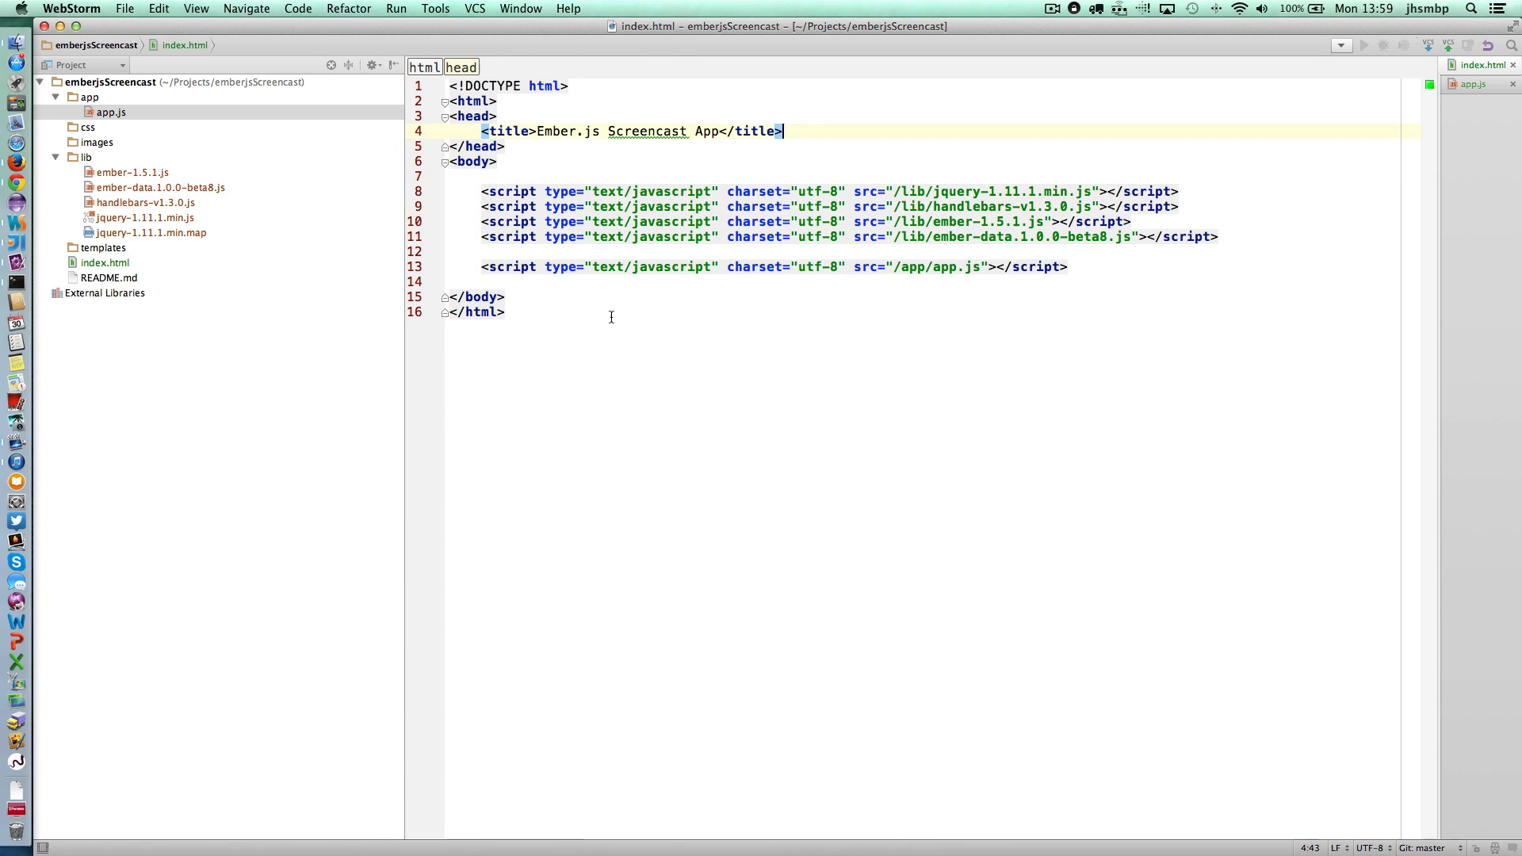
# Add a text/x-handlebars script tag with charset utf-8 and id application in the head.
pyautogui.press('enter')
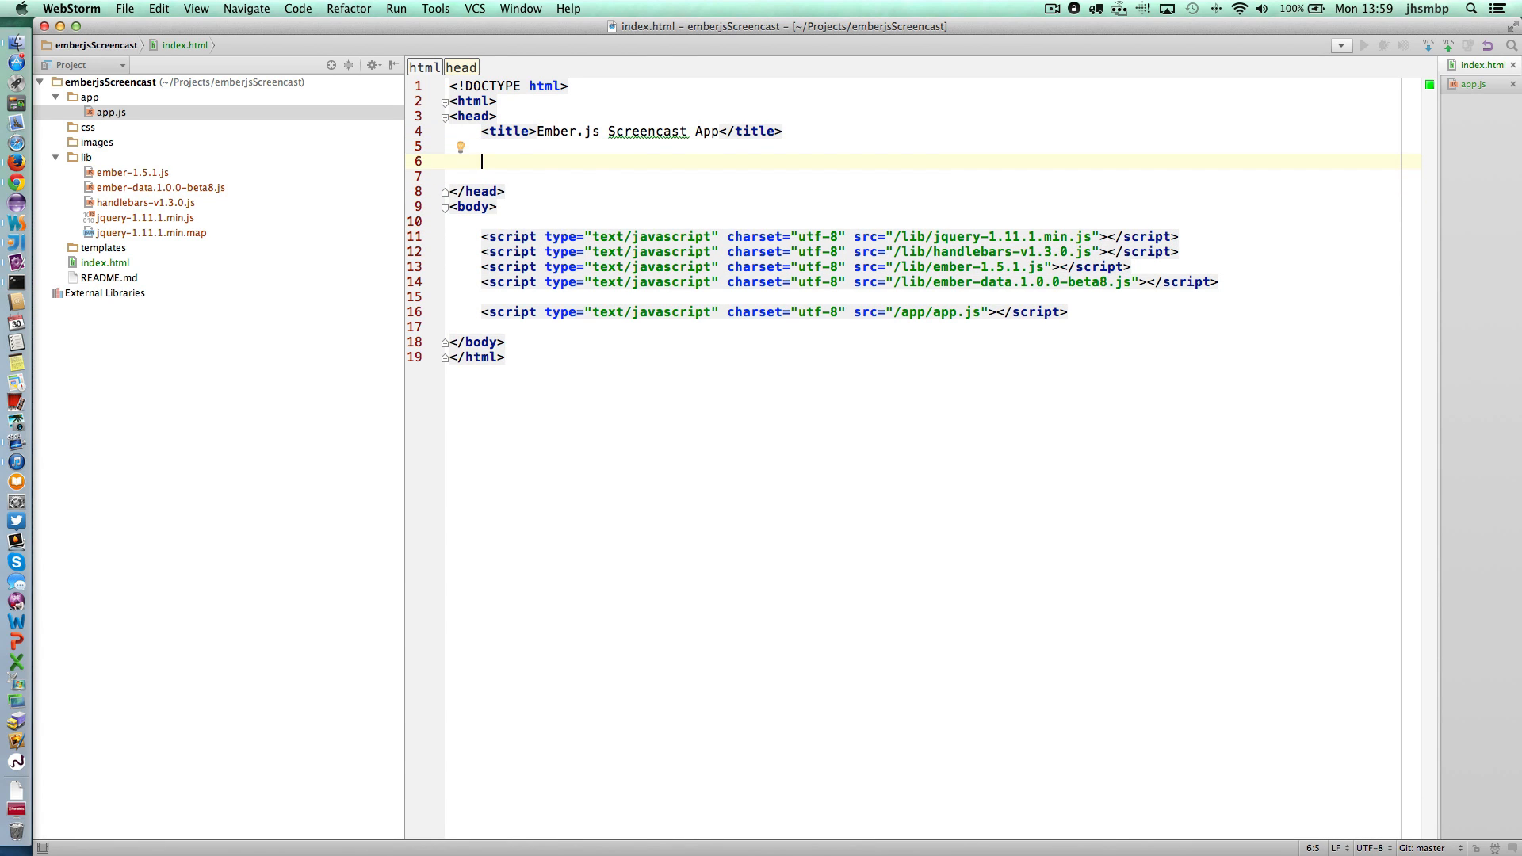
pyautogui.write('<script typ')
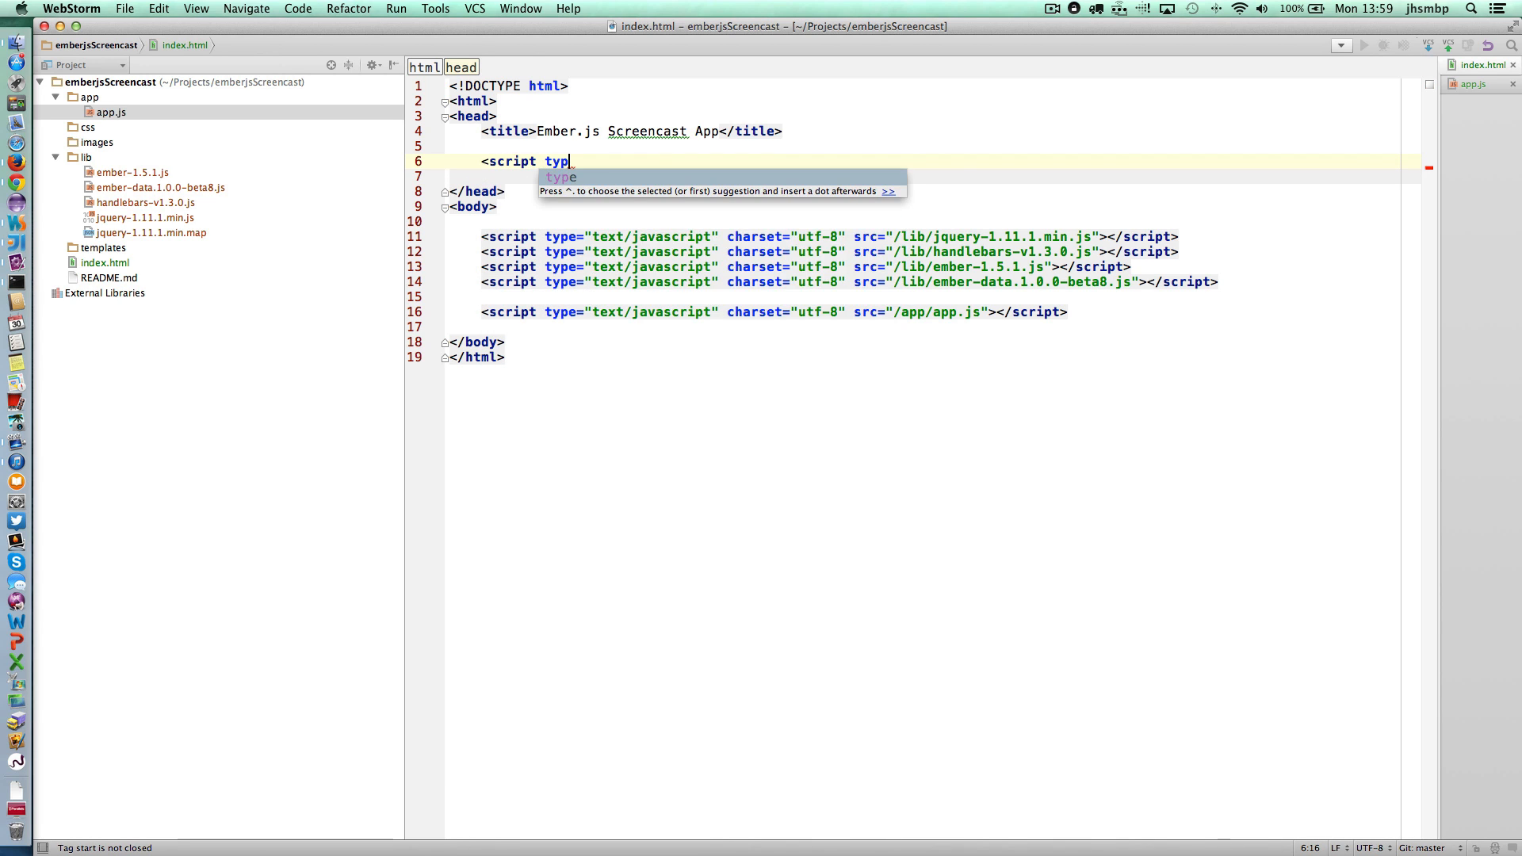
pyautogui.write('e="text"')
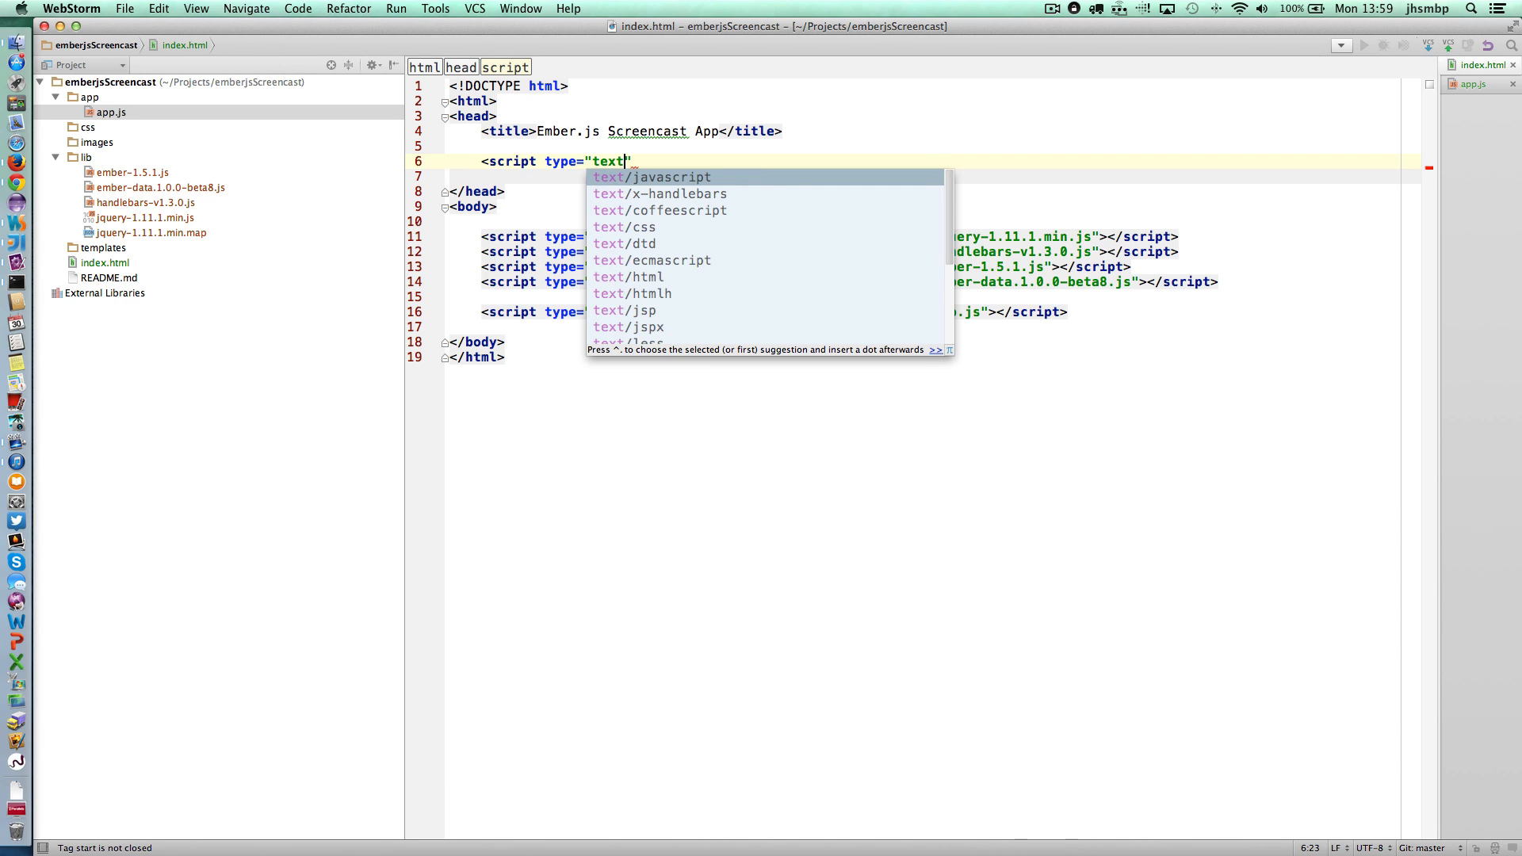
pyautogui.press('down')
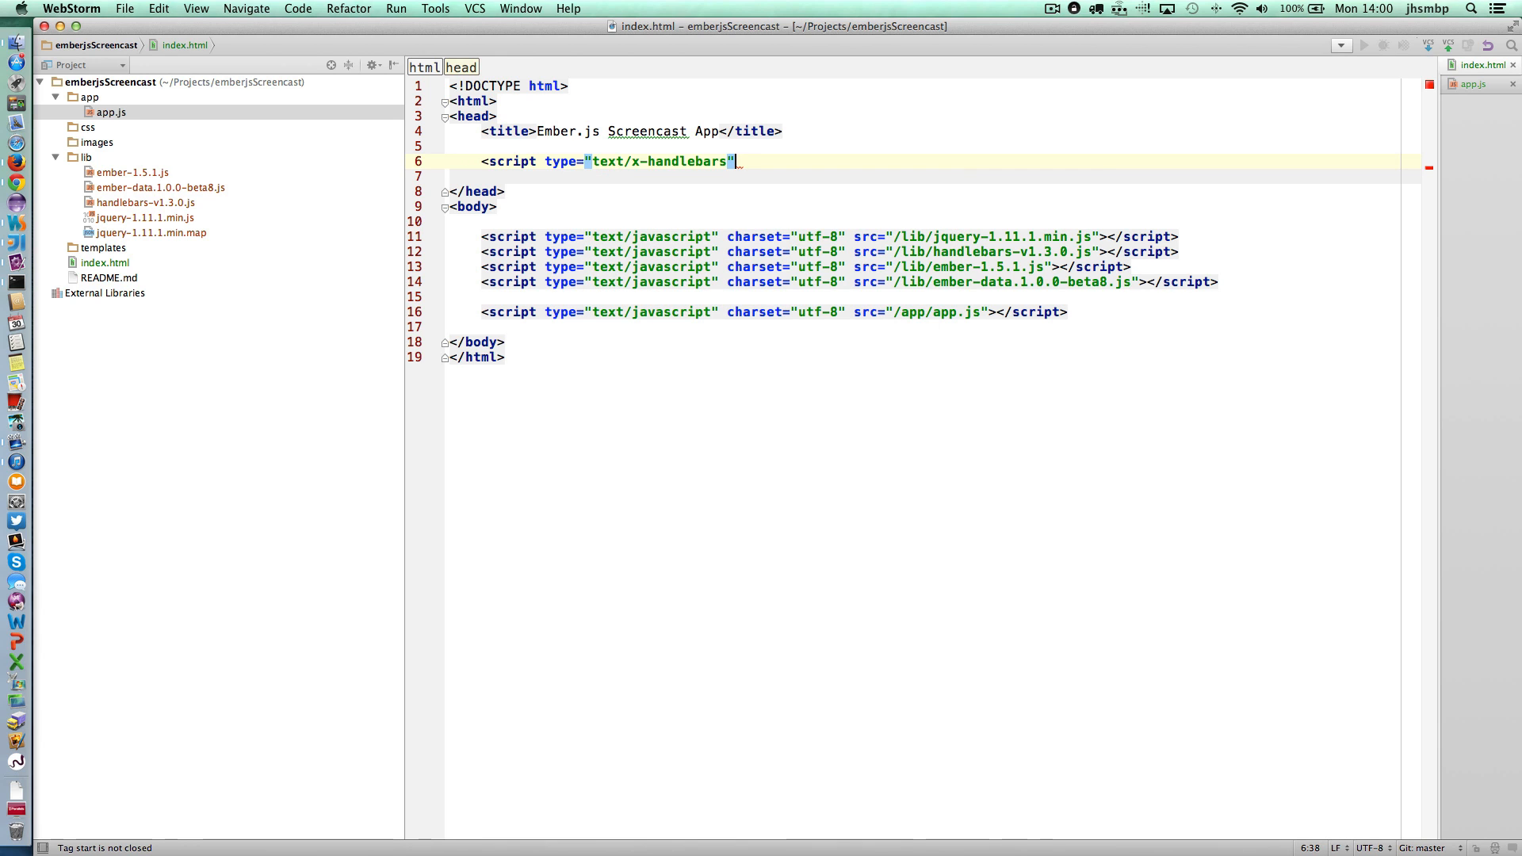
pyautogui.write('charset=""')
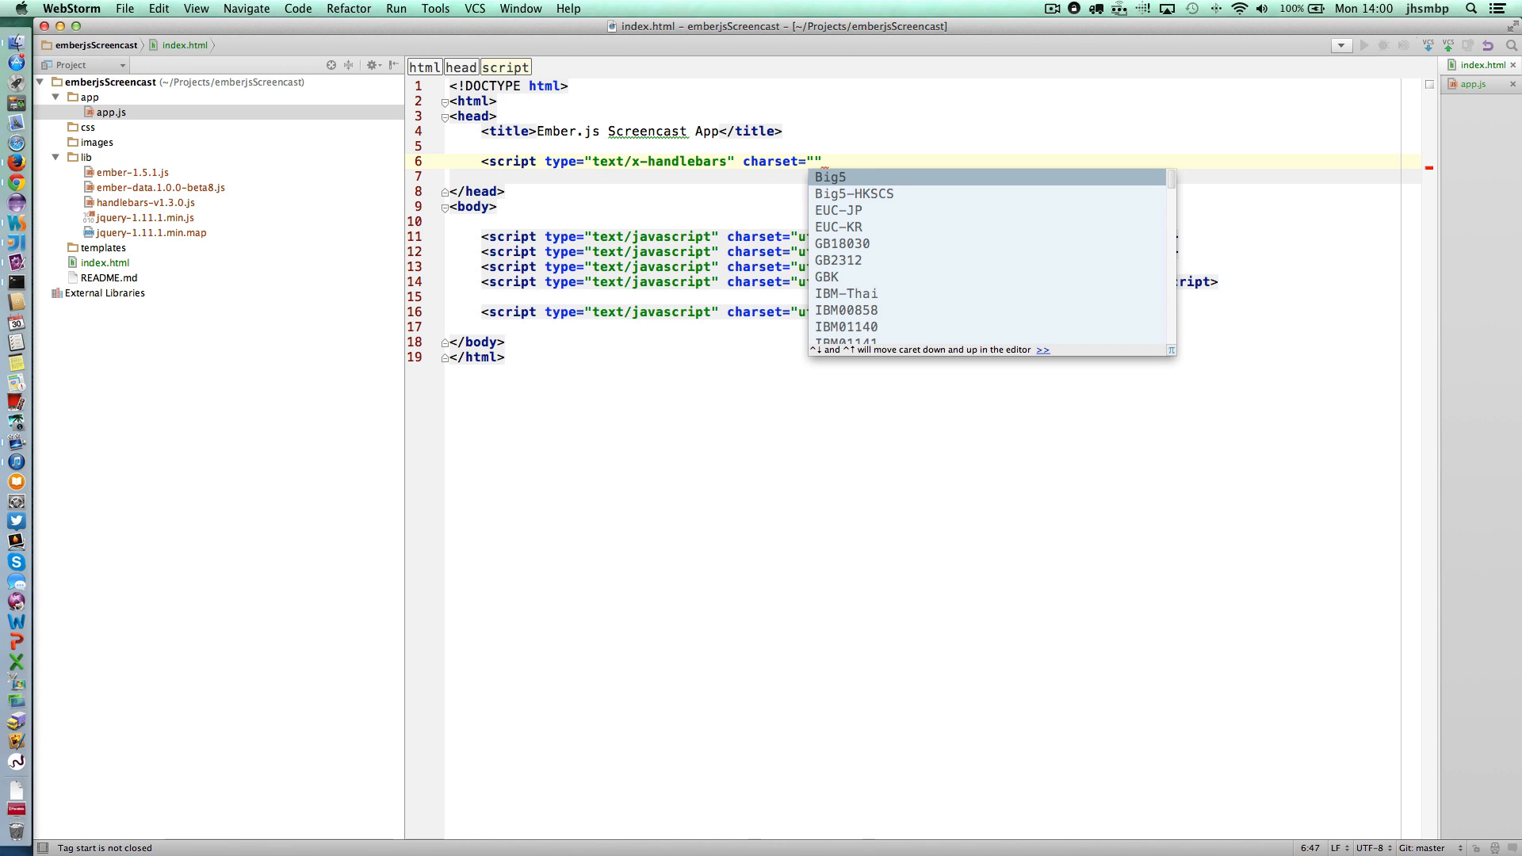
pyautogui.write('utf-8')
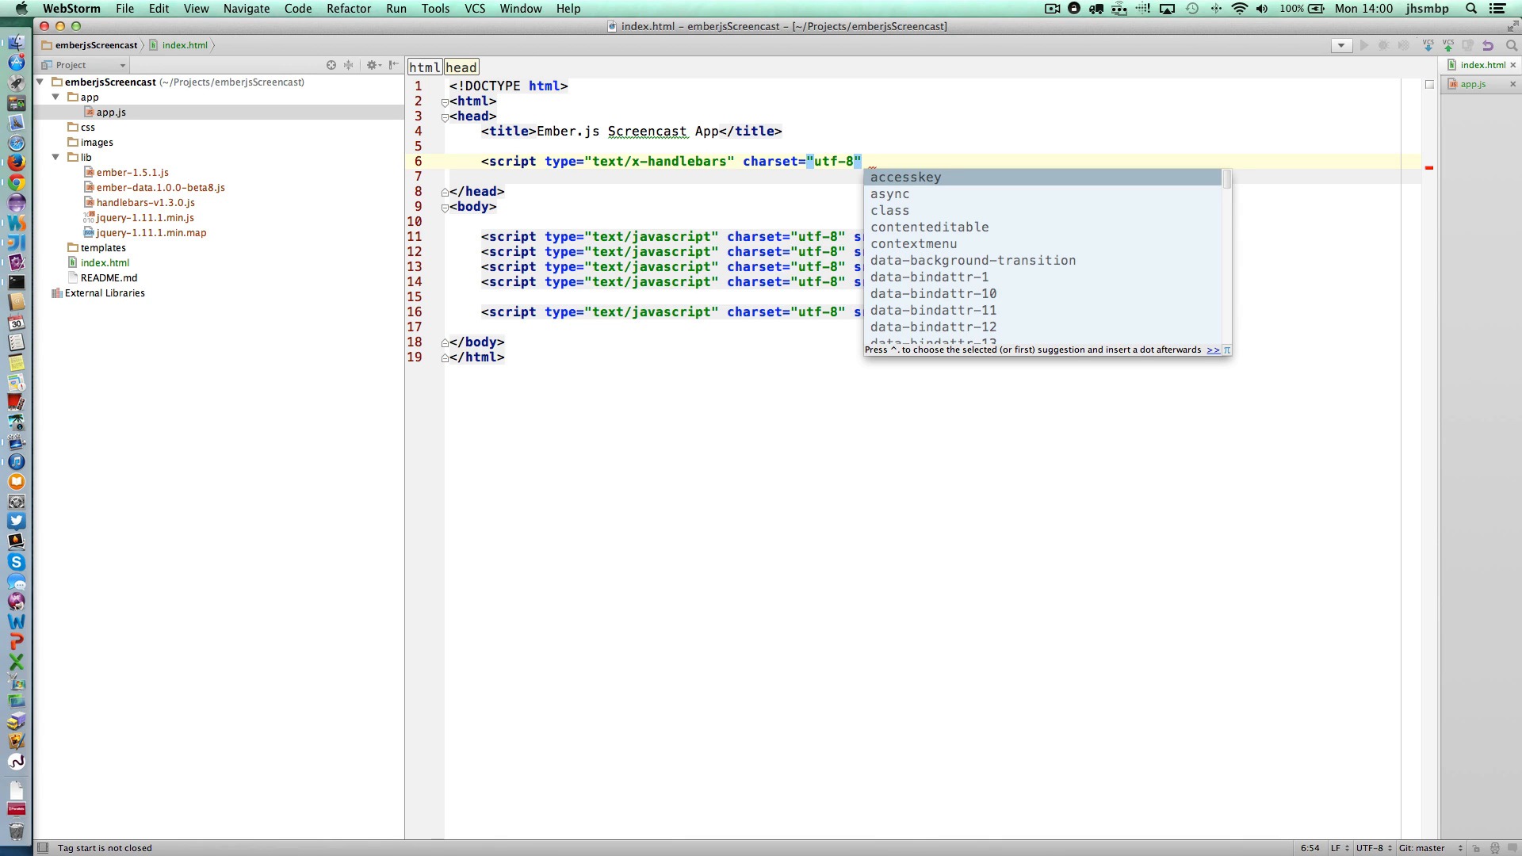
pyautogui.write('id="')
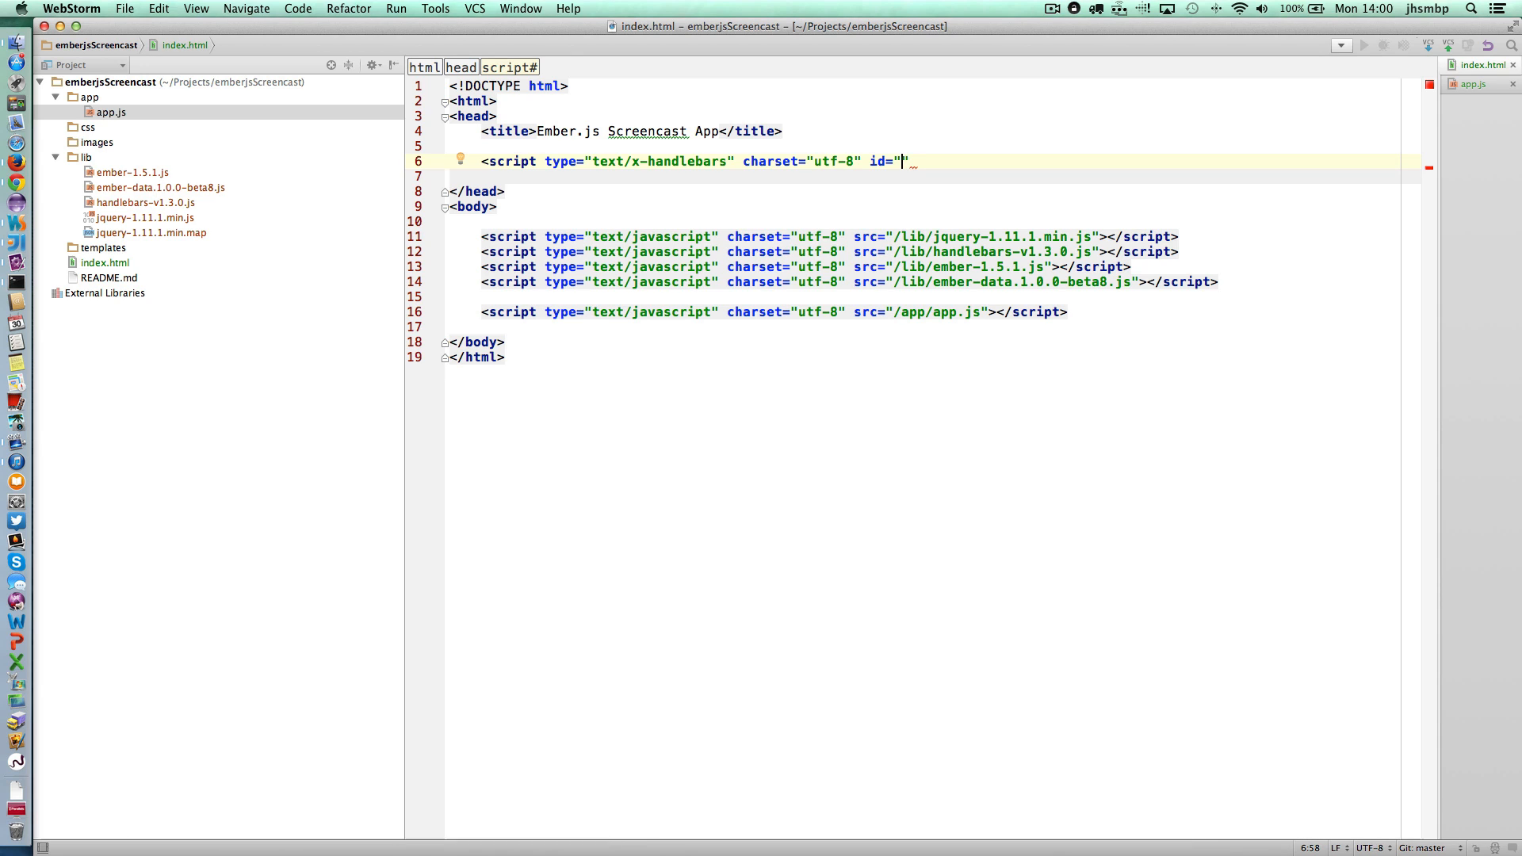
pyautogui.write('app')
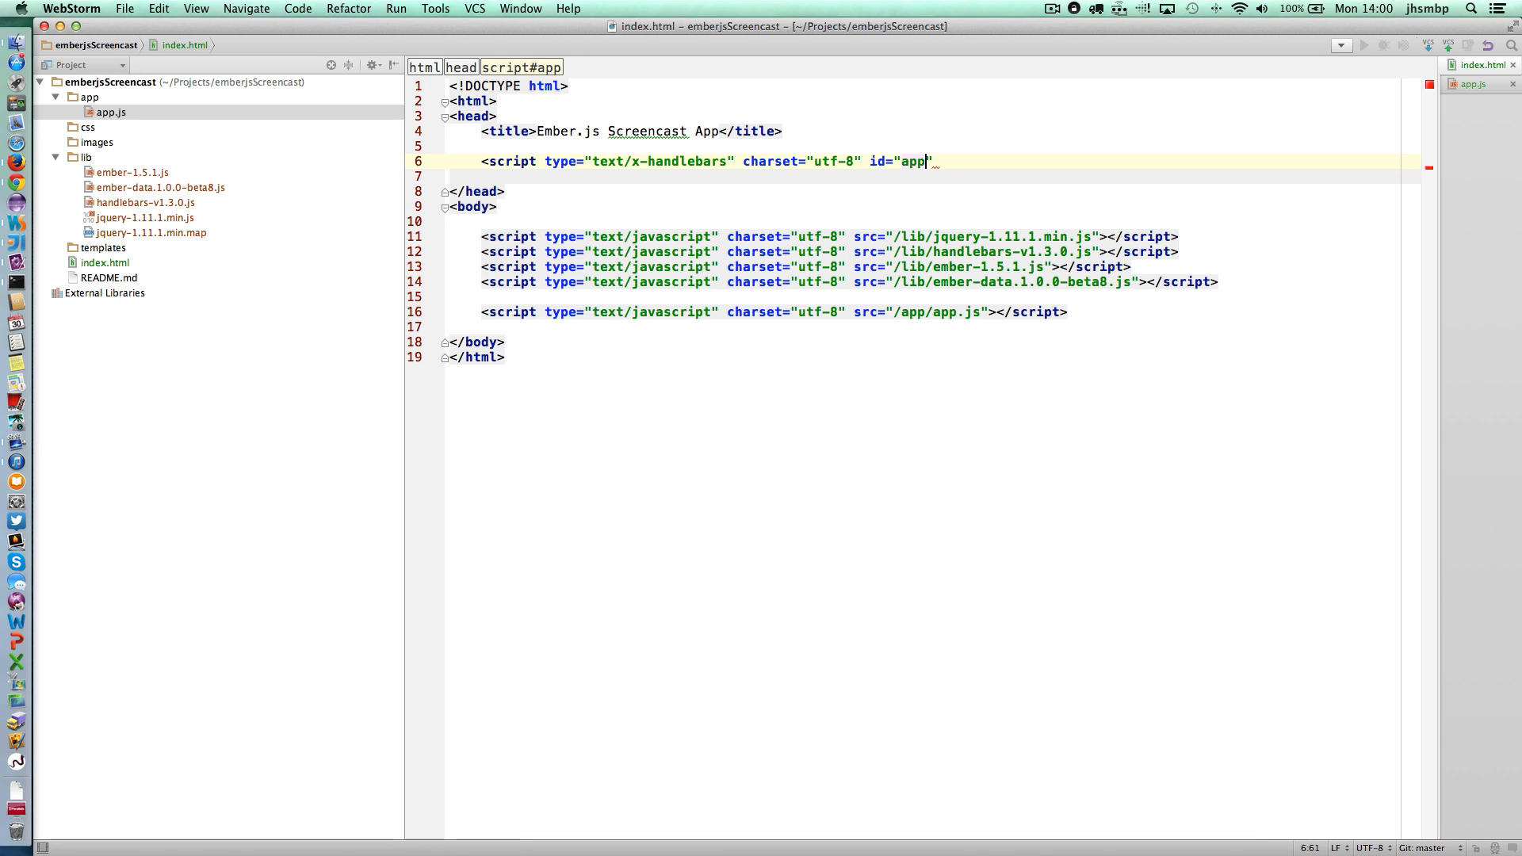
pyautogui.write('licat')
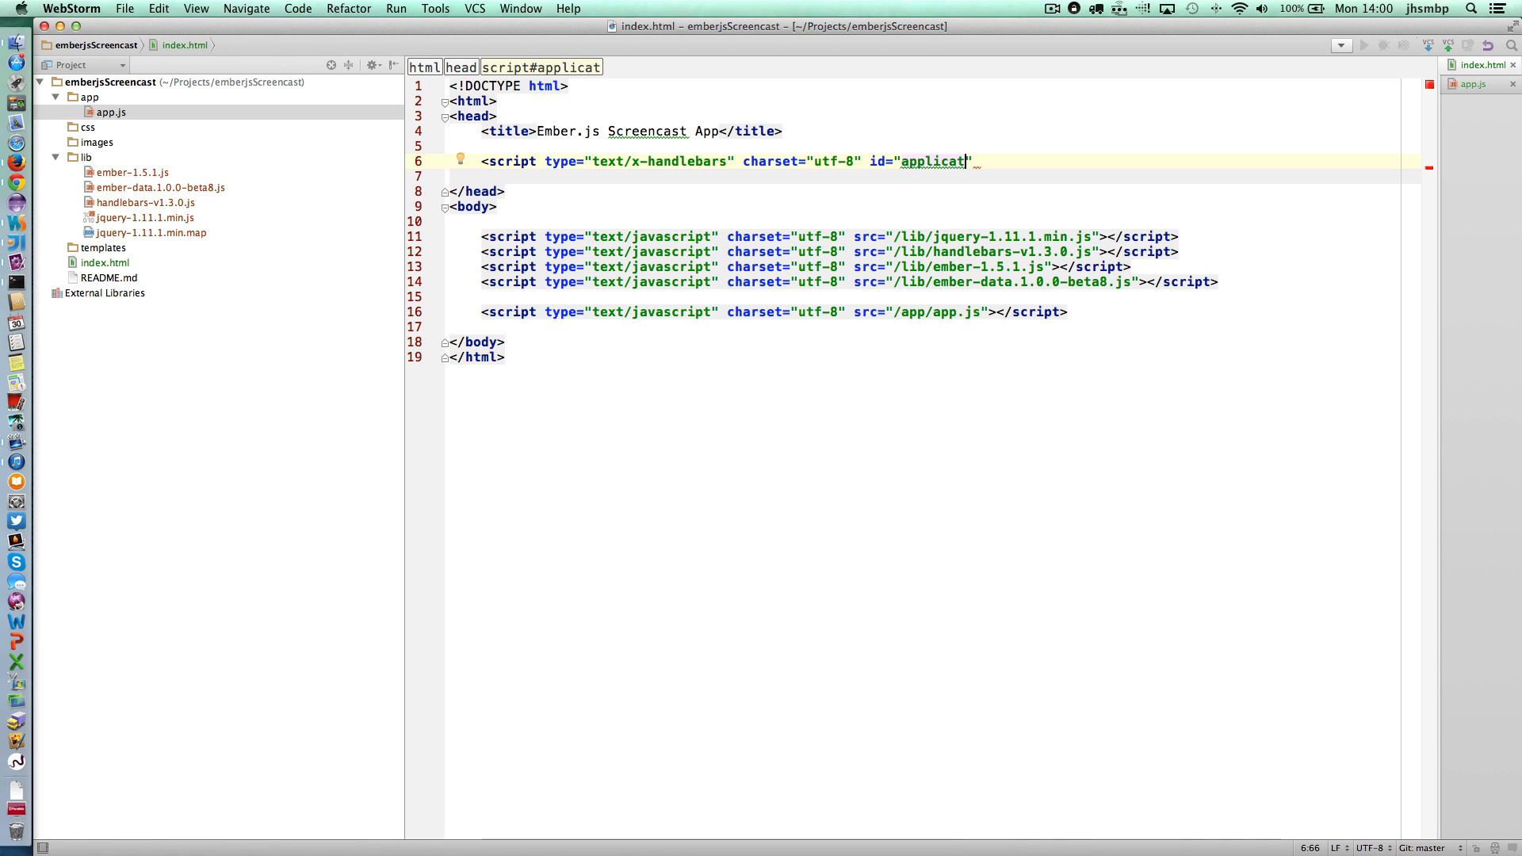
pyautogui.write('ion')
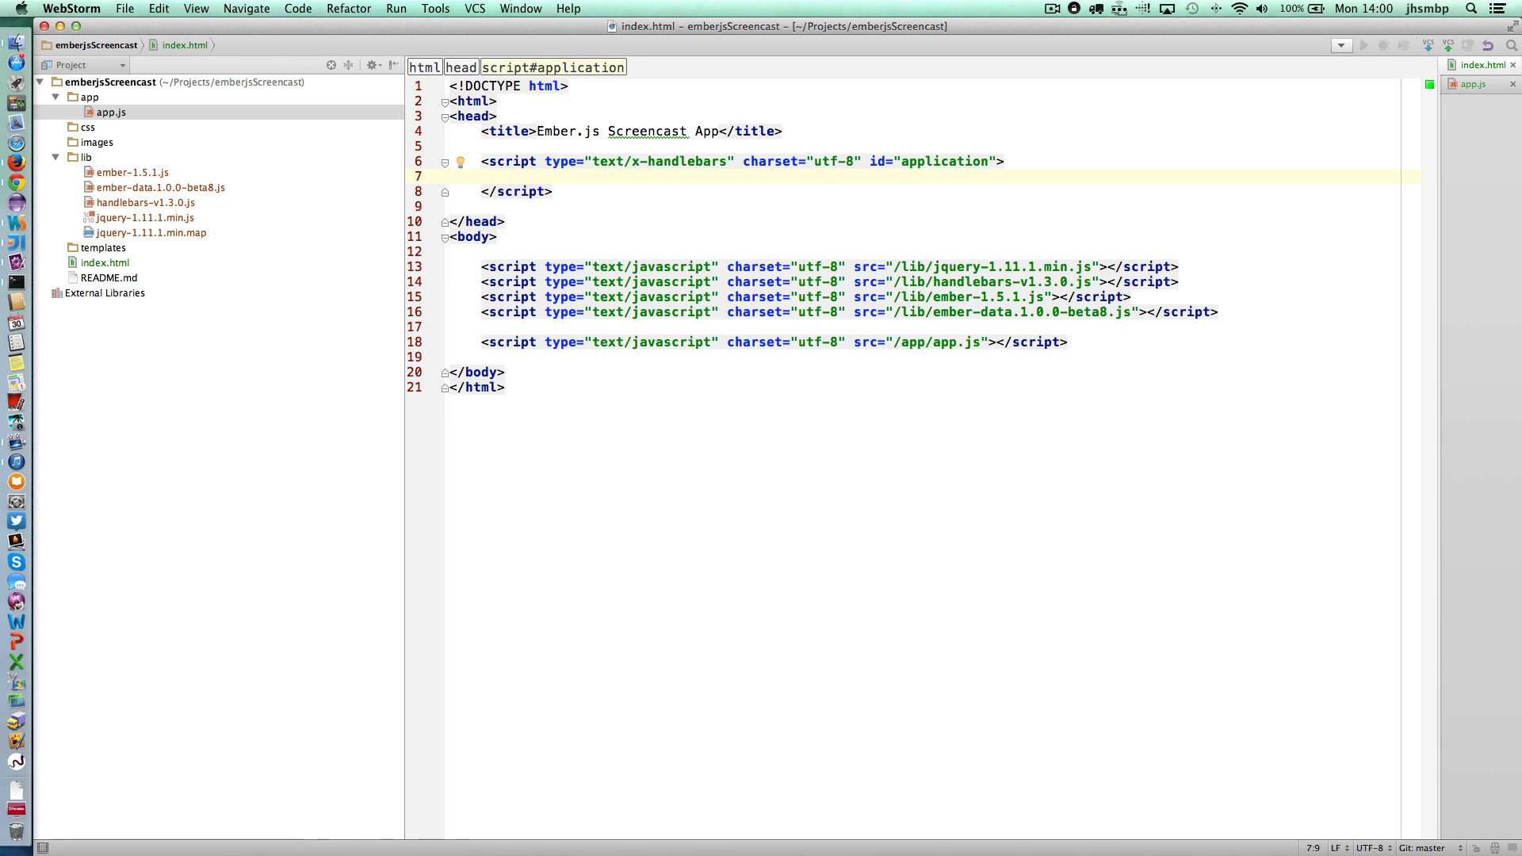
# Fill the application template with the text APPLICATION TEMPLATE!!
pyautogui.write('APP')
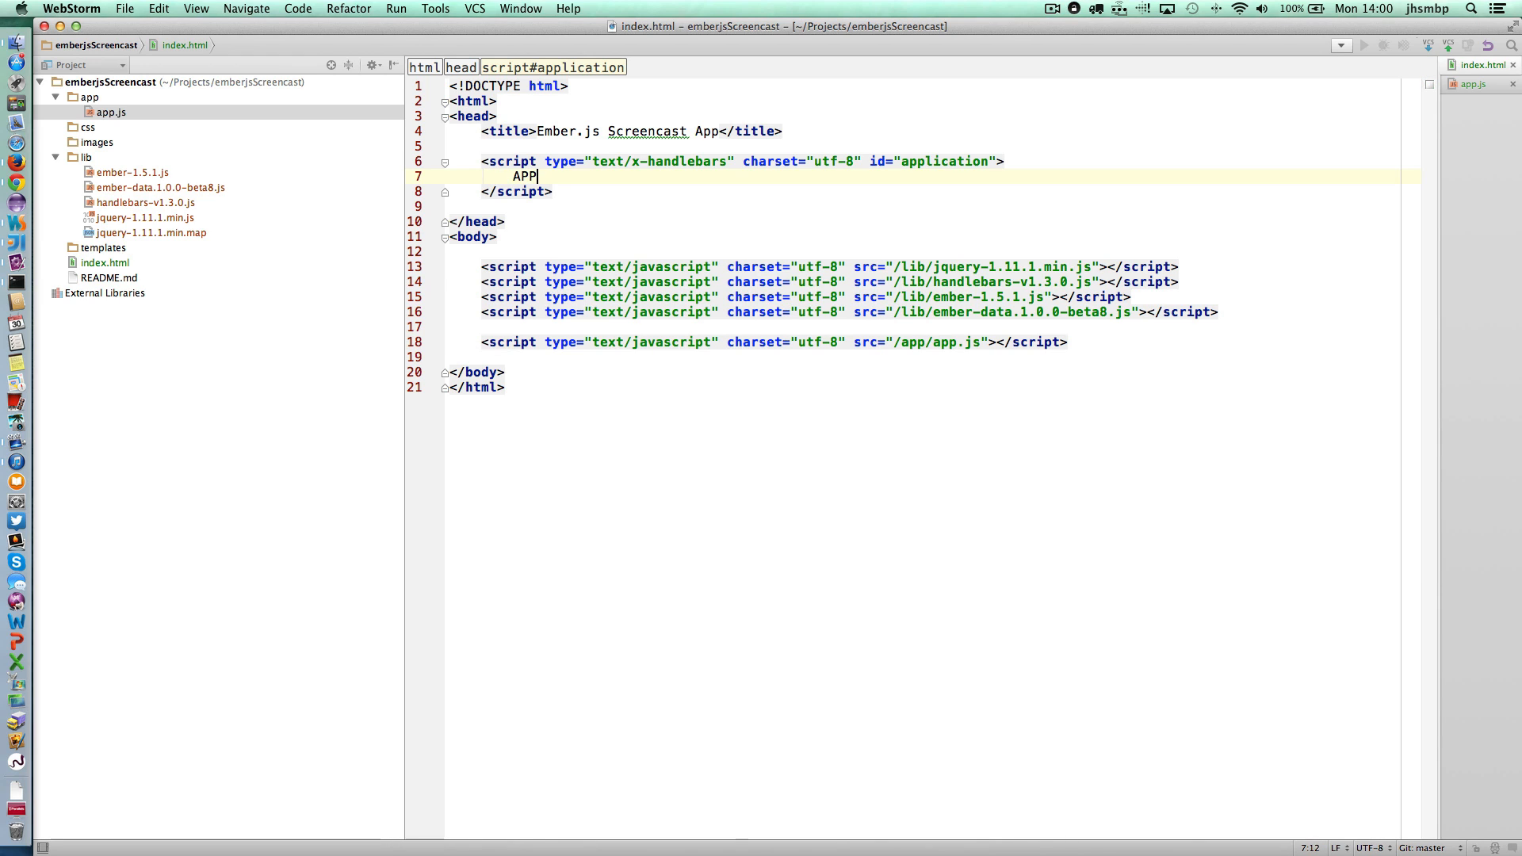
pyautogui.write('LICATI')
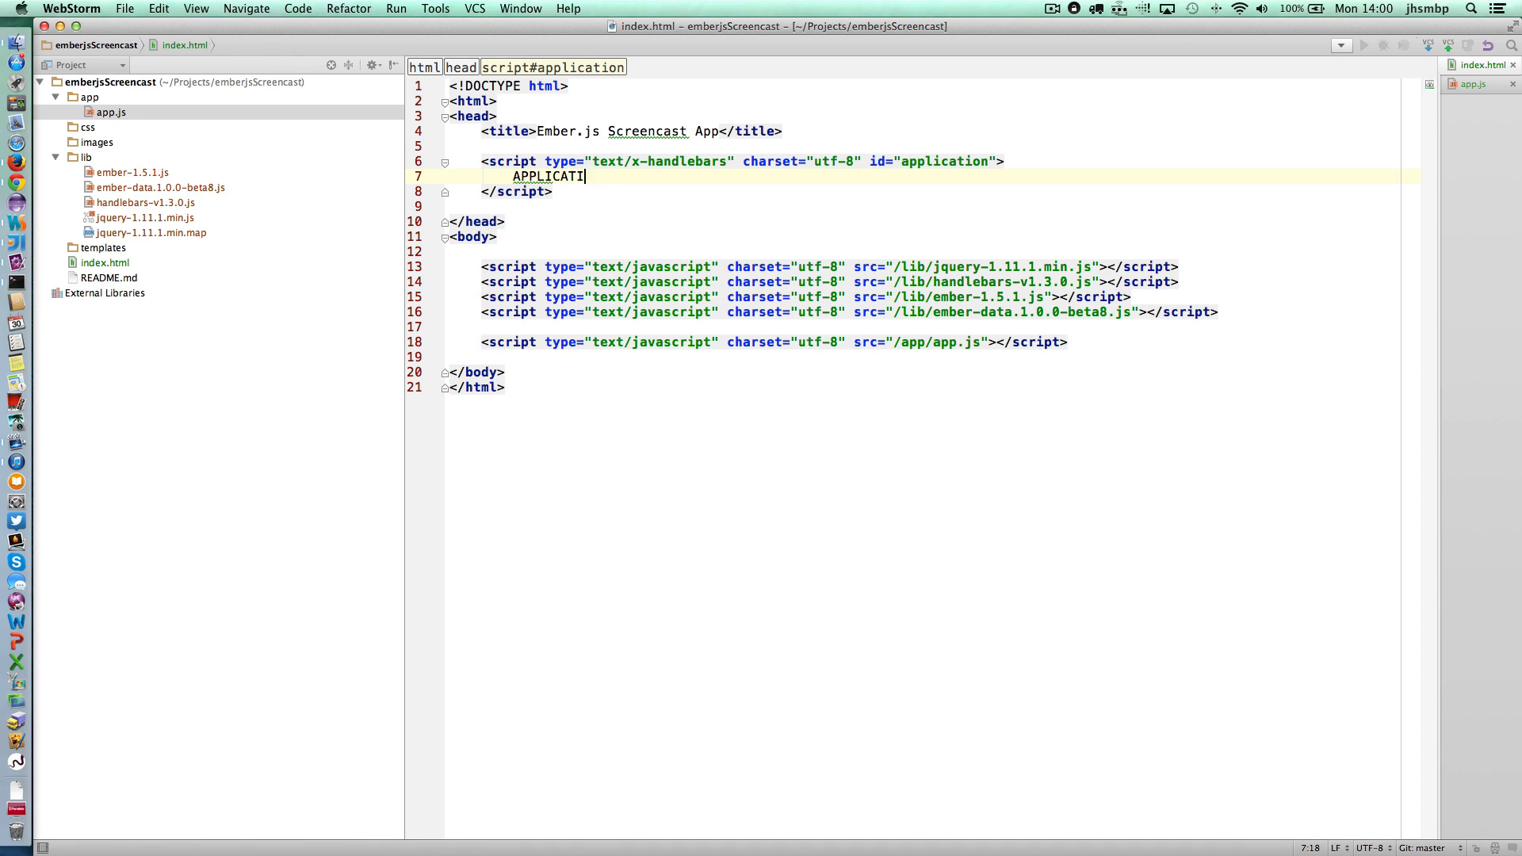
pyautogui.write('ON TEMPLATE!!')
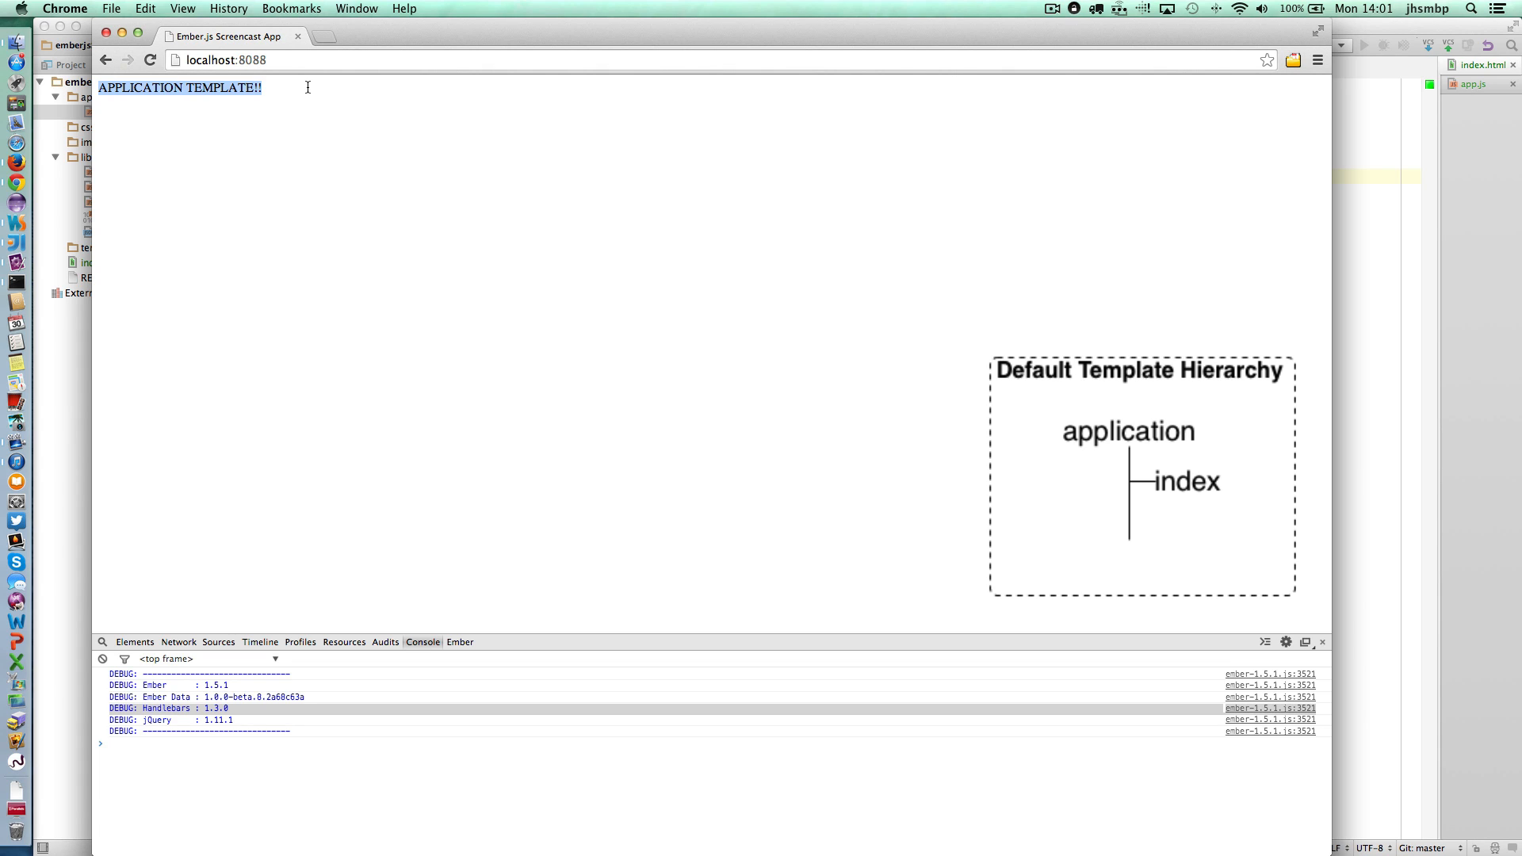
# Reload localhost:8088 in Chrome to show APPLICATION TEMPLATE!! rendered.
pyautogui.click(233, 58)
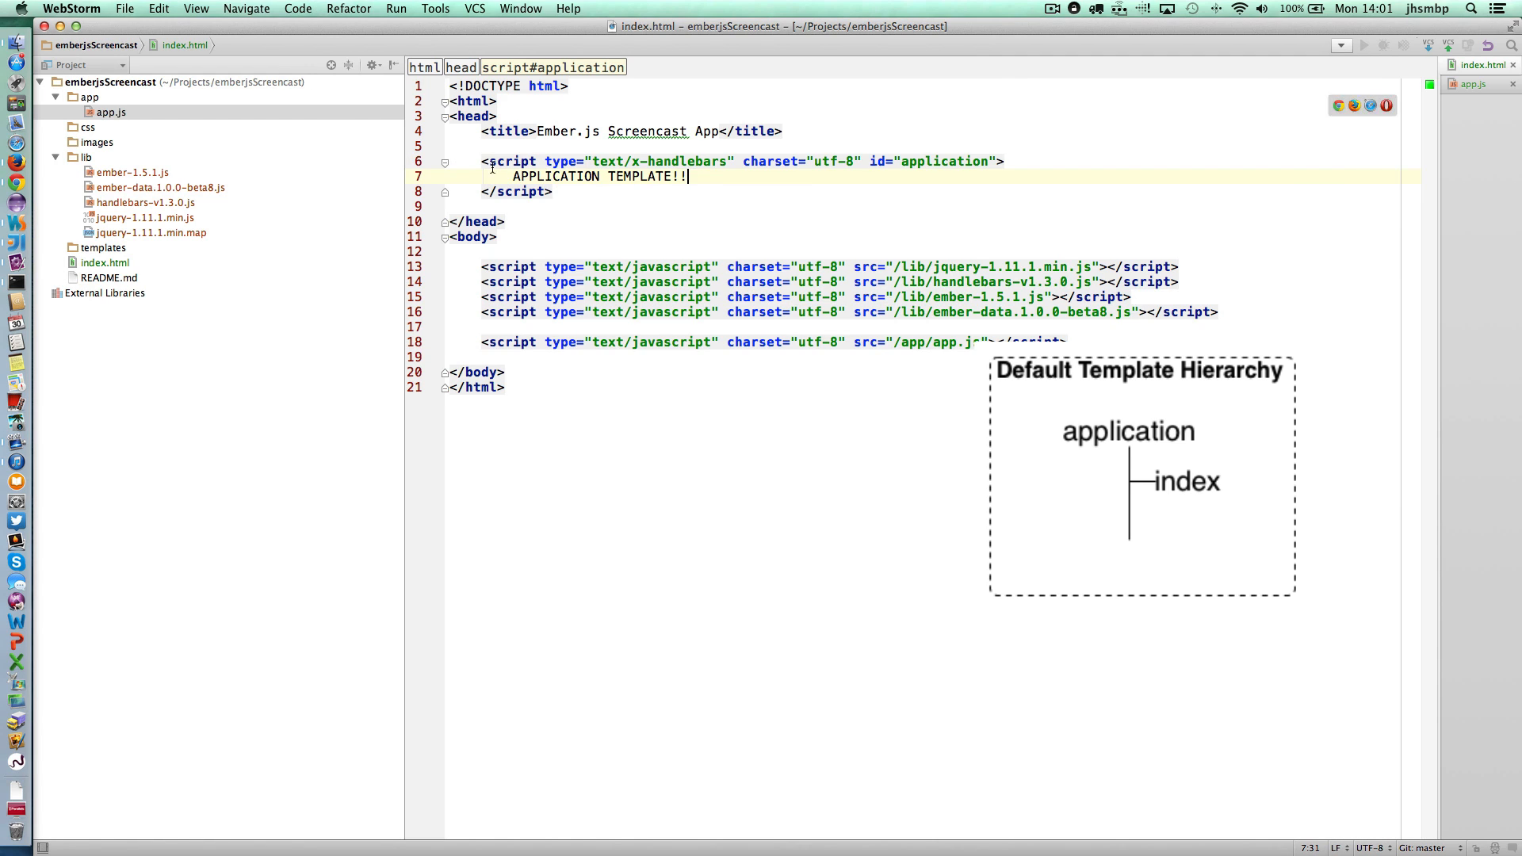
# Add an index template reading INDEX TEMPLATE!! and a <br /> after APPLICATION TEMPLATE!!
pyautogui.click(577, 191)
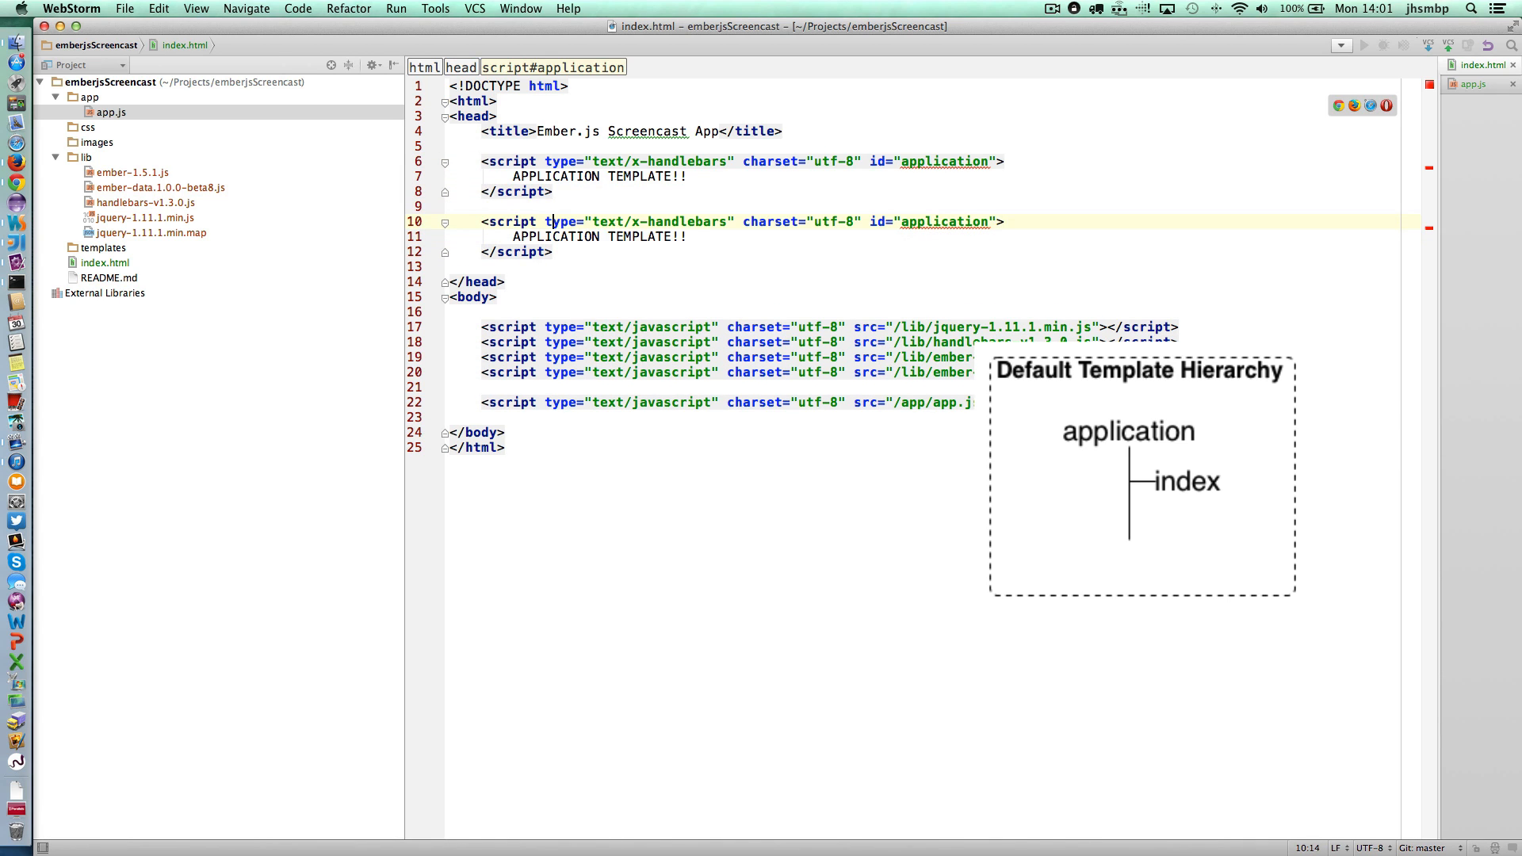
pyautogui.write('in')
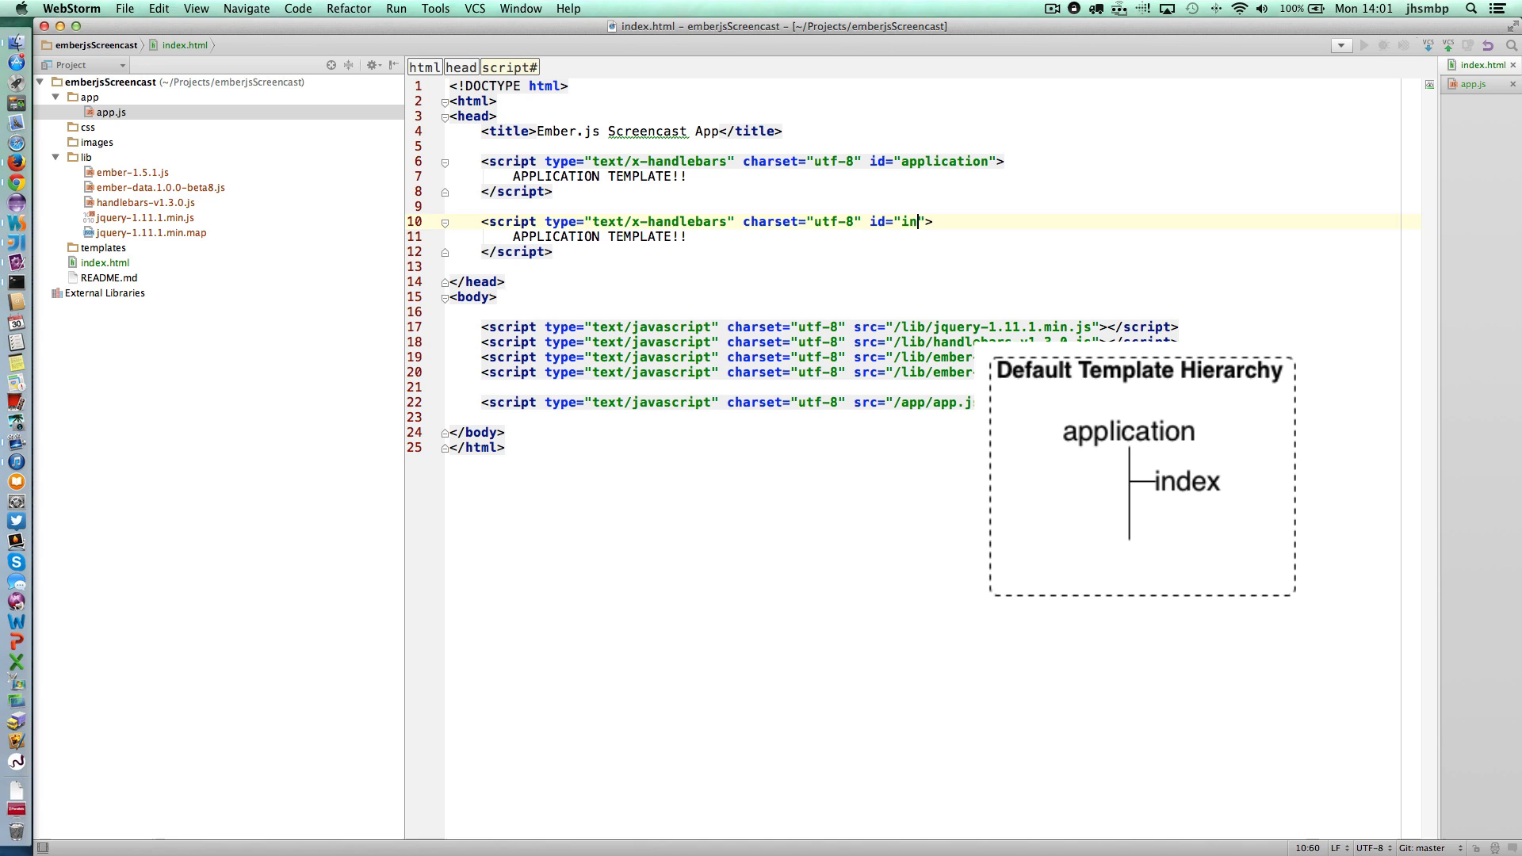
pyautogui.write('dex')
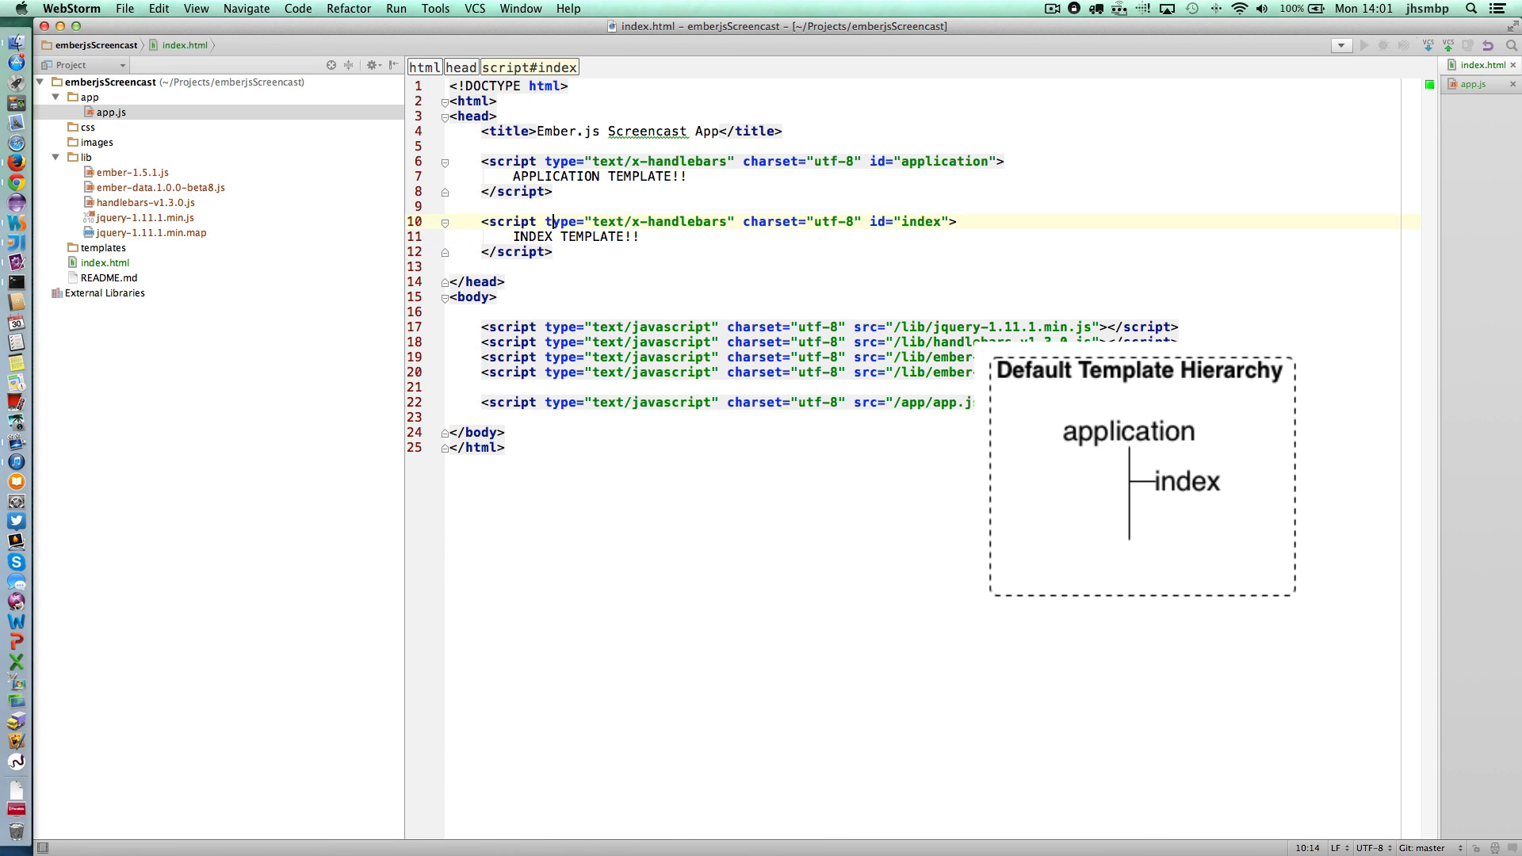
pyautogui.write('<br />')
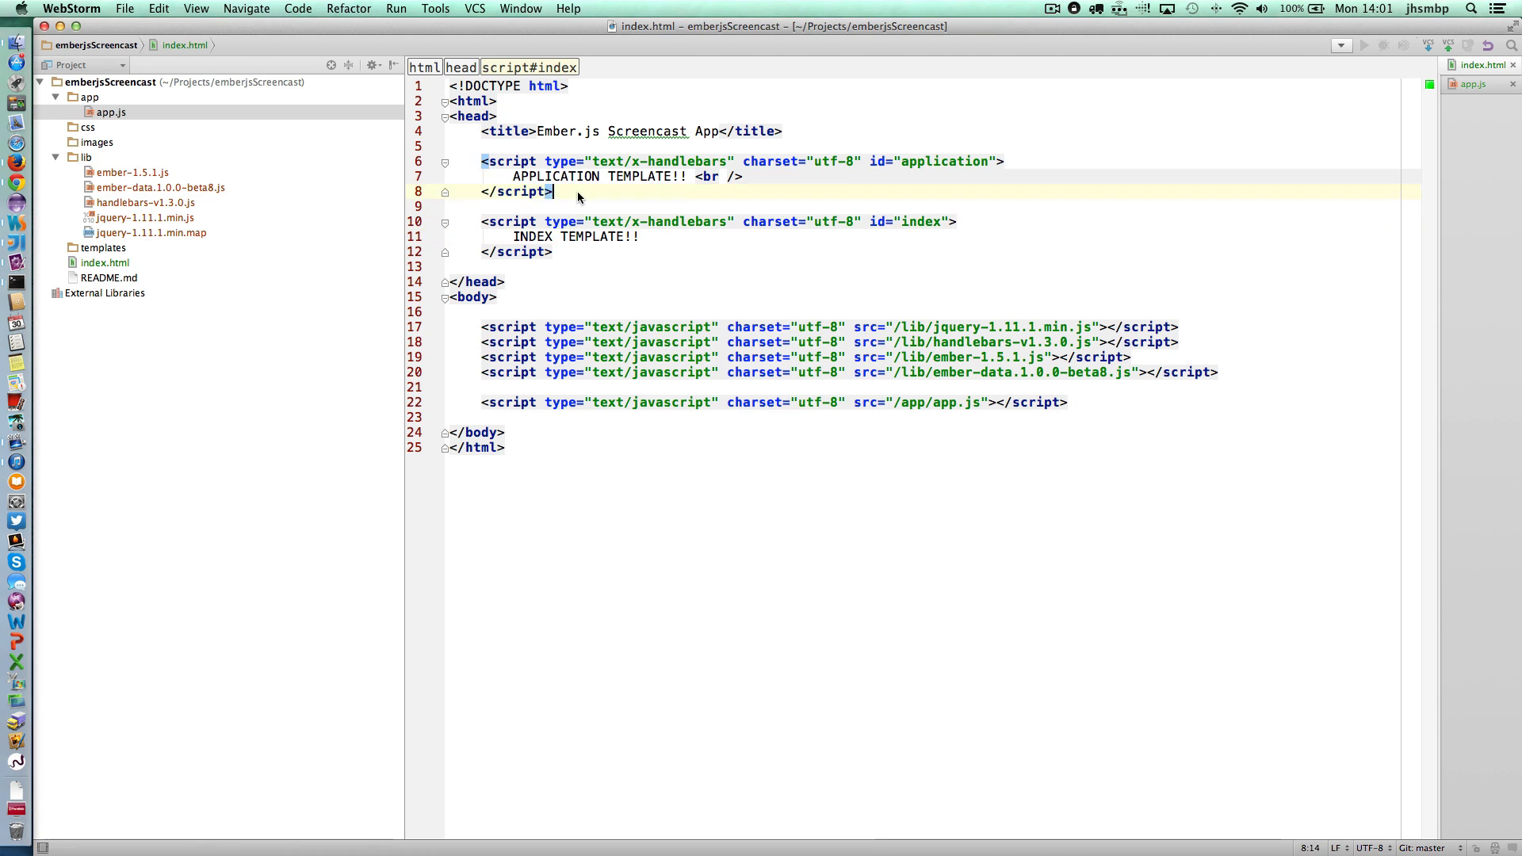
# Insert {{outlet}} beneath APPLICATION TEMPLATE!! in the application template and select it.
pyautogui.press('enter')
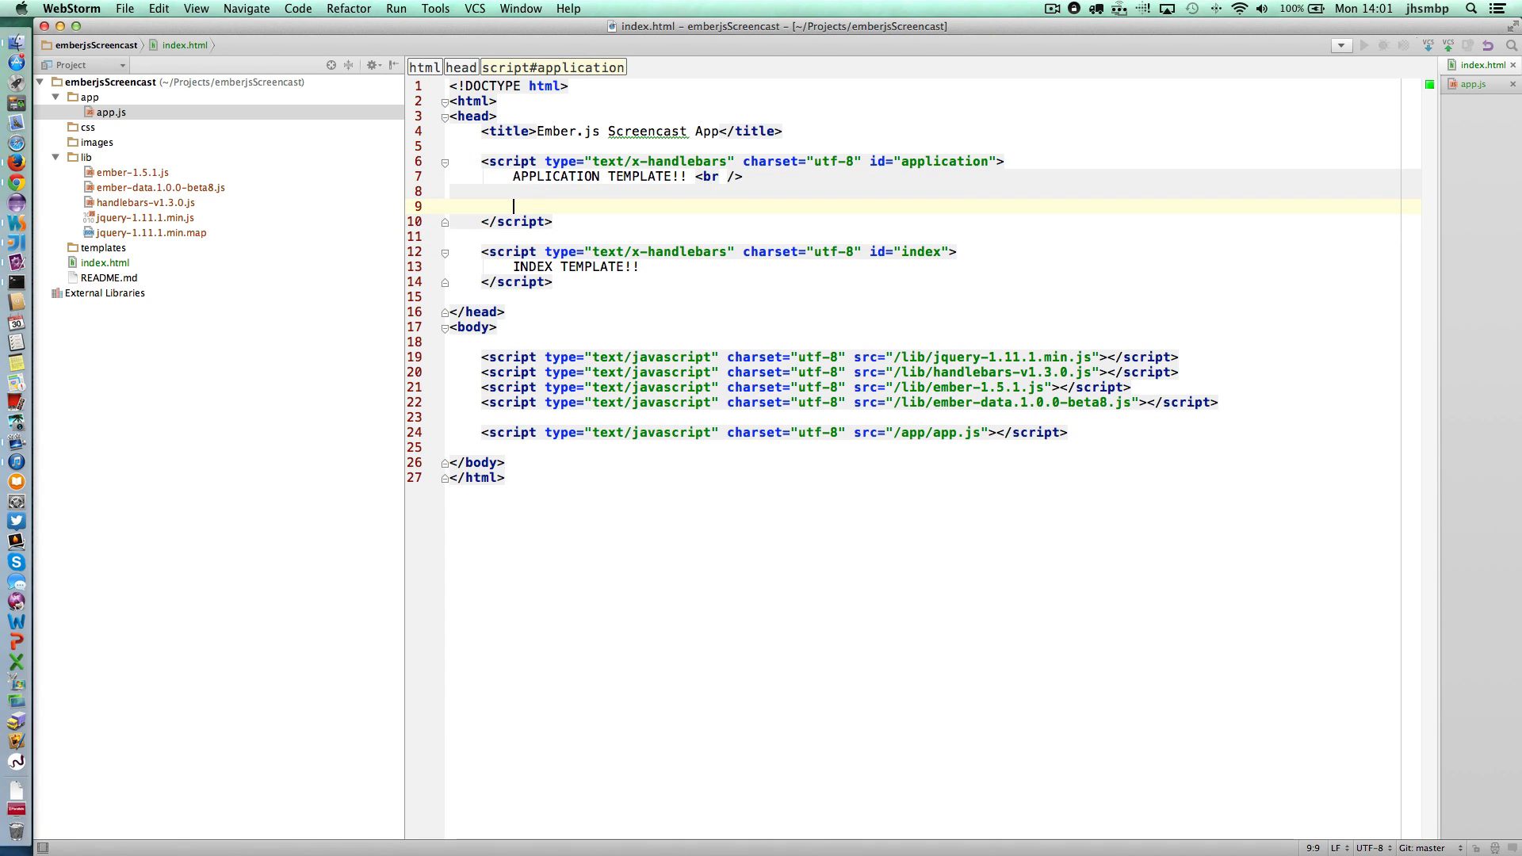
pyautogui.write('{{')
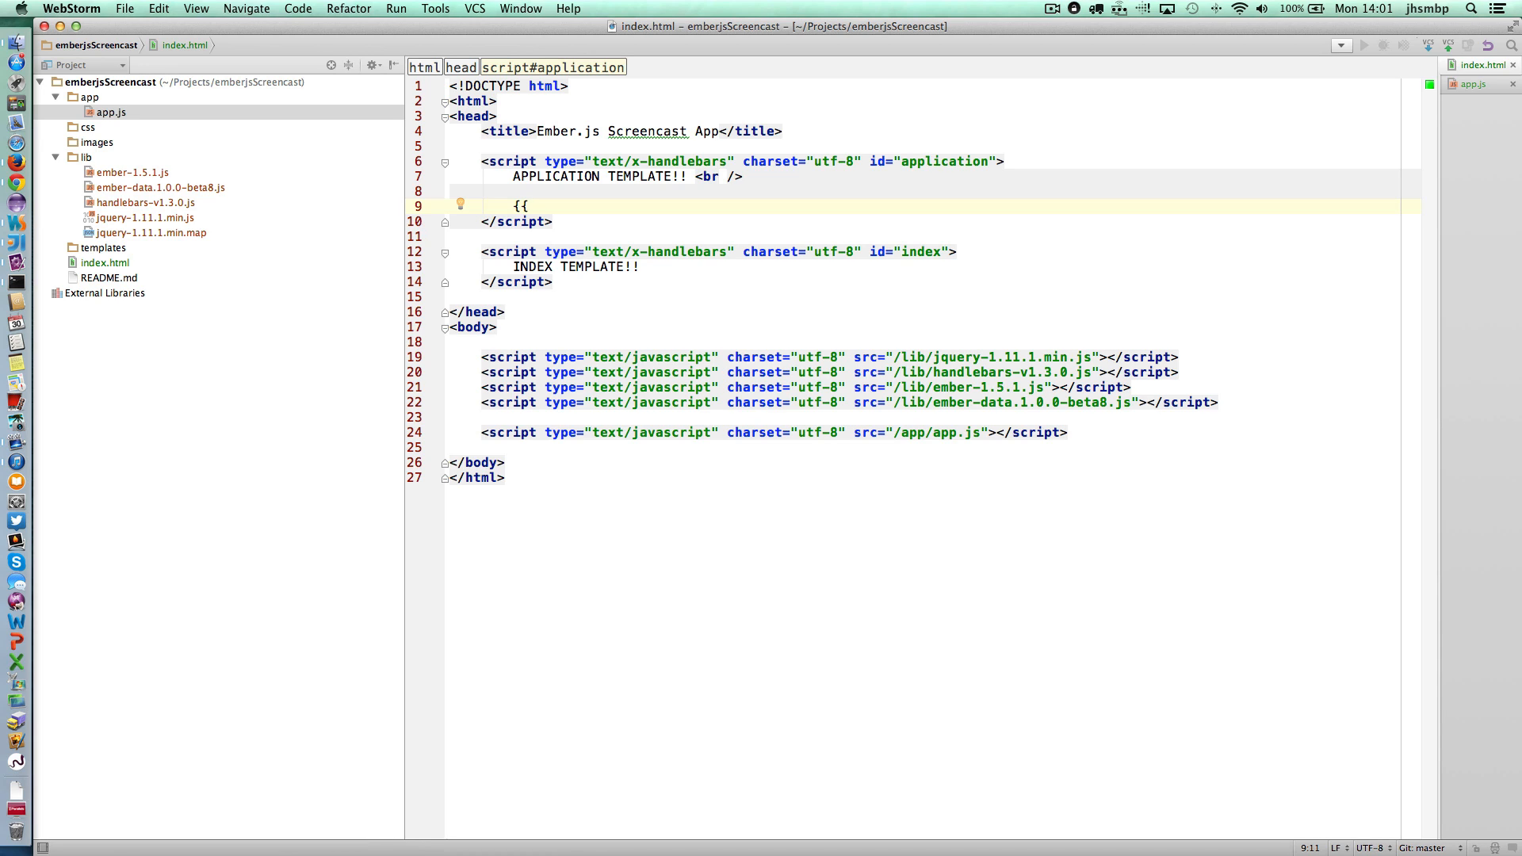
pyautogui.write('outlet')
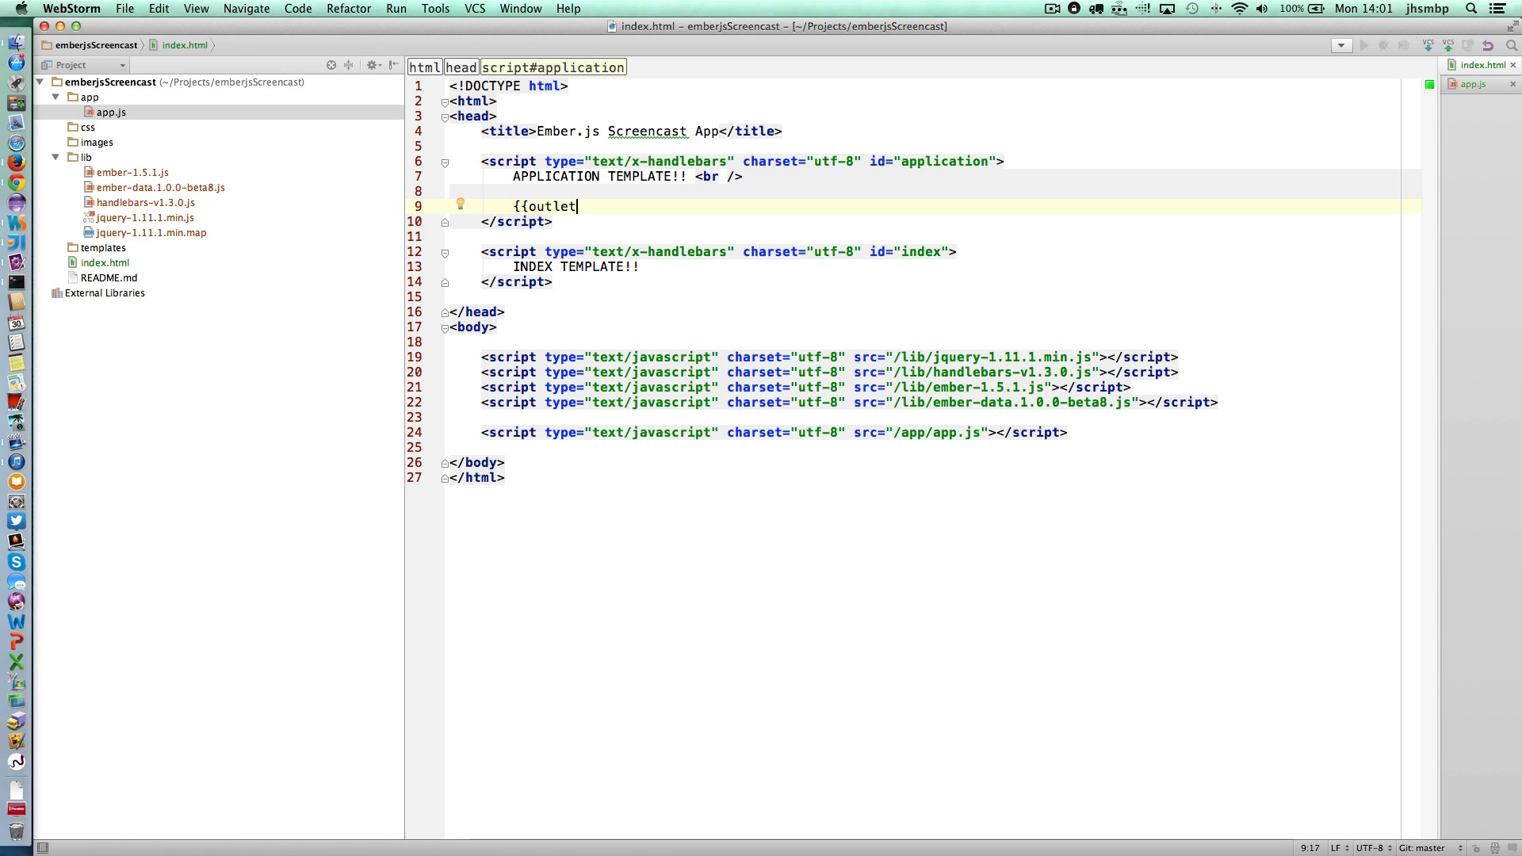
pyautogui.write('}}')
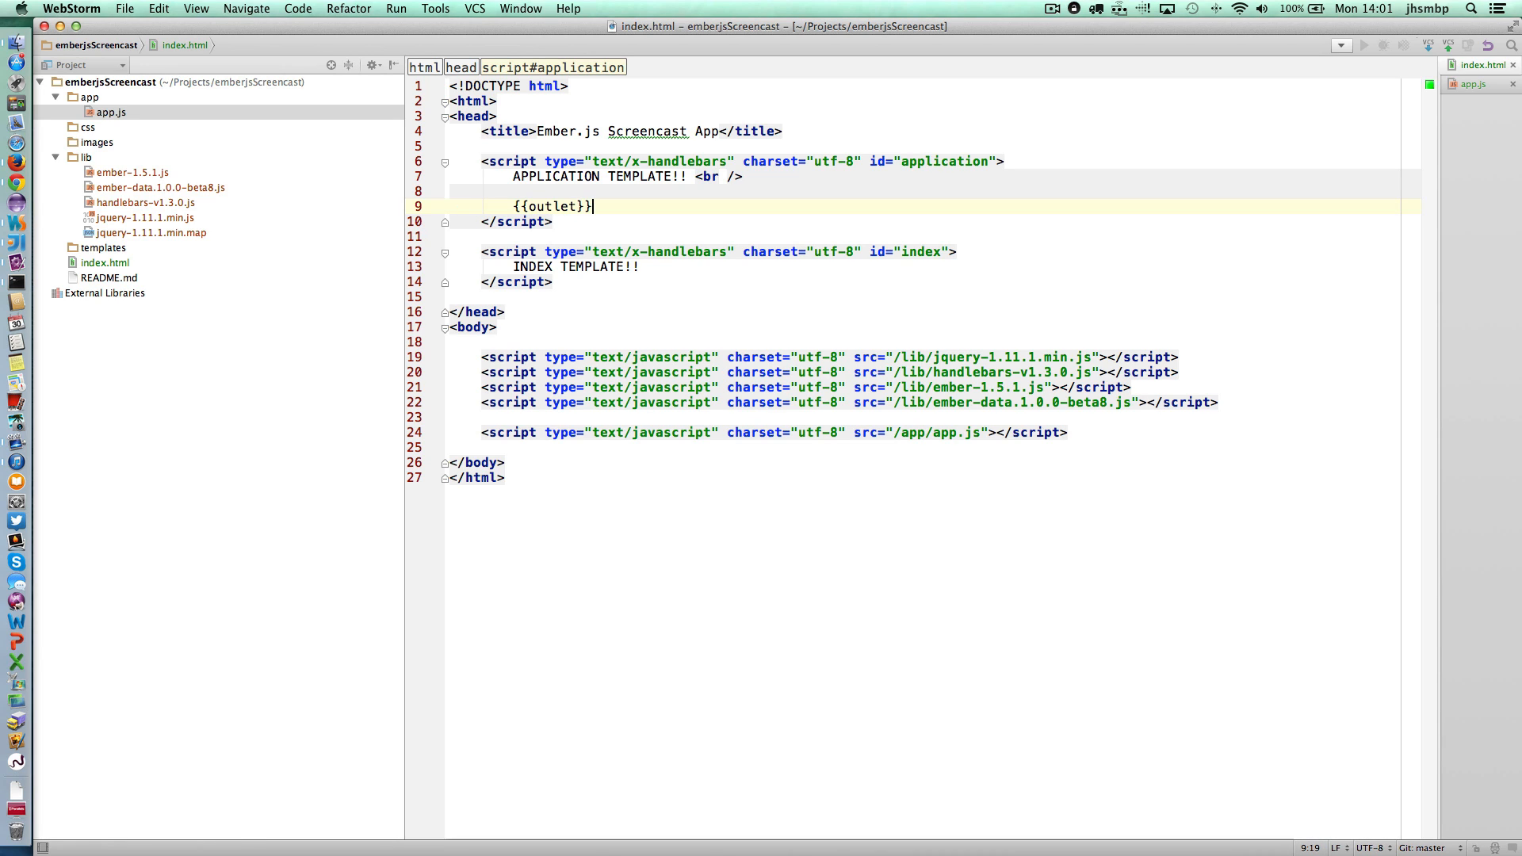
pyautogui.doubleClick(554, 206)
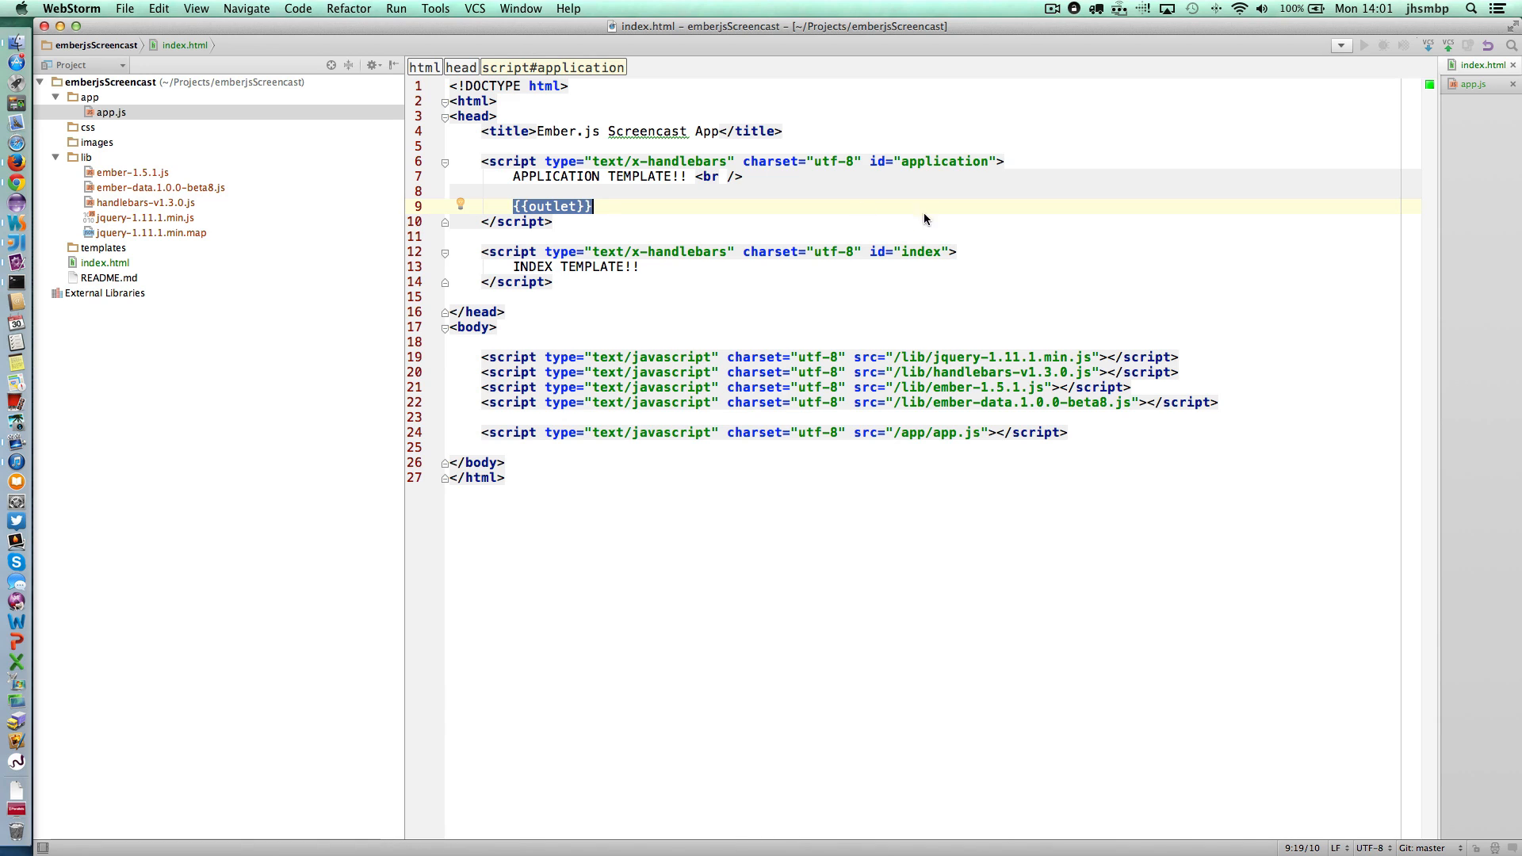
pyautogui.doubleClick(918, 252)
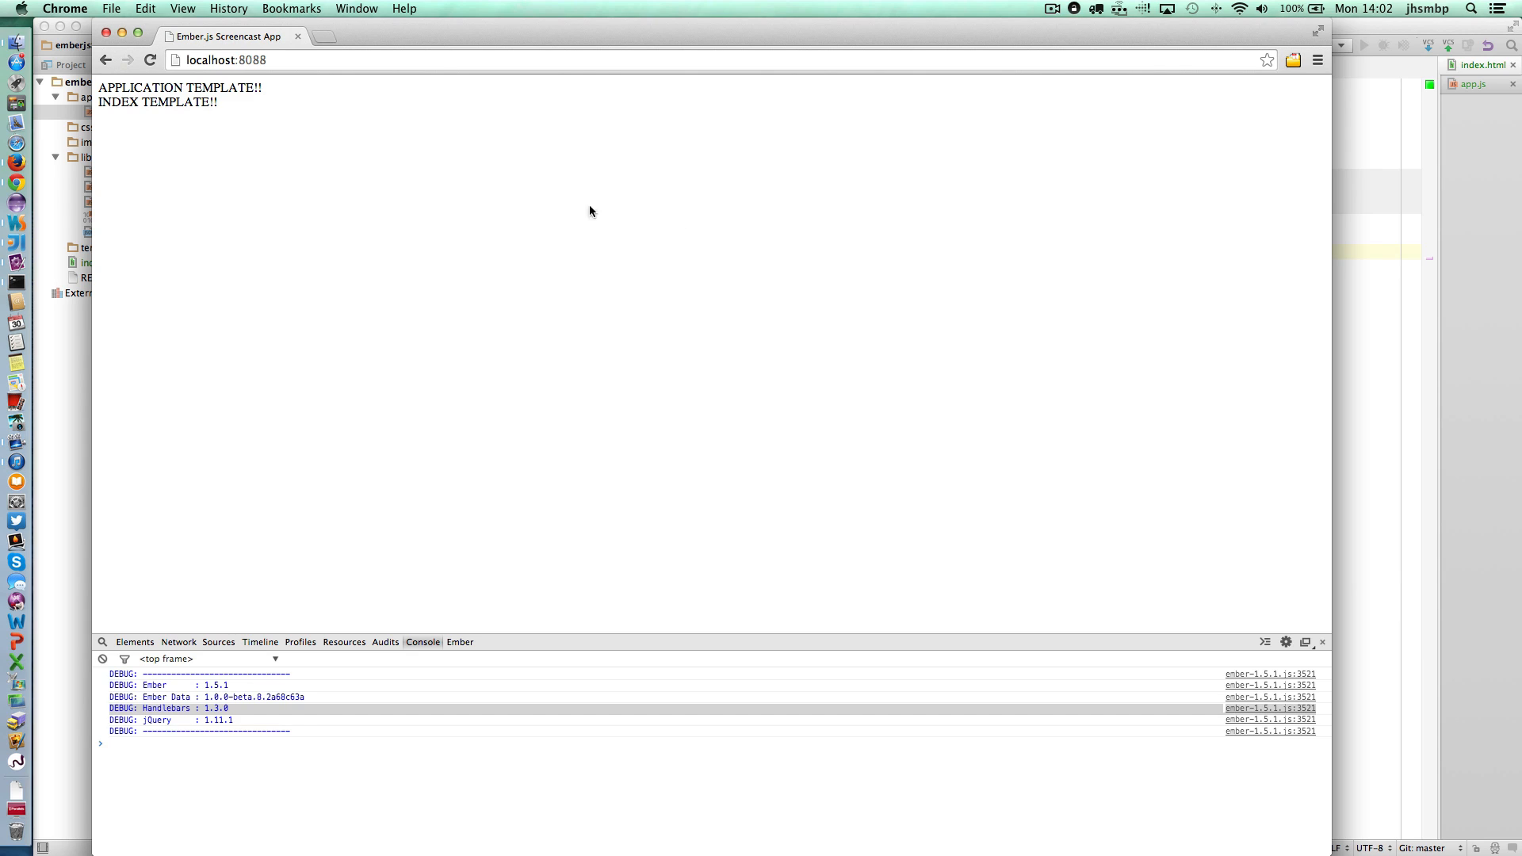
# Highlight the rendered APPLICATION TEMPLATE!! and INDEX TEMPLATE!! lines on localhost:8088.
pyautogui.moveTo(106, 87); pyautogui.dragTo(237, 102)
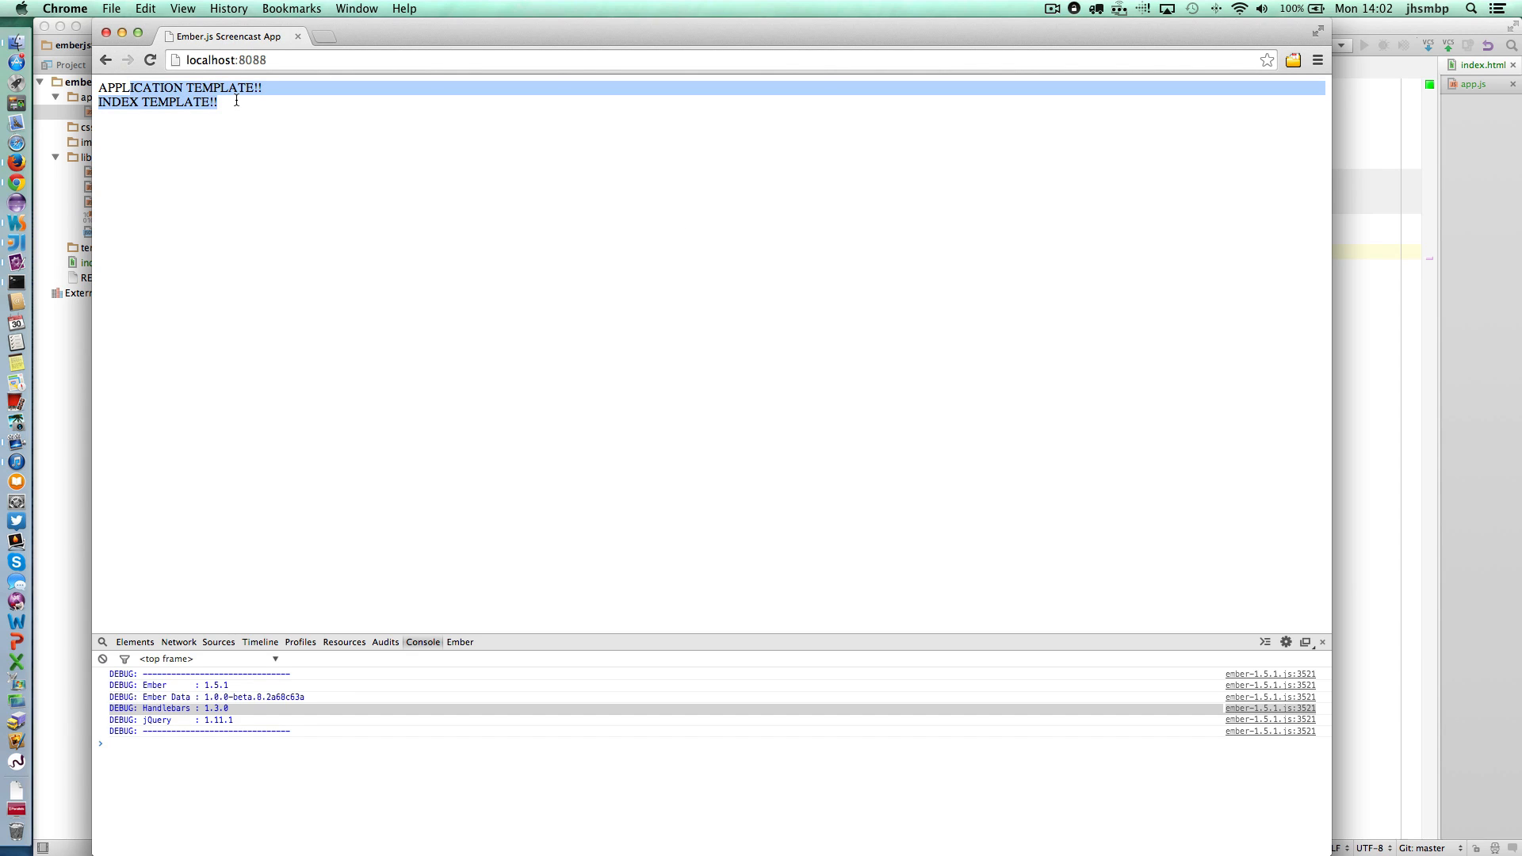